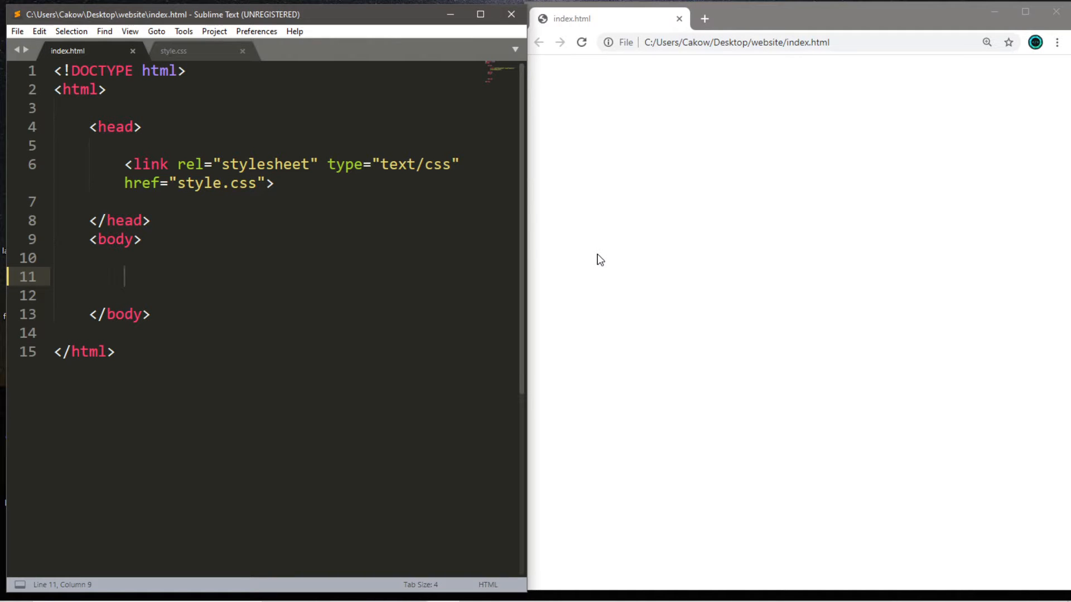
mouse_move(202, 265)
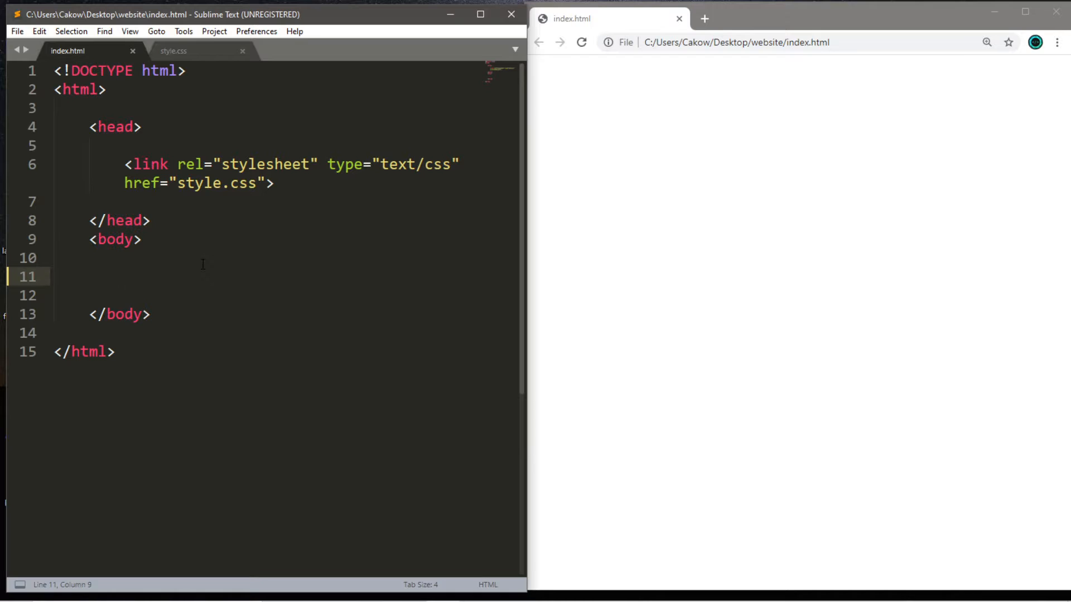
mouse_move(860, 293)
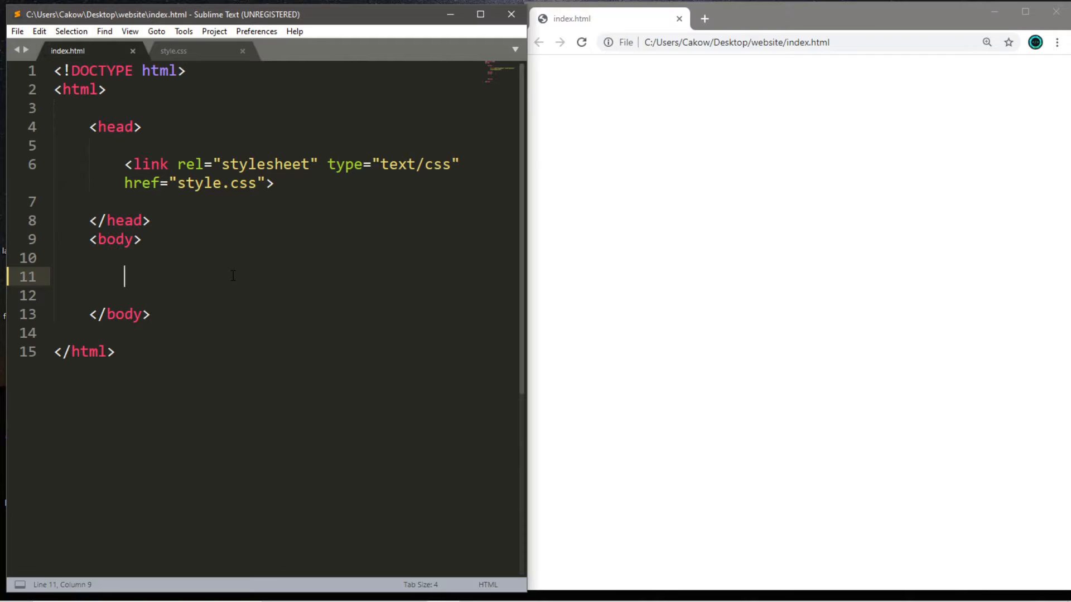
Write <p id="p1">Hi</p> on the empty line inside the body of index.html
type("<")
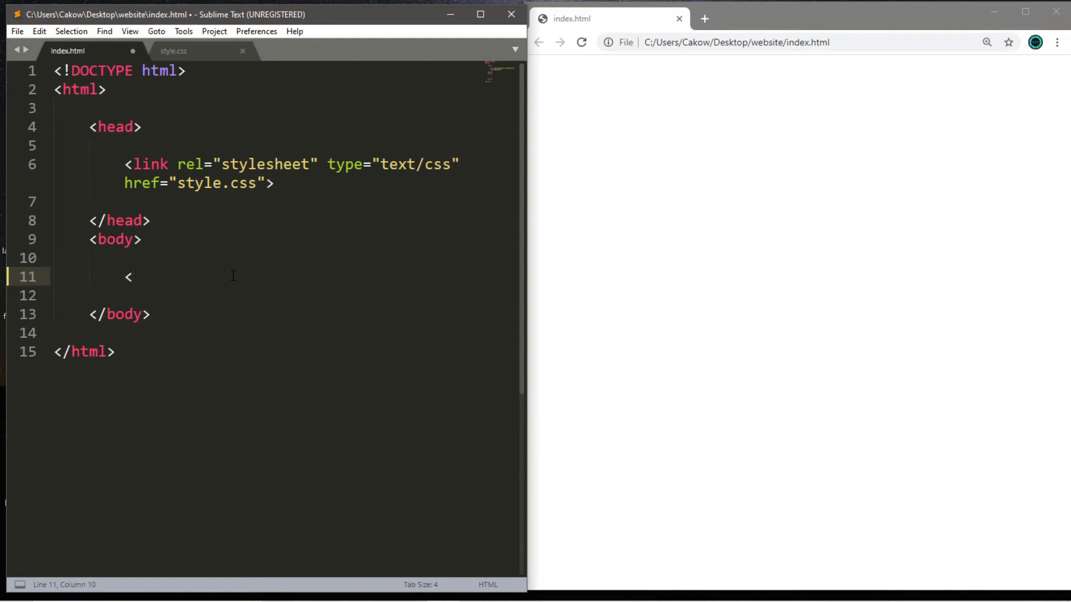
type("p")
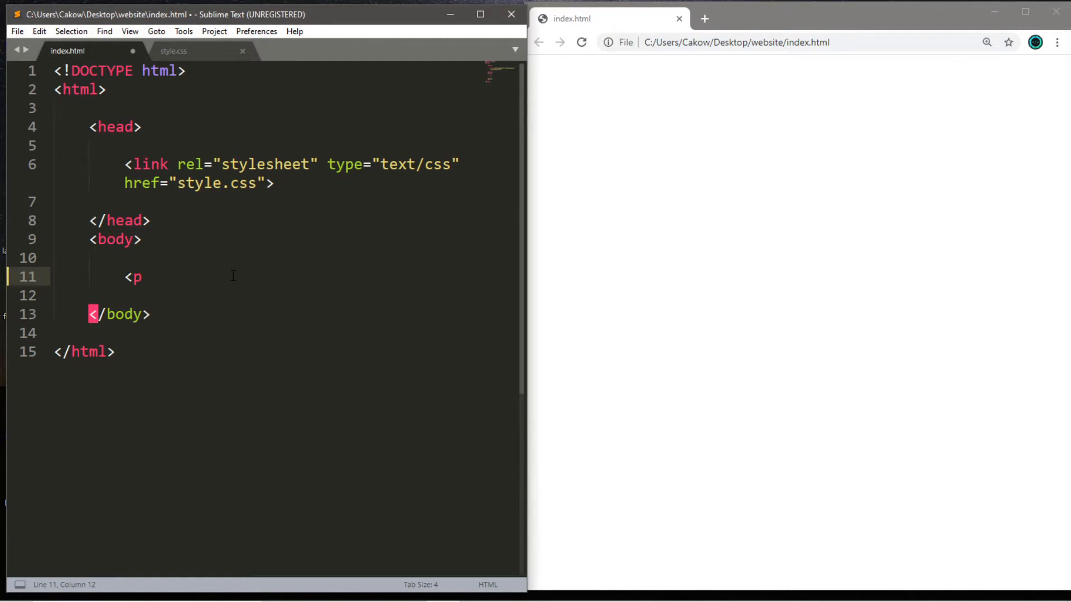
type("id=")
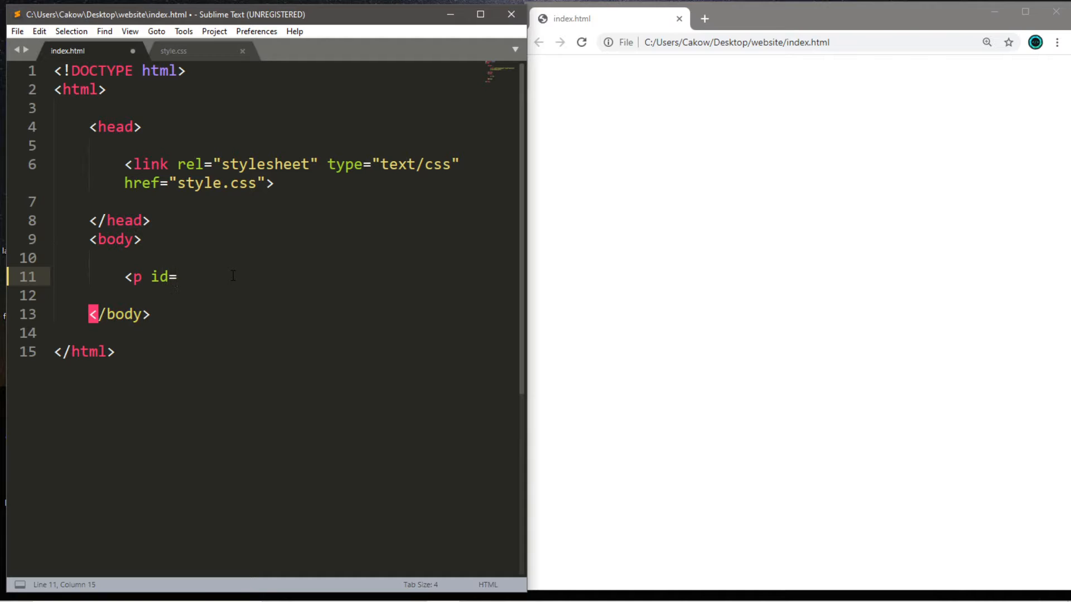
type("\"p1\"")
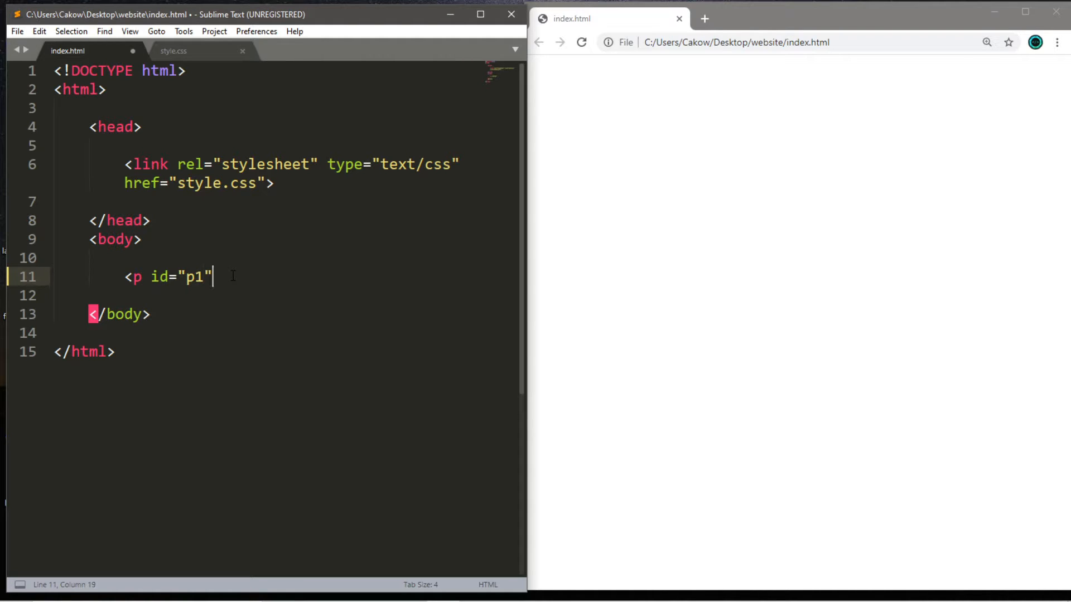
type(">")
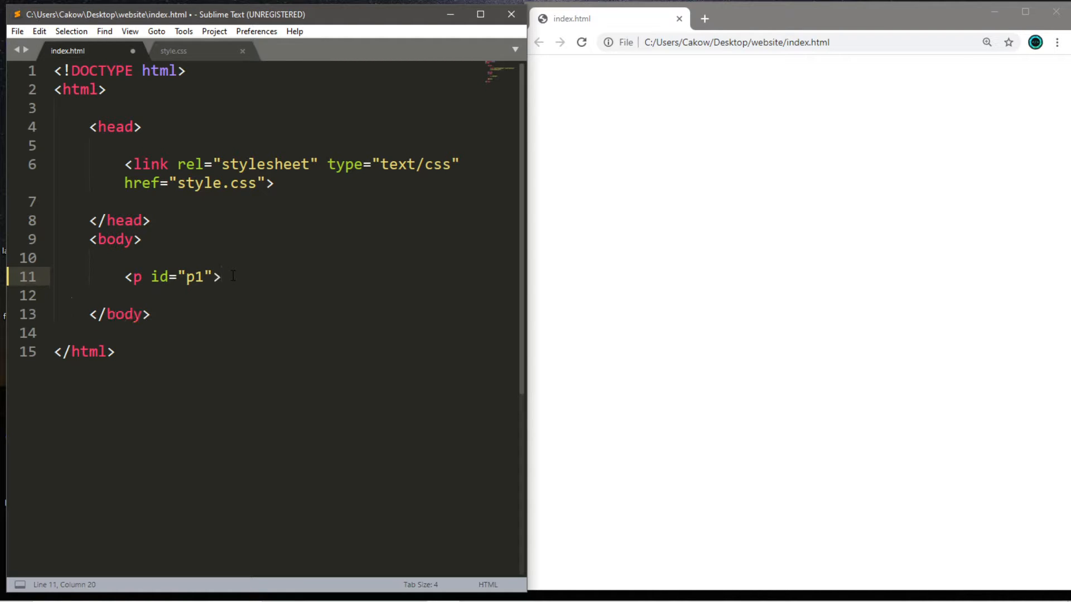
type("Hi<")
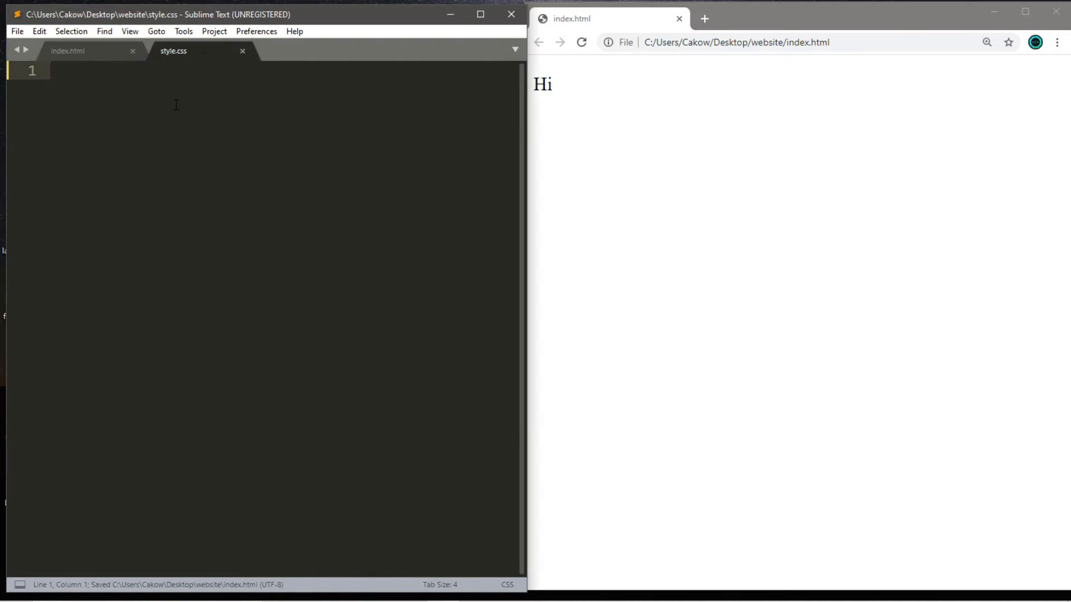
Start a #p1 rule in style.css with width 100px, height 100px and a red background
type("p{")
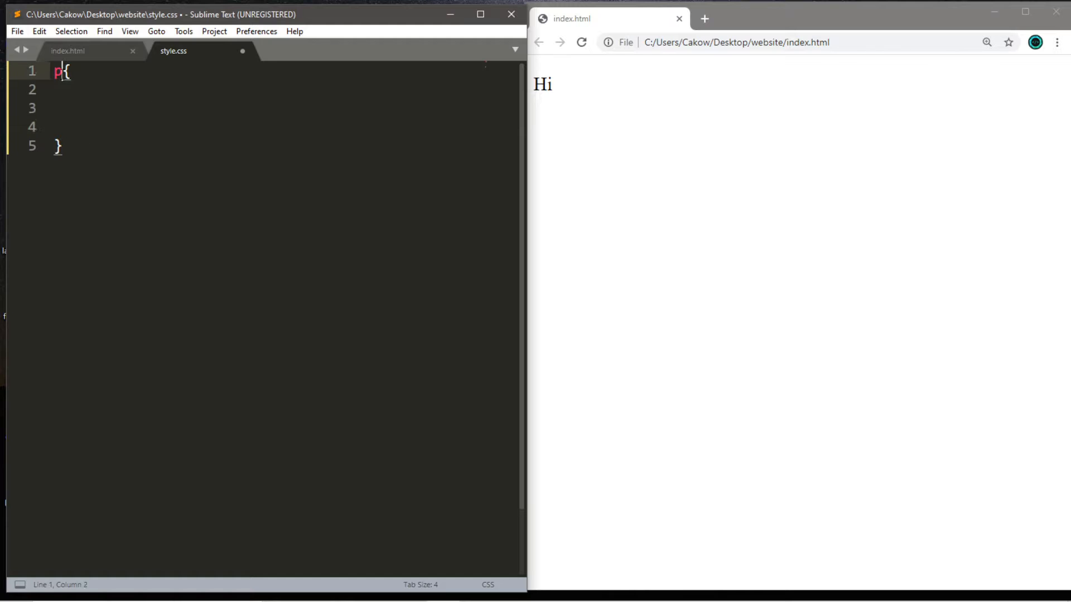
type("#p1")
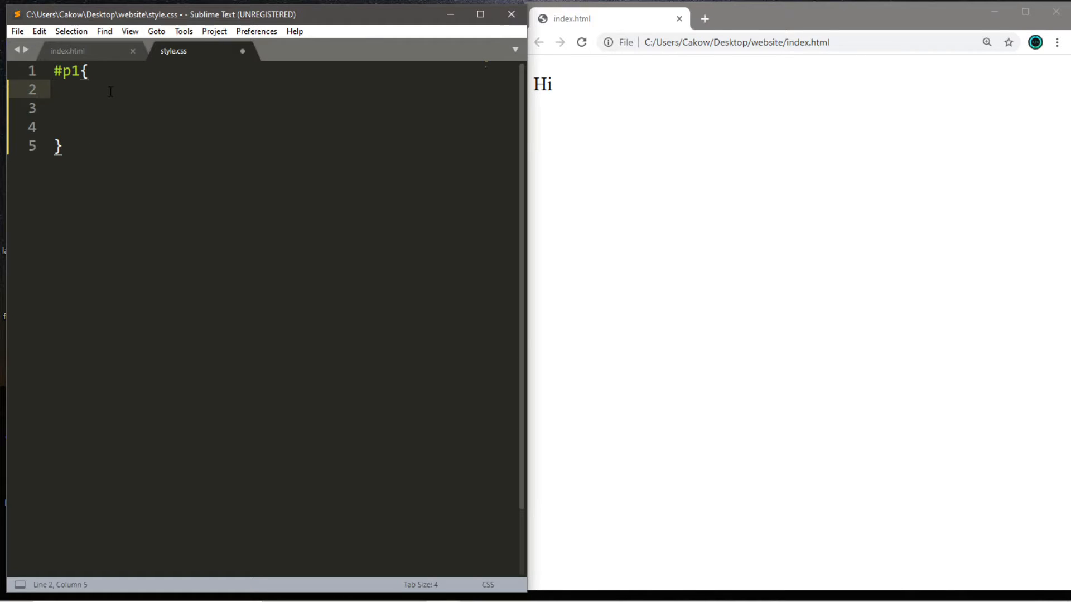
type("widh")
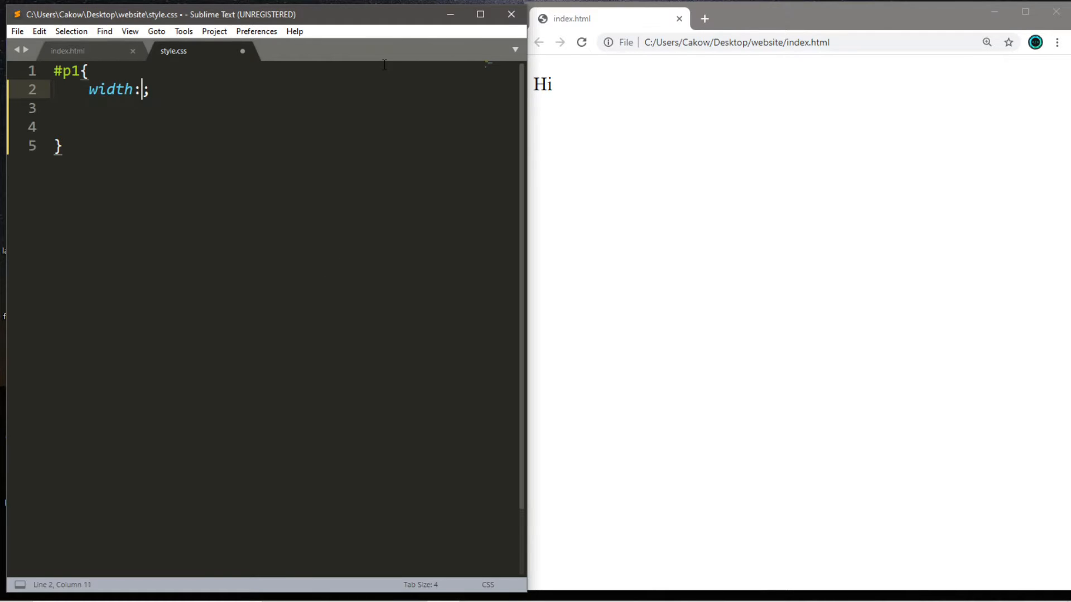
type("100px")
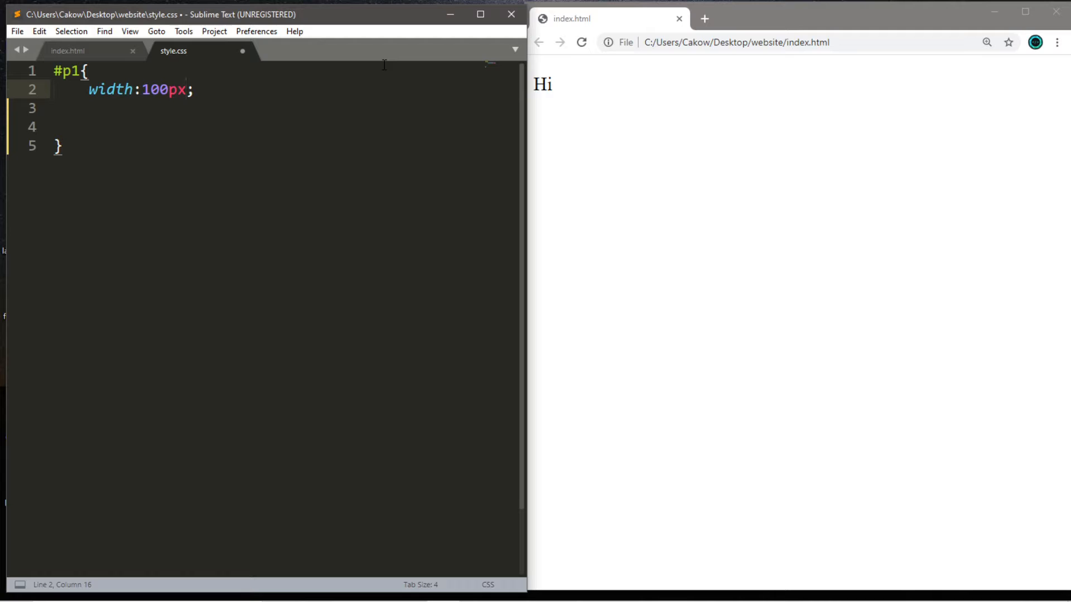
type("height:;")
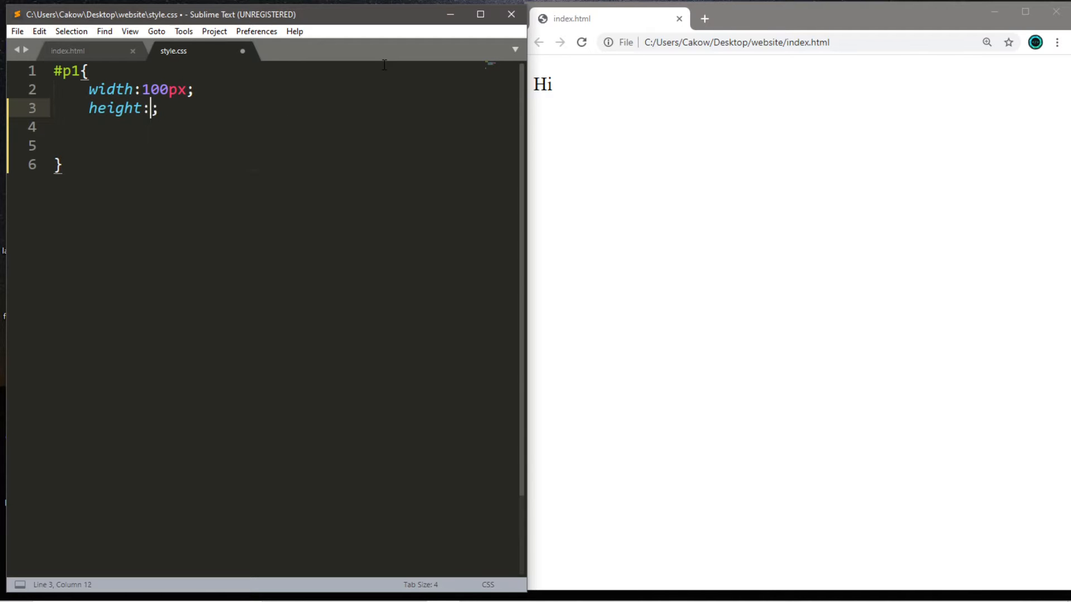
type("100px")
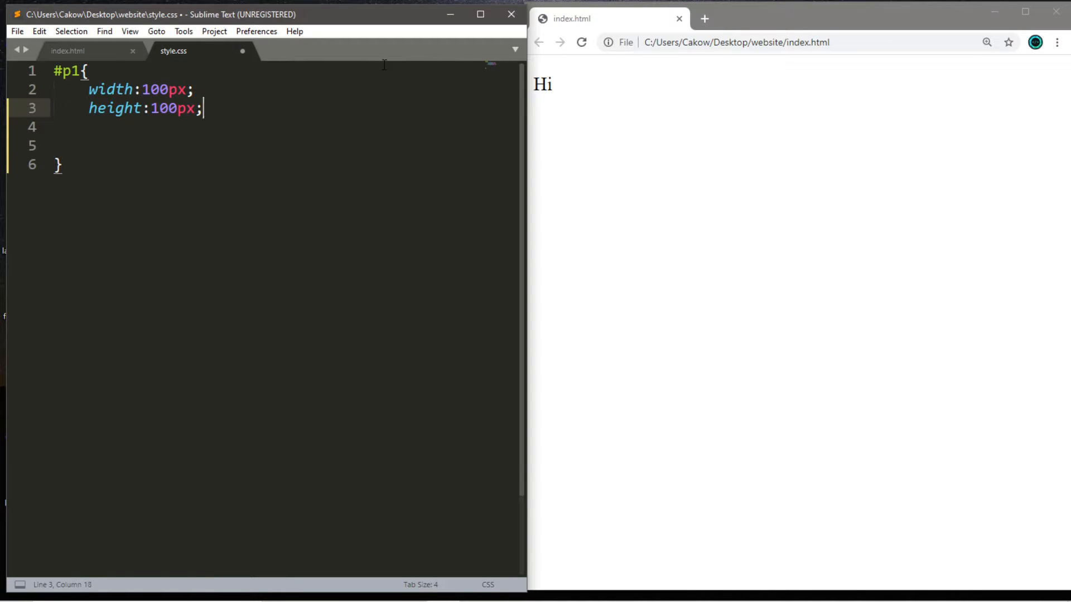
type("bacgroun")
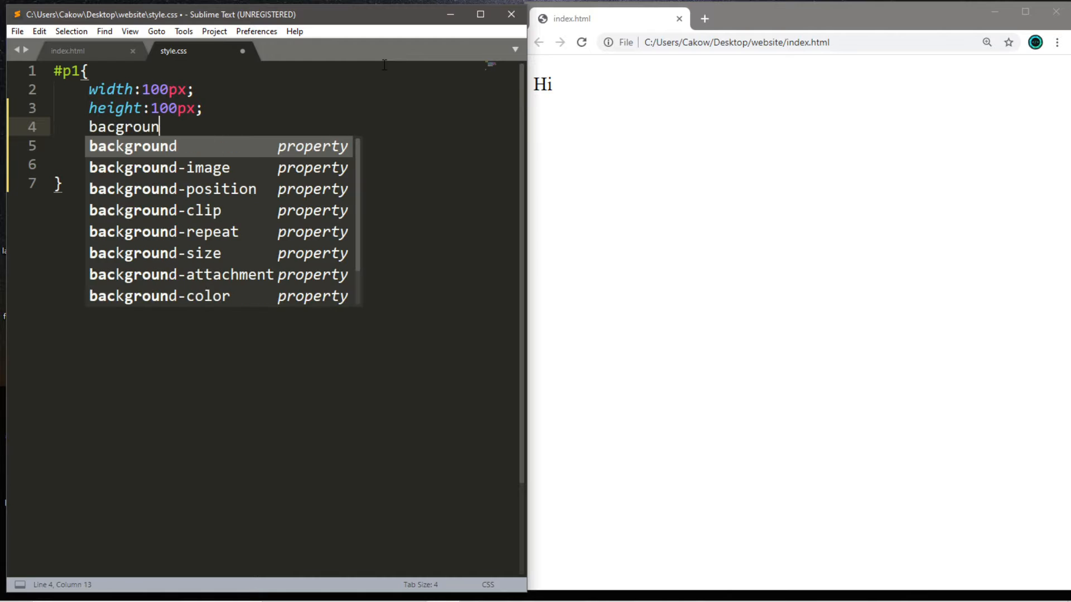
key("BackSpace")
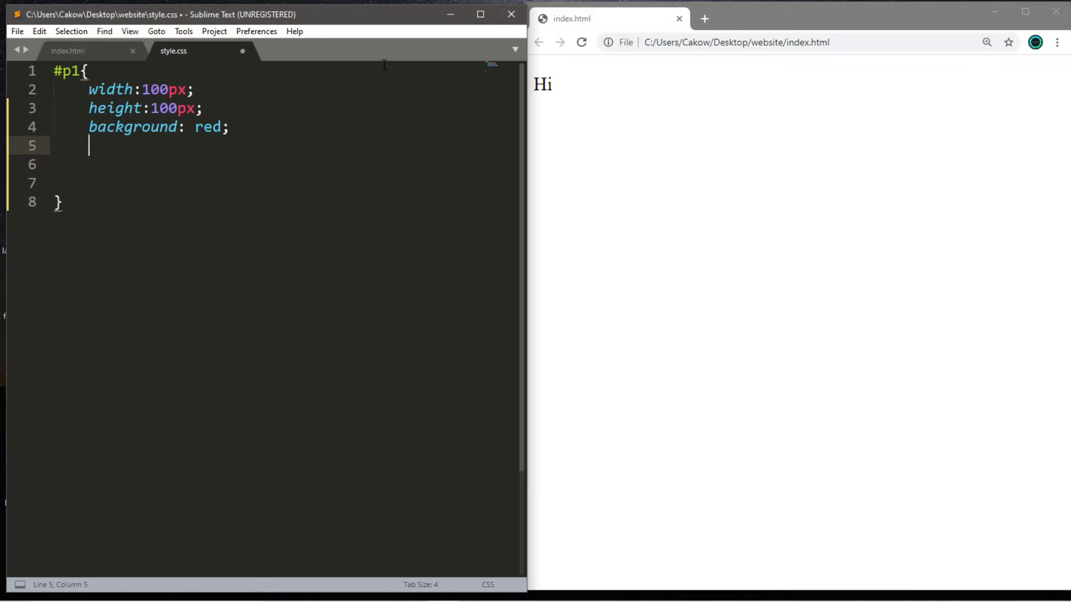
Add font-size 85px, text-align center and margin 0px to #p1 and save the stylesheet
type("font-size:85;")
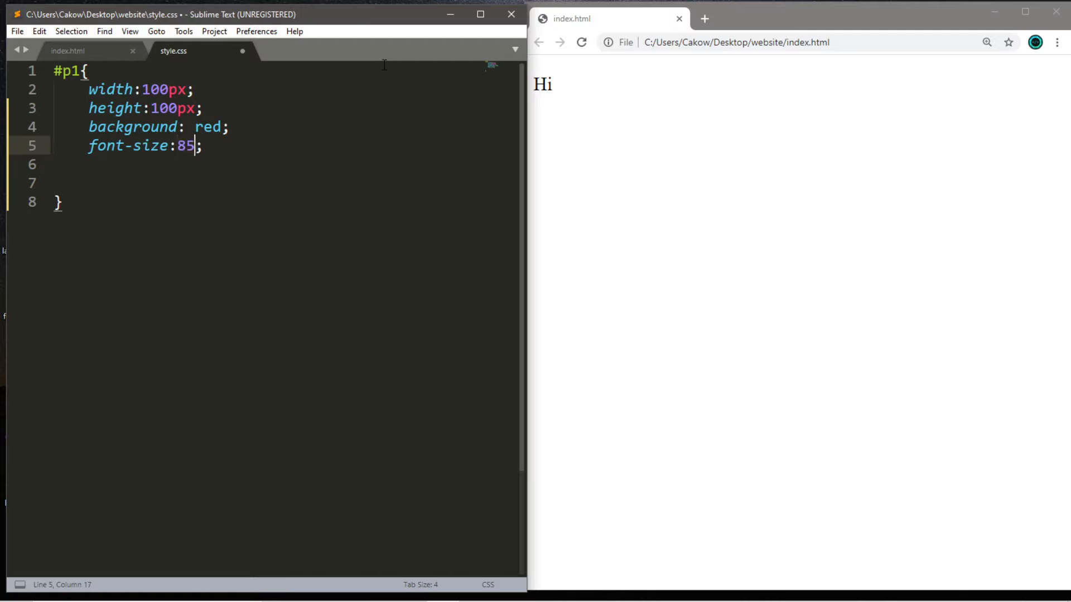
type("px")
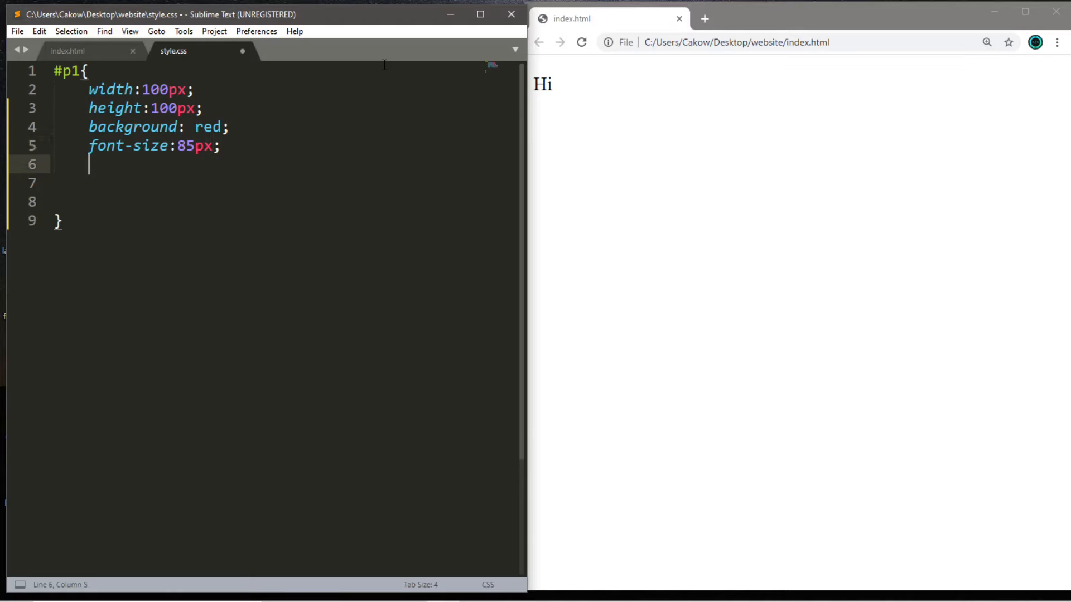
type("text-alig")
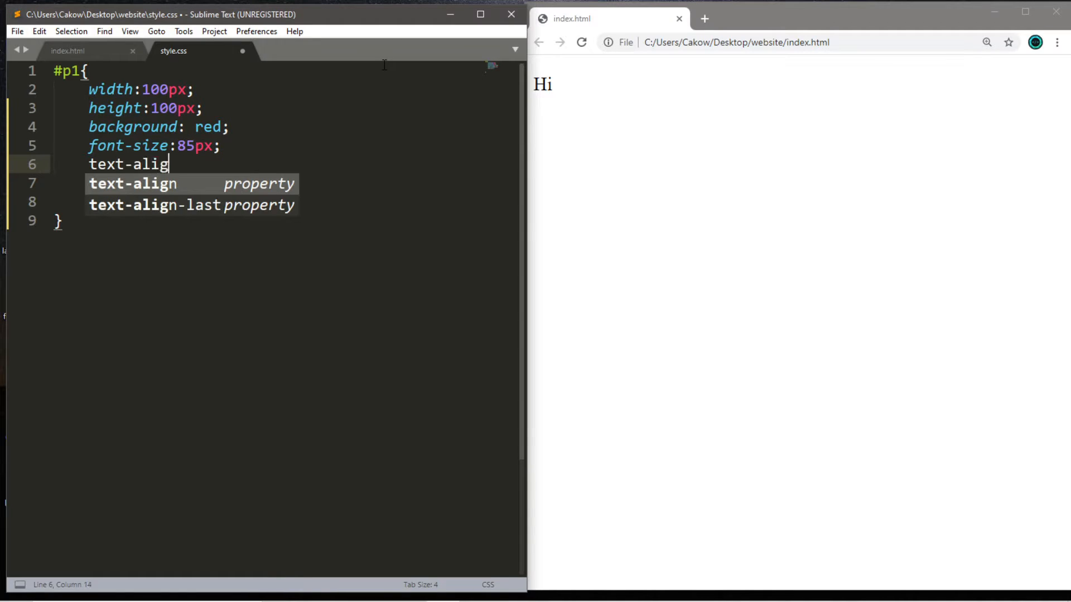
type("n:center;")
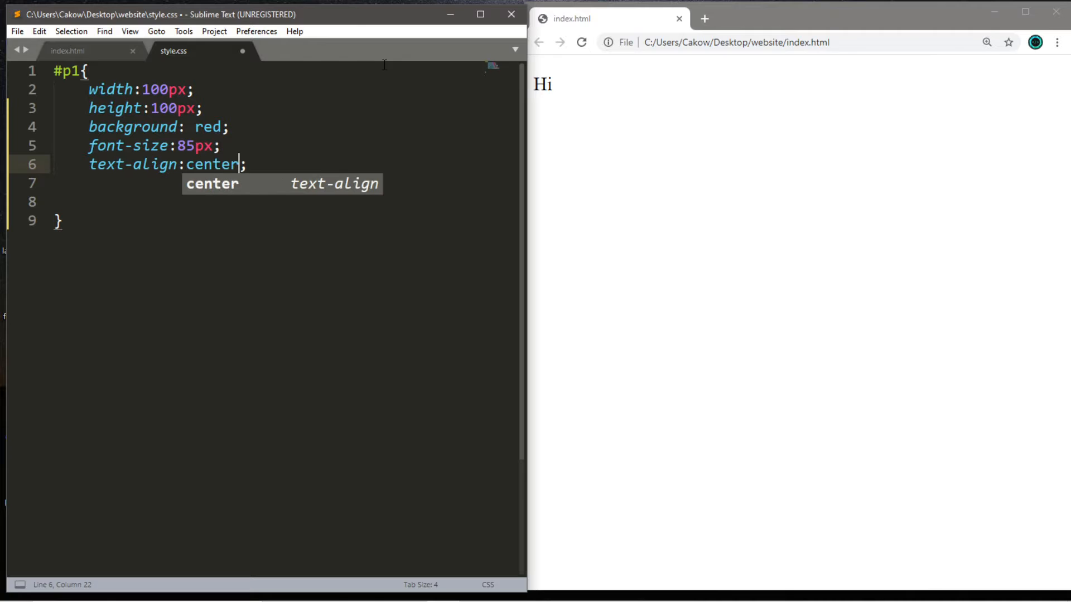
type("margin:0px;")
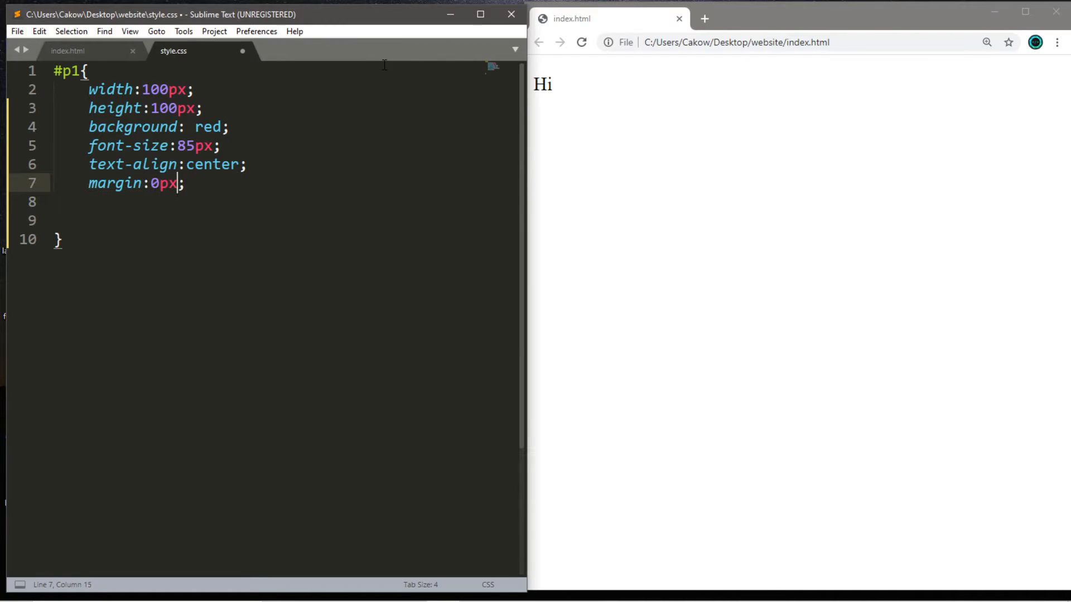
key("ctrl+s")
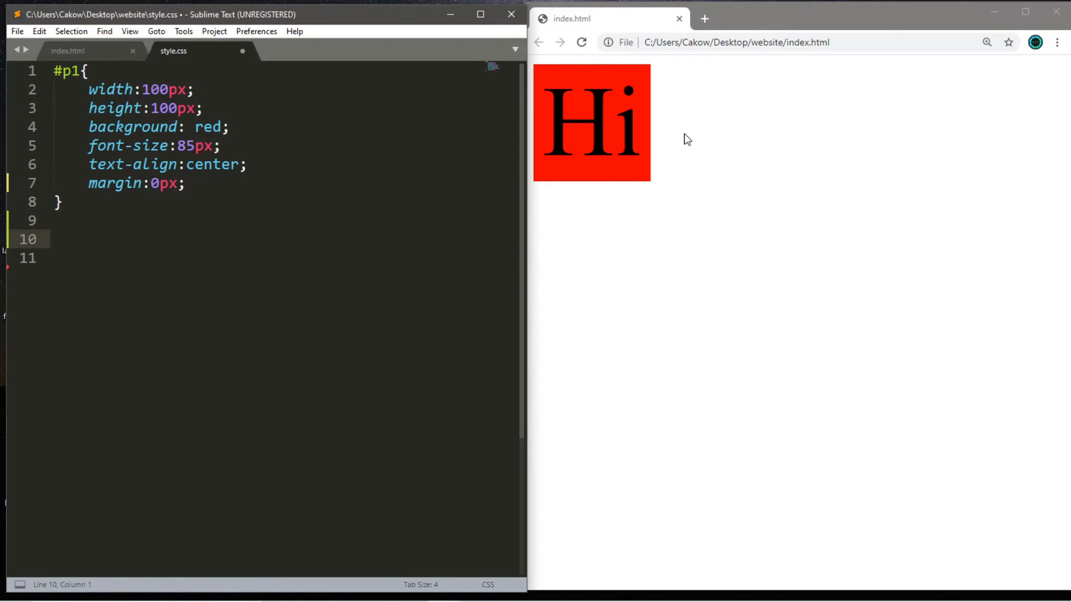
mouse_move(678, 118)
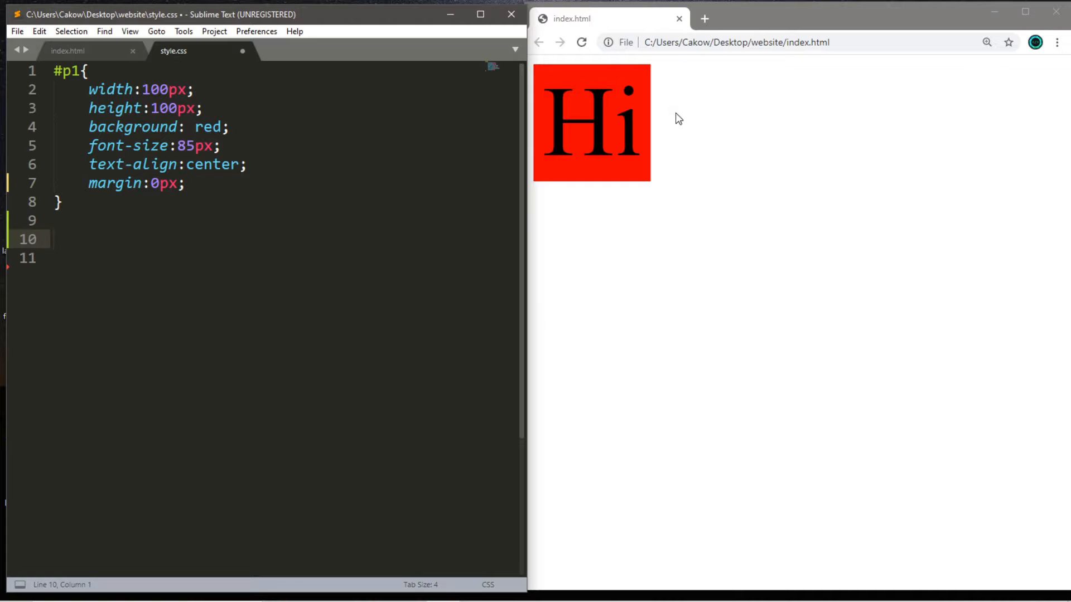
left_click(327, 209)
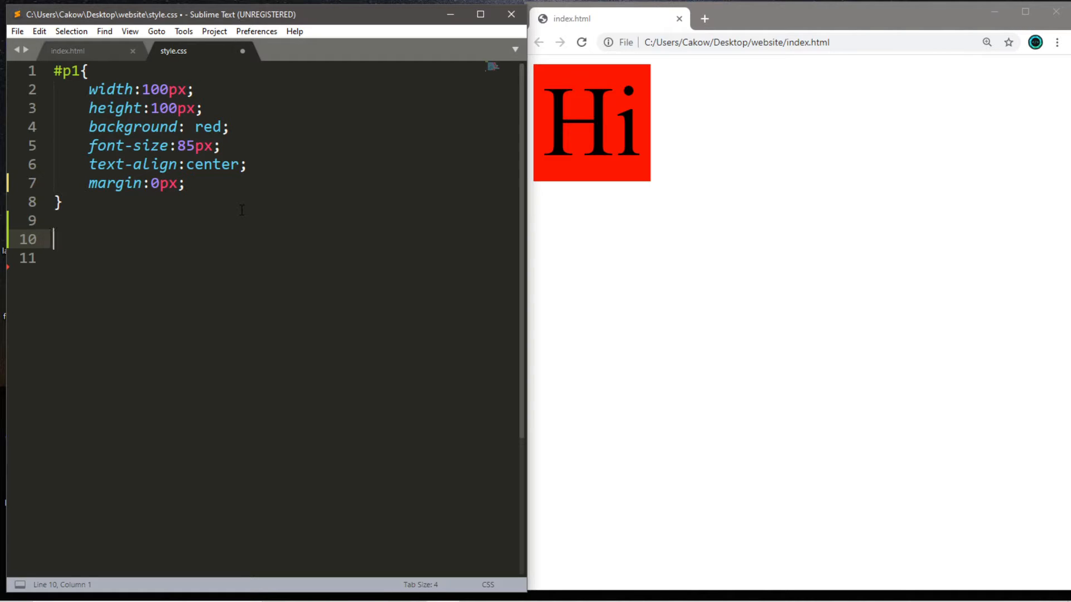
mouse_move(196, 223)
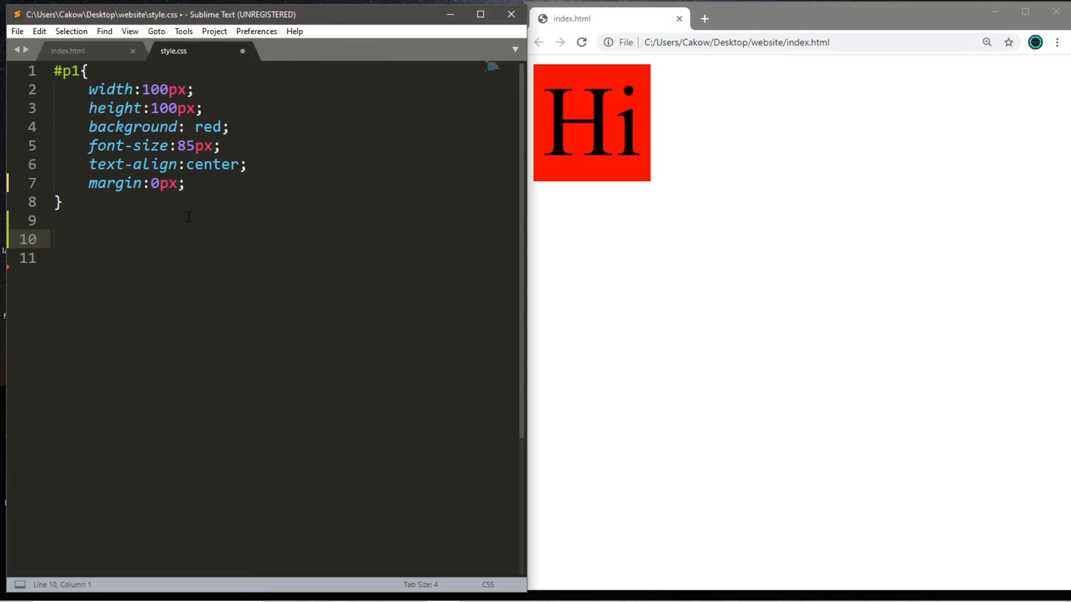
type("@keyfra")
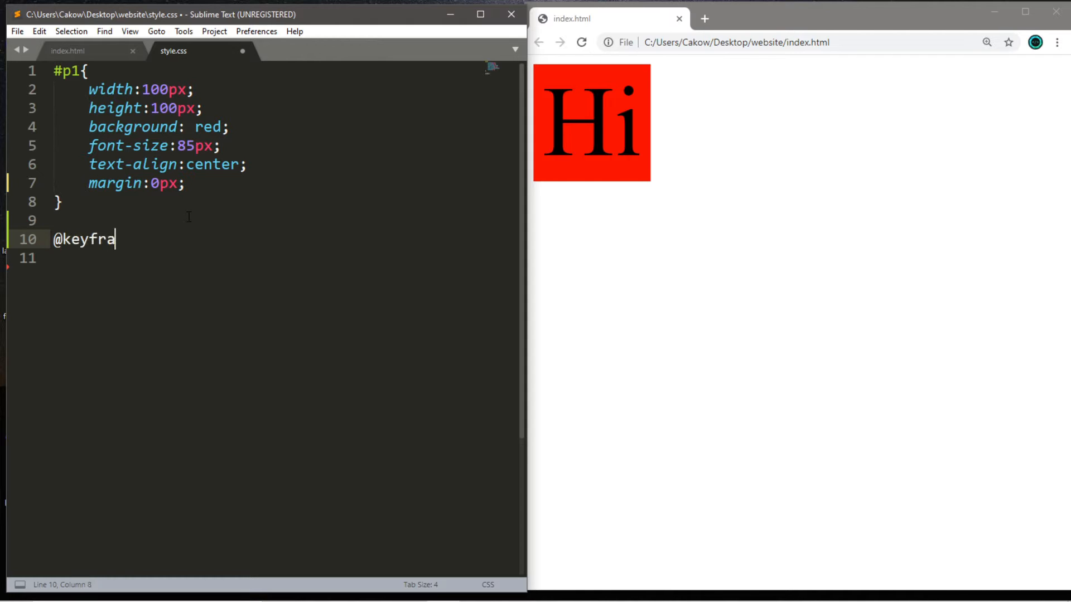
type("mes")
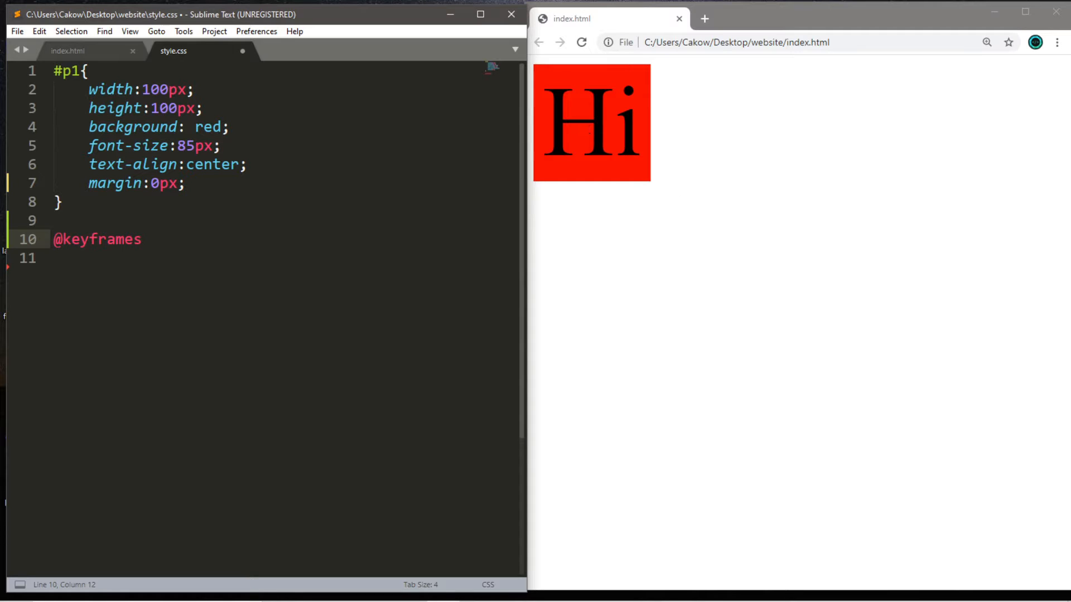
mouse_move(704, 147)
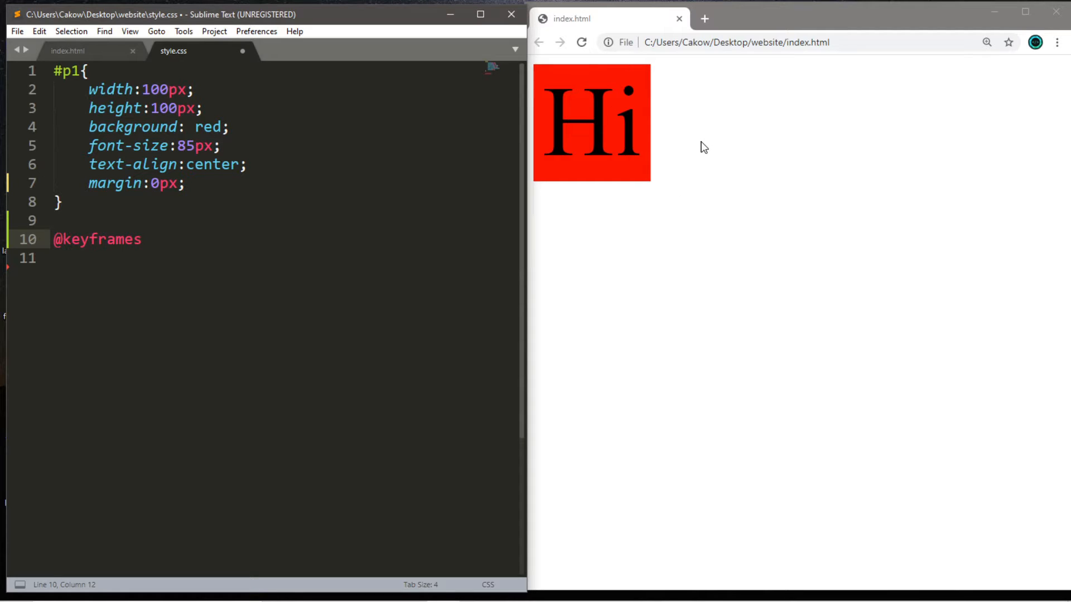
type("myColor")
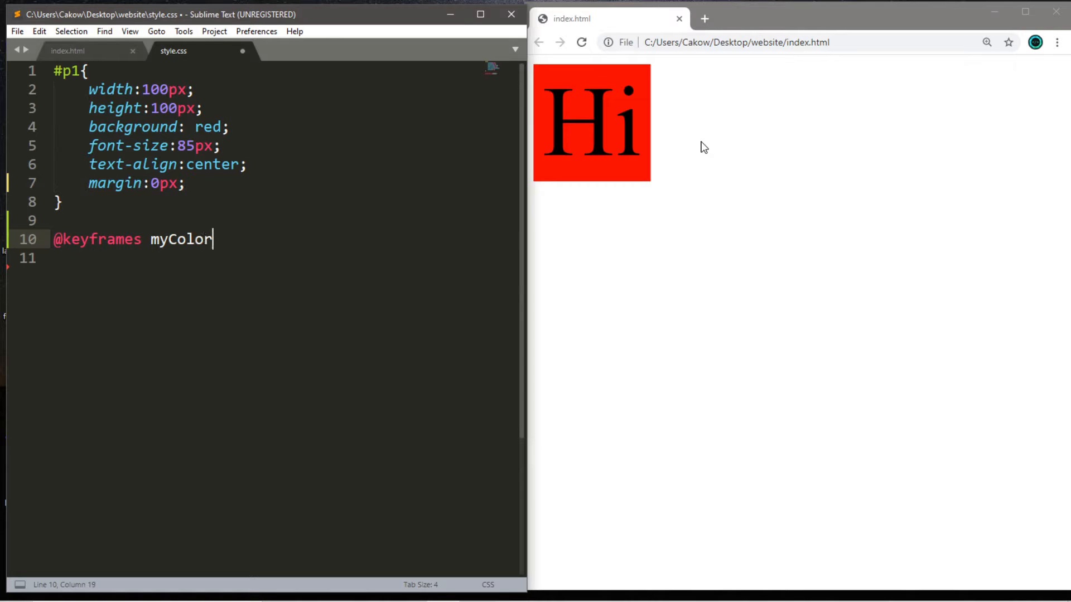
type("Animation")
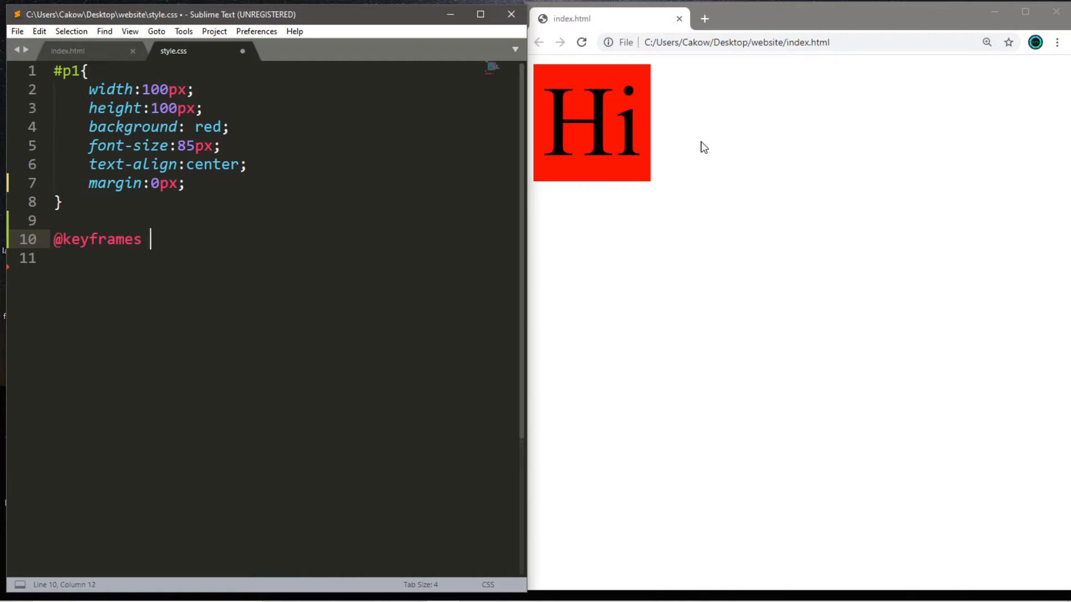
type("b")
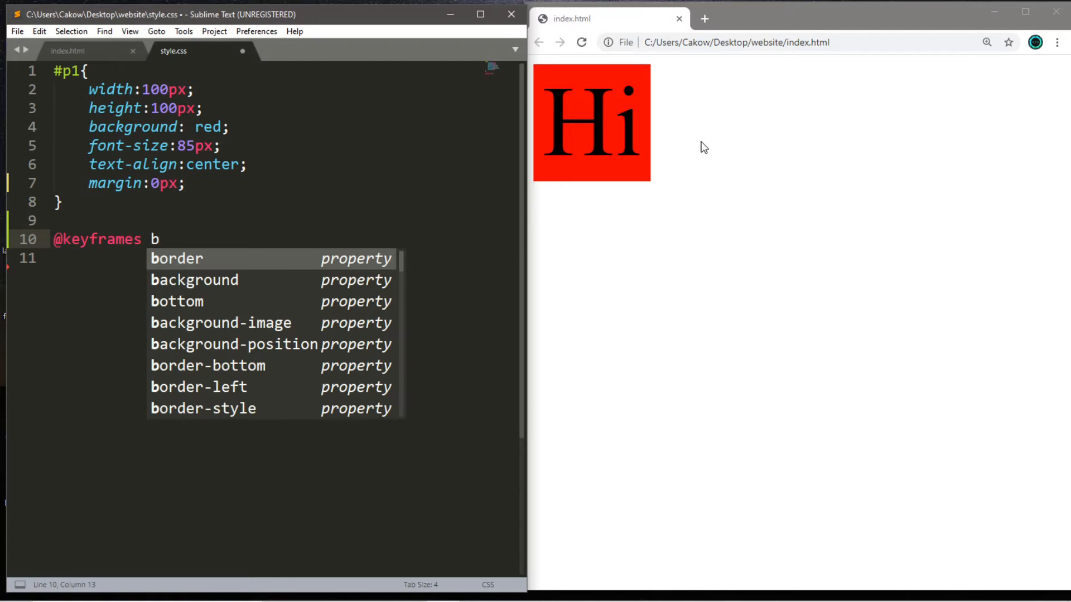
type("estANimati")
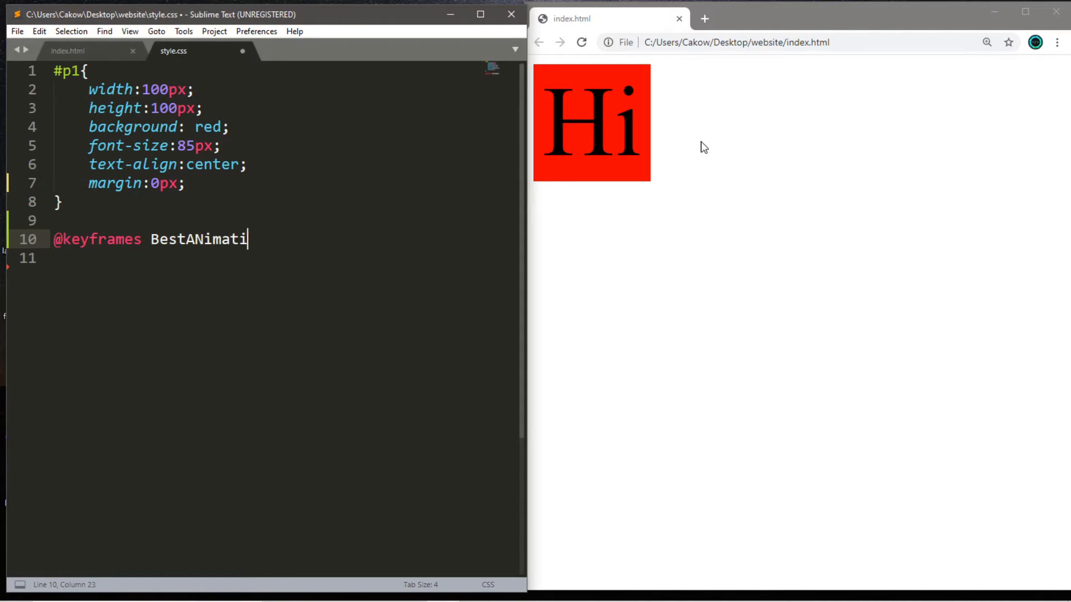
type("onEVERRRRR")
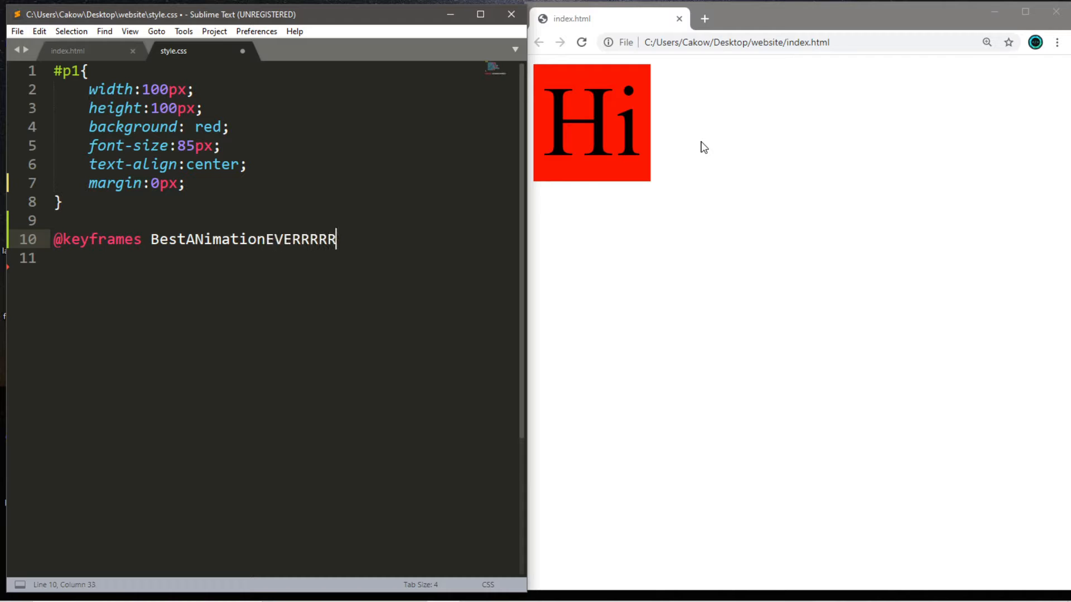
key("ctrl+backspace")
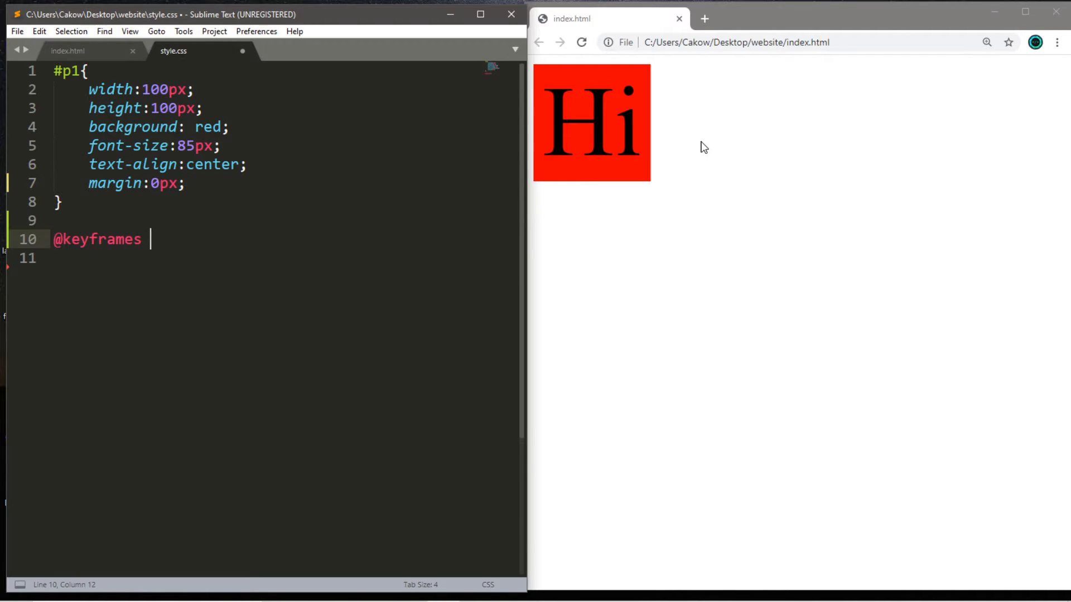
type("my")
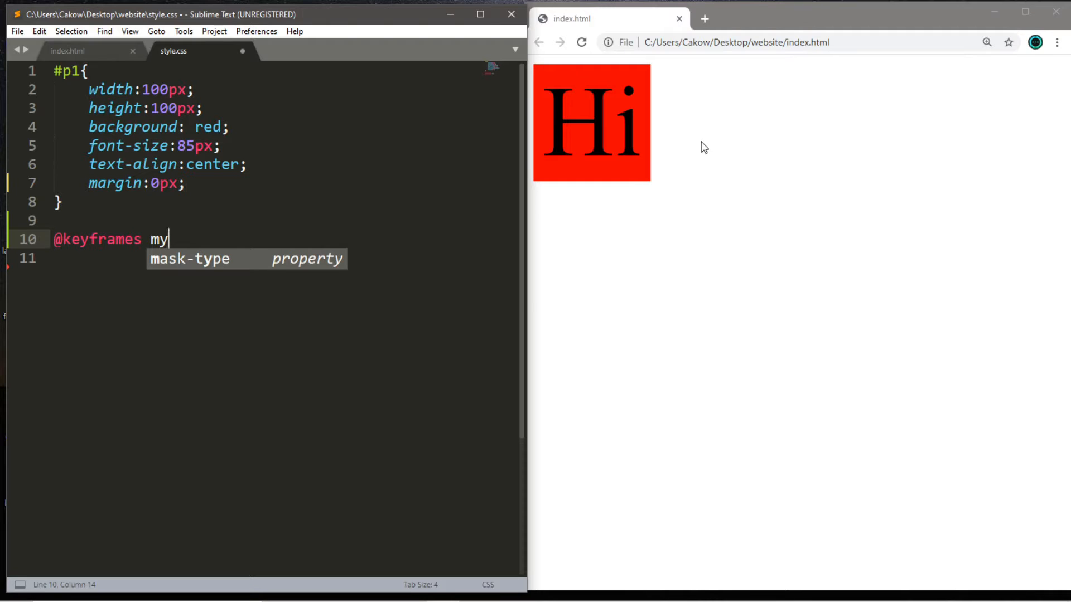
type("ColorAnimatio")
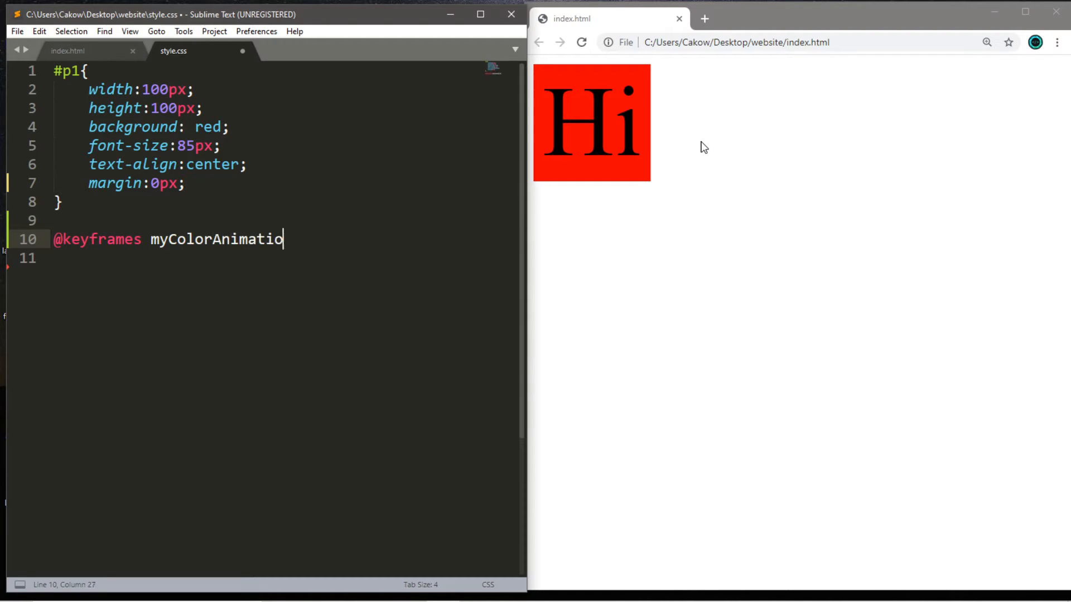
type("n{")
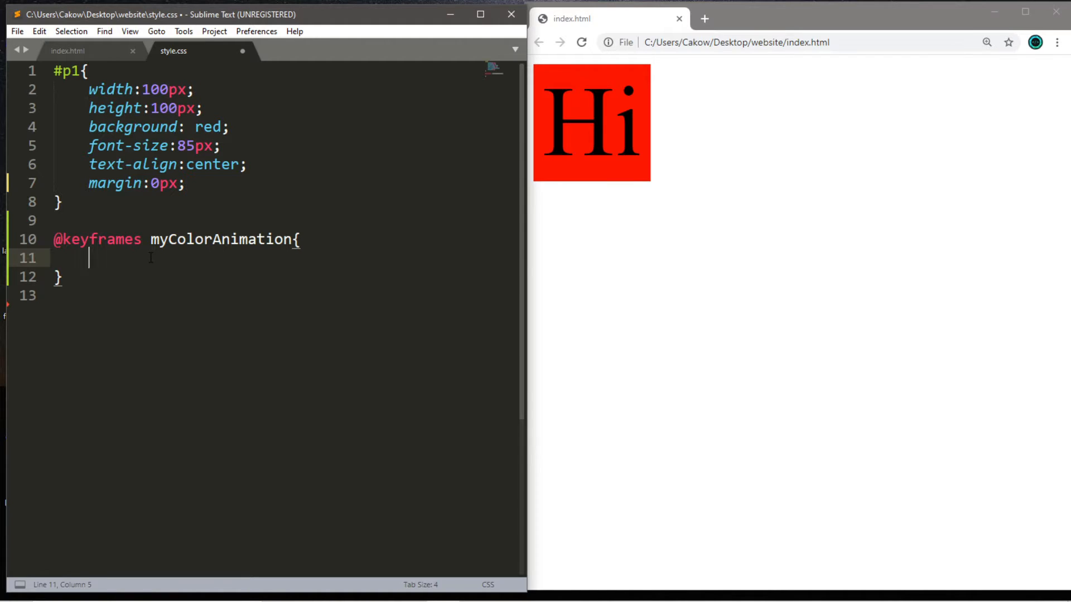
Fill the keyframes with from{background-color:red;} and to{background-color:blue;} and save
type("fr")
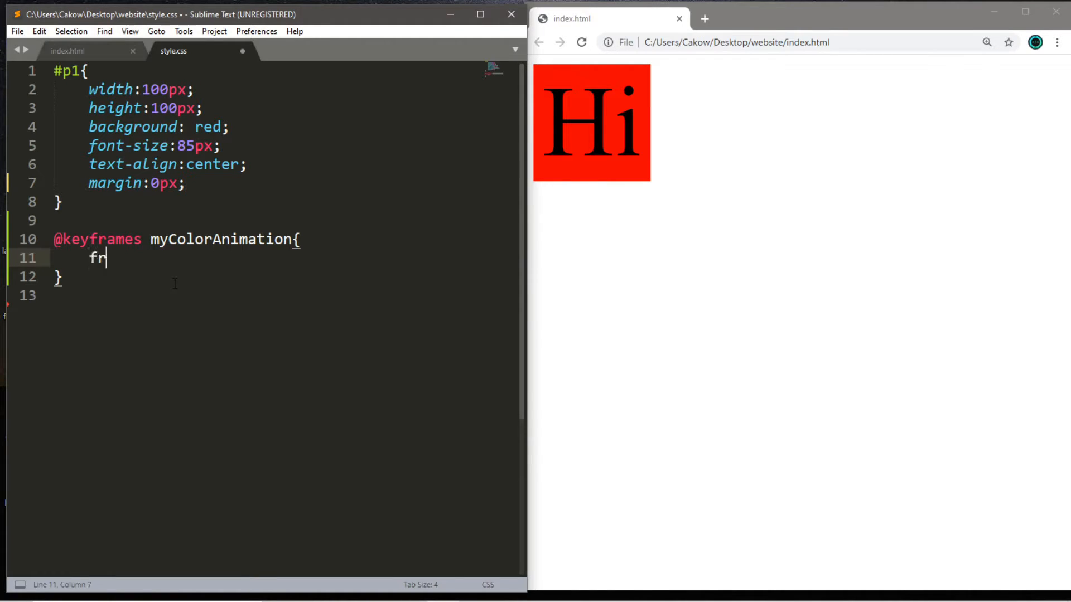
type("om{}")
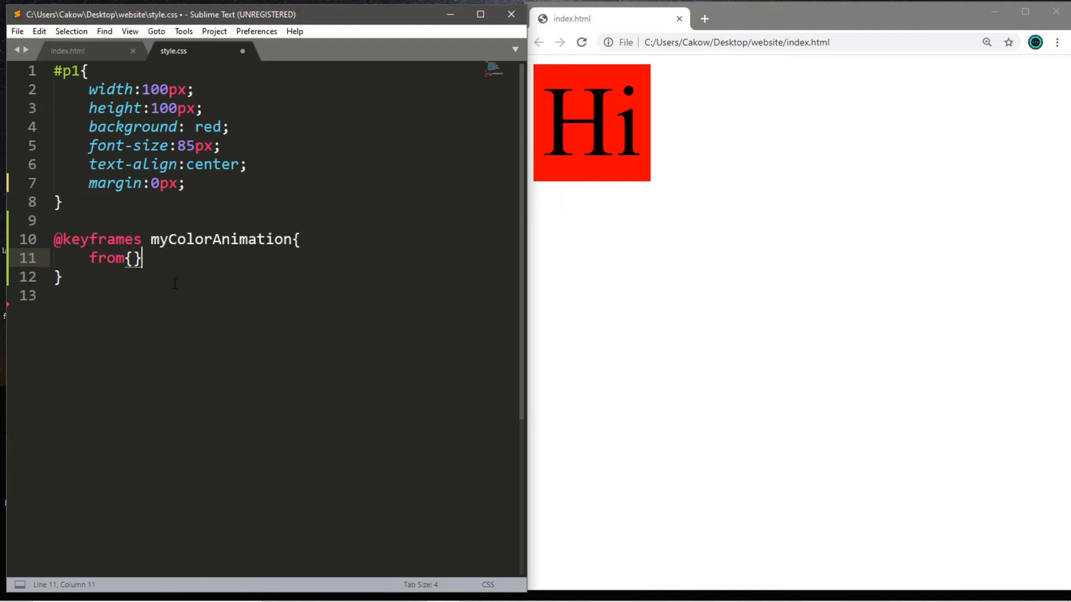
type("to")
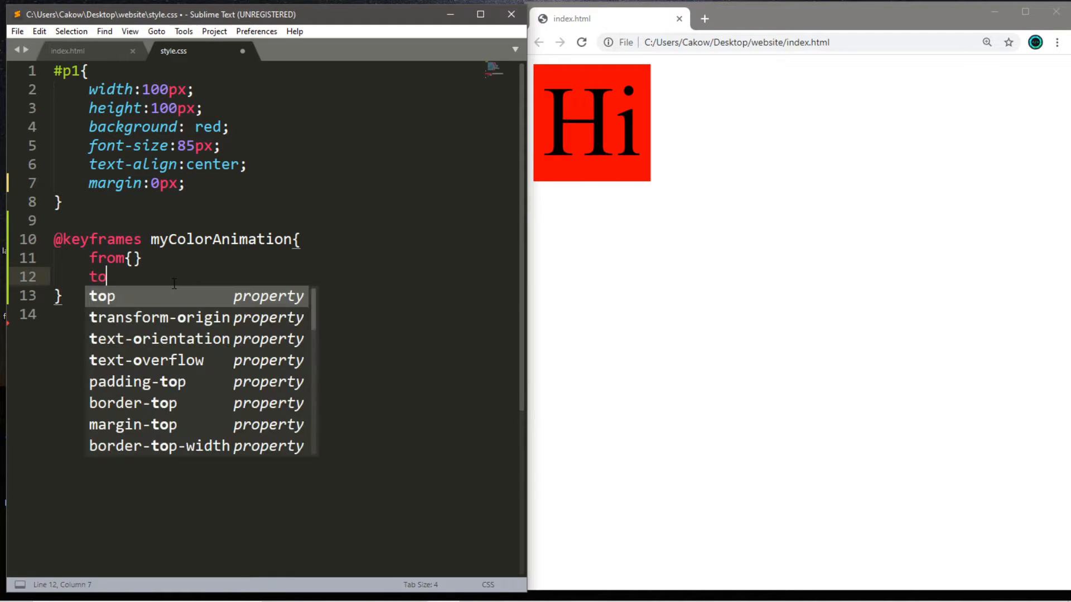
type("{}")
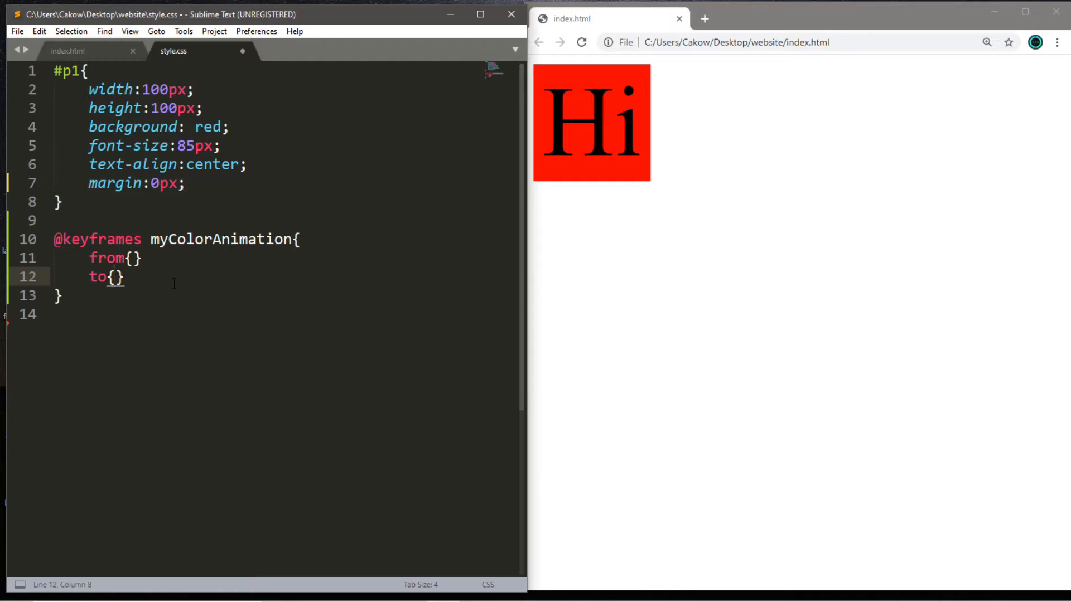
left_click(132, 258)
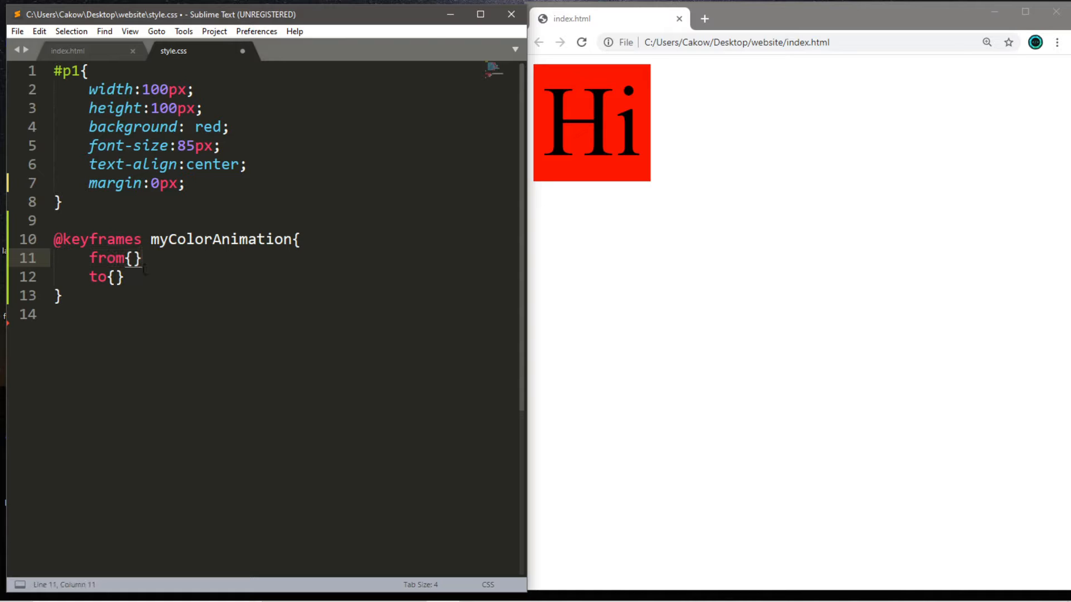
type("backgr")
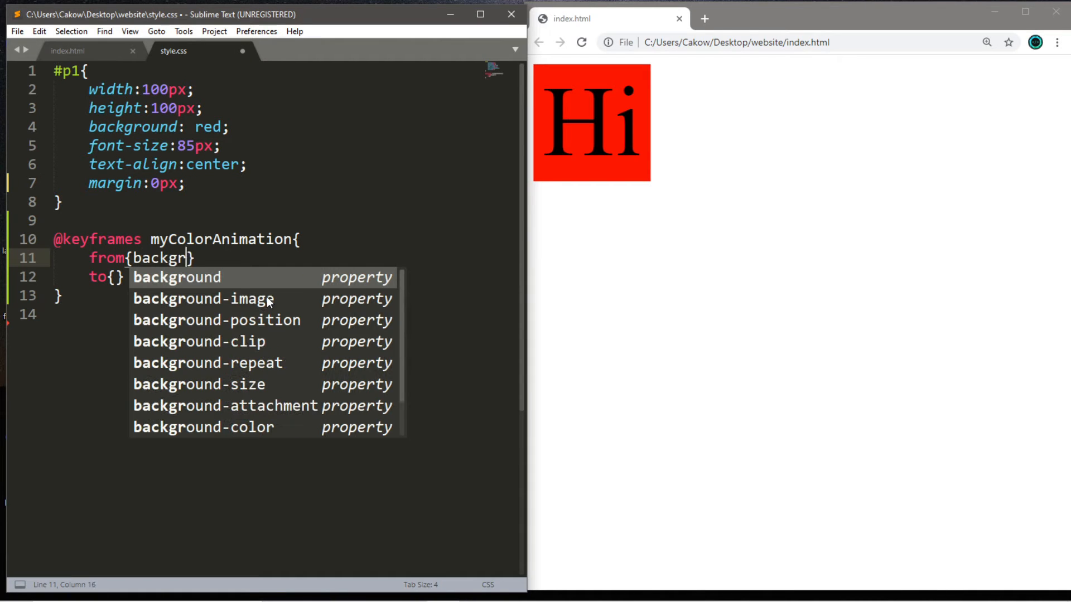
left_click(204, 427)
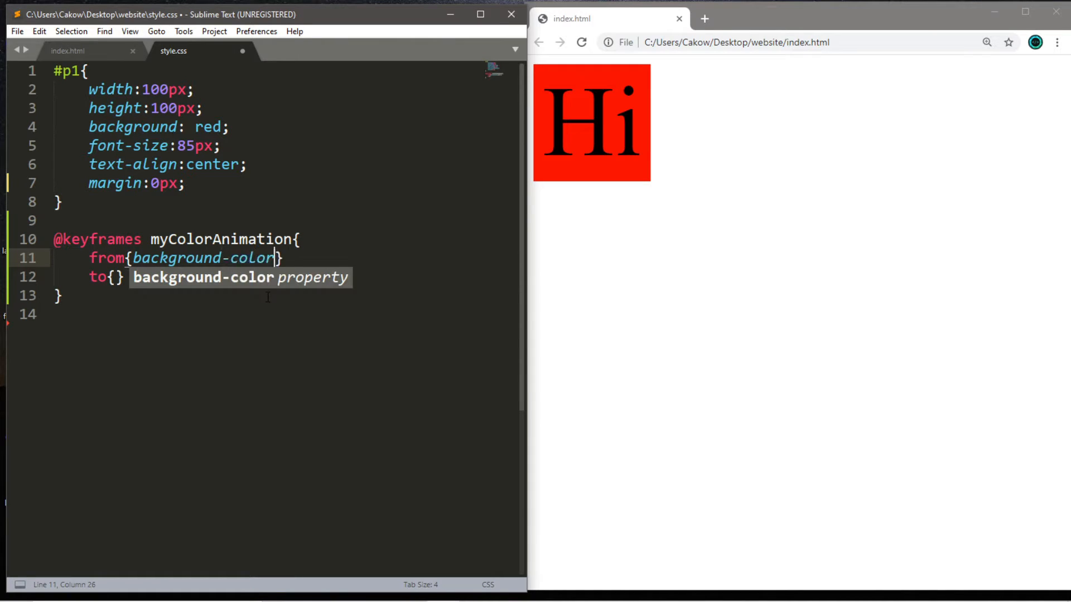
type(":red;")
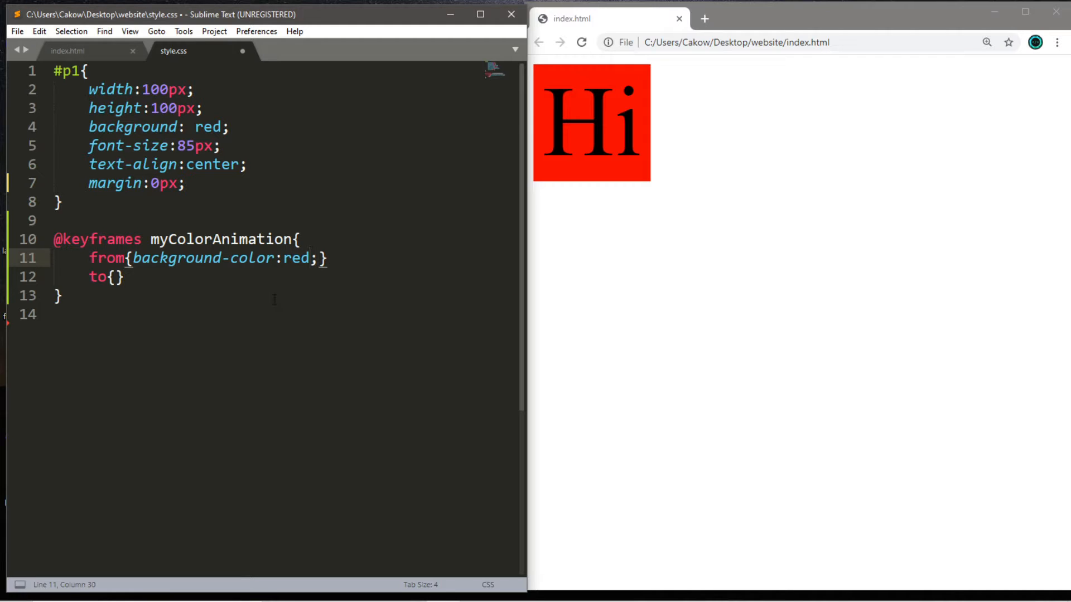
left_click(114, 277)
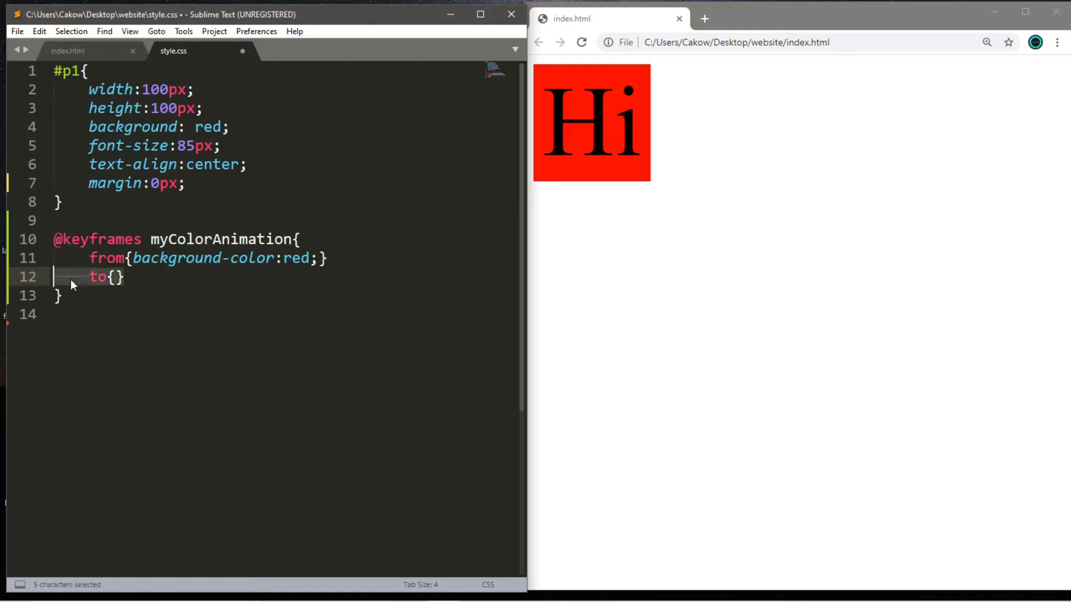
type("background-c")
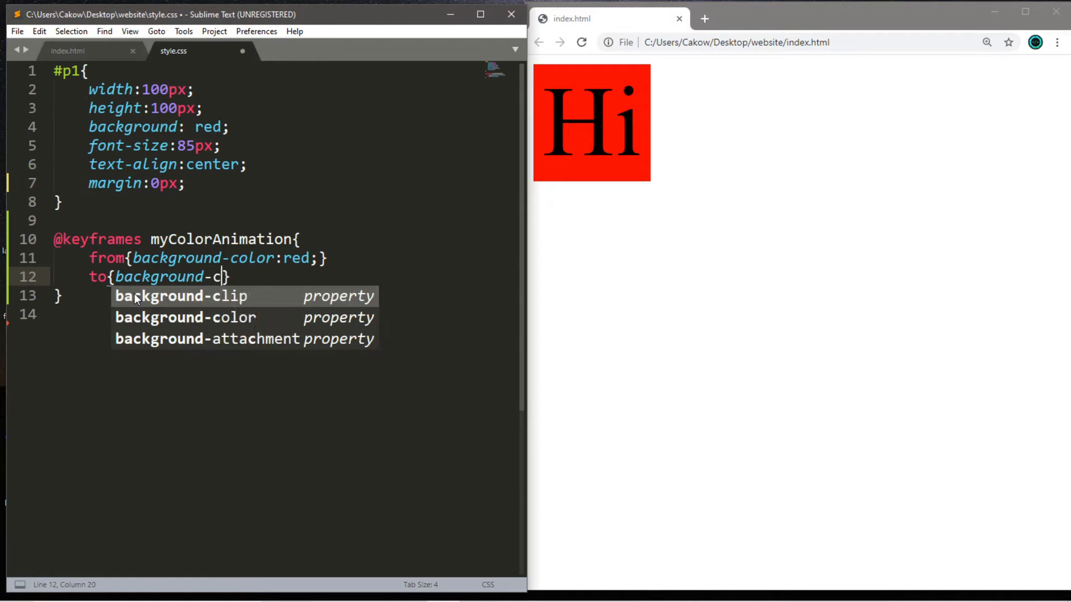
type("olor:blue;}")
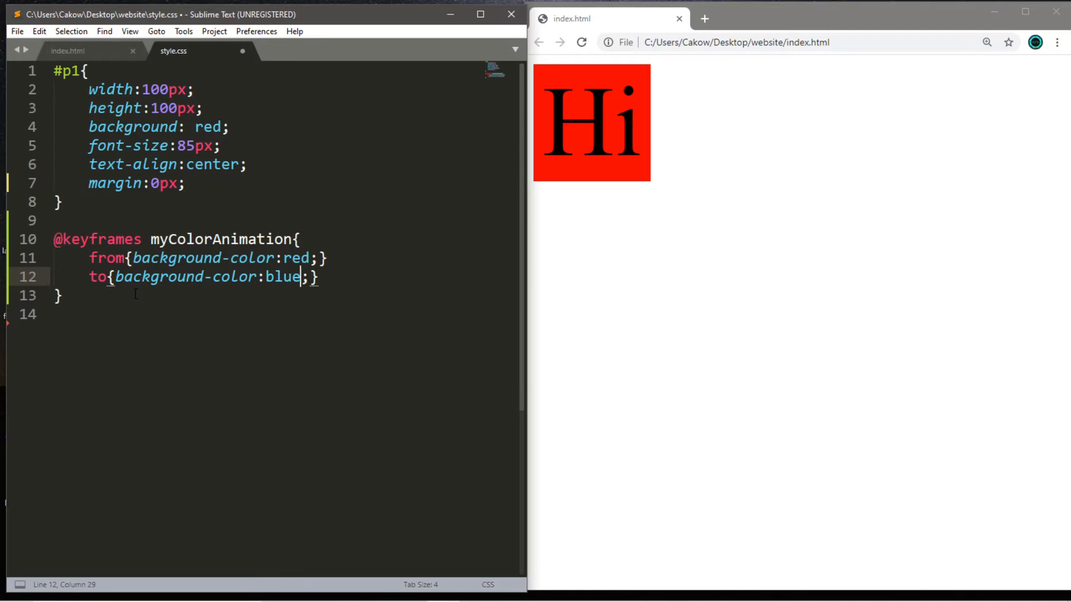
key("ctrl+s")
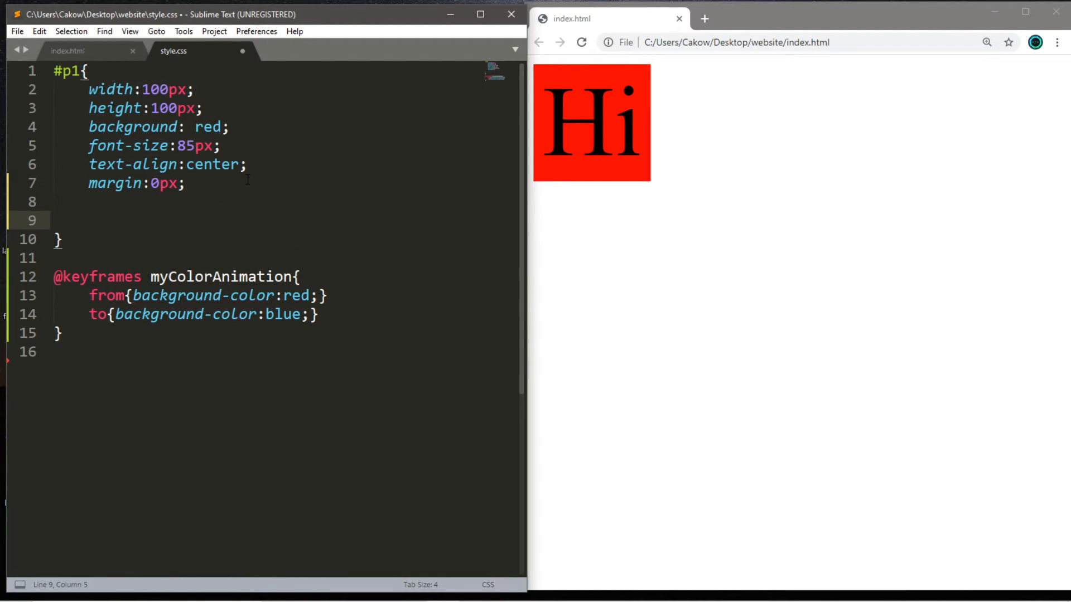
Give #p1 animation: myColorAnimation; and animation-duration: 5s;
type("animation:;")
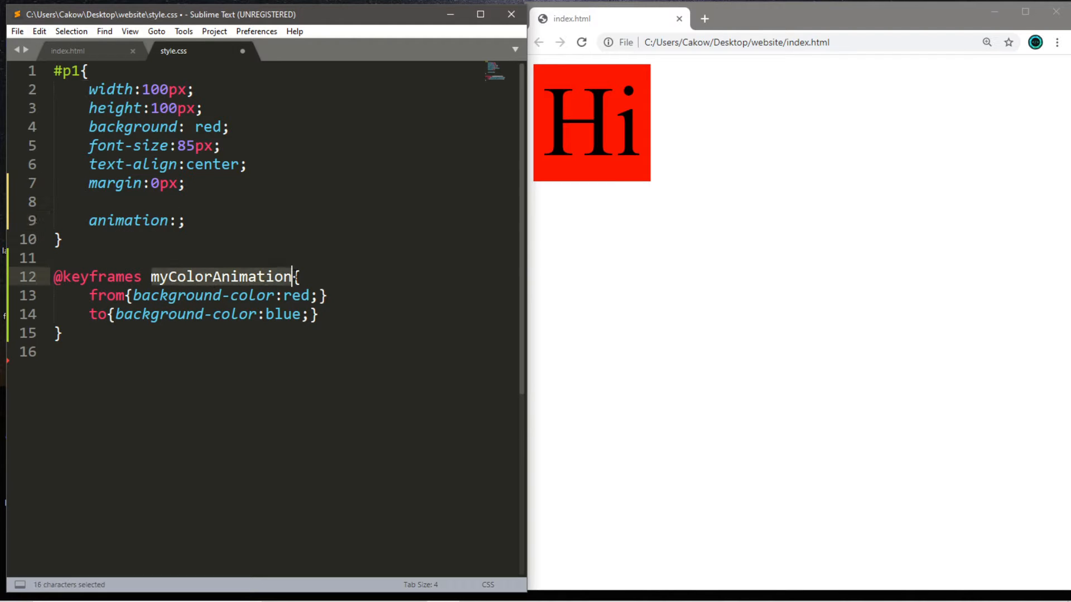
key("ctrl+c")
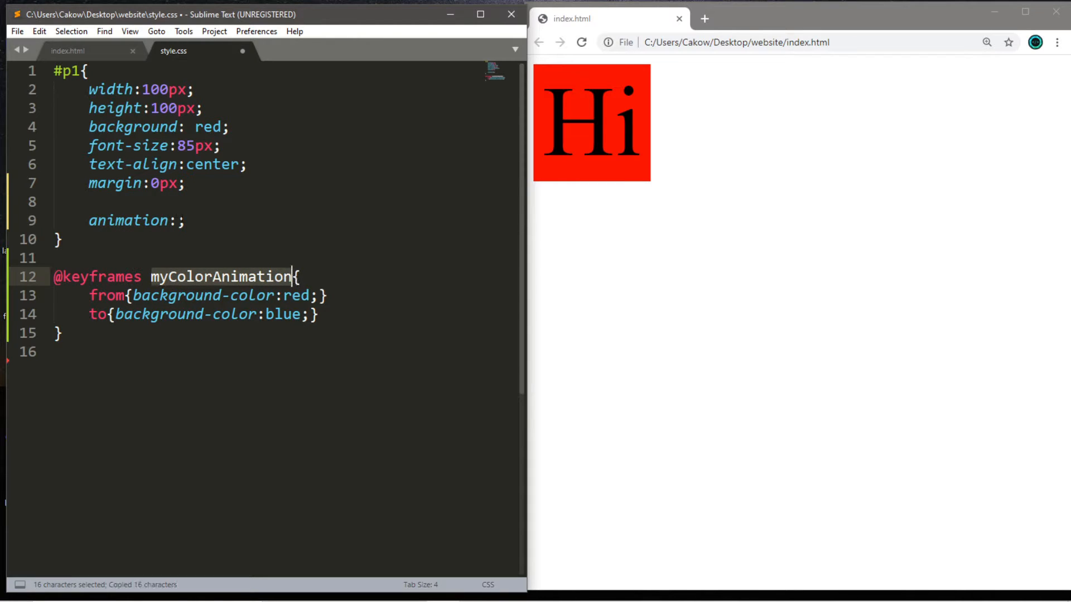
type("myColorAnimation")
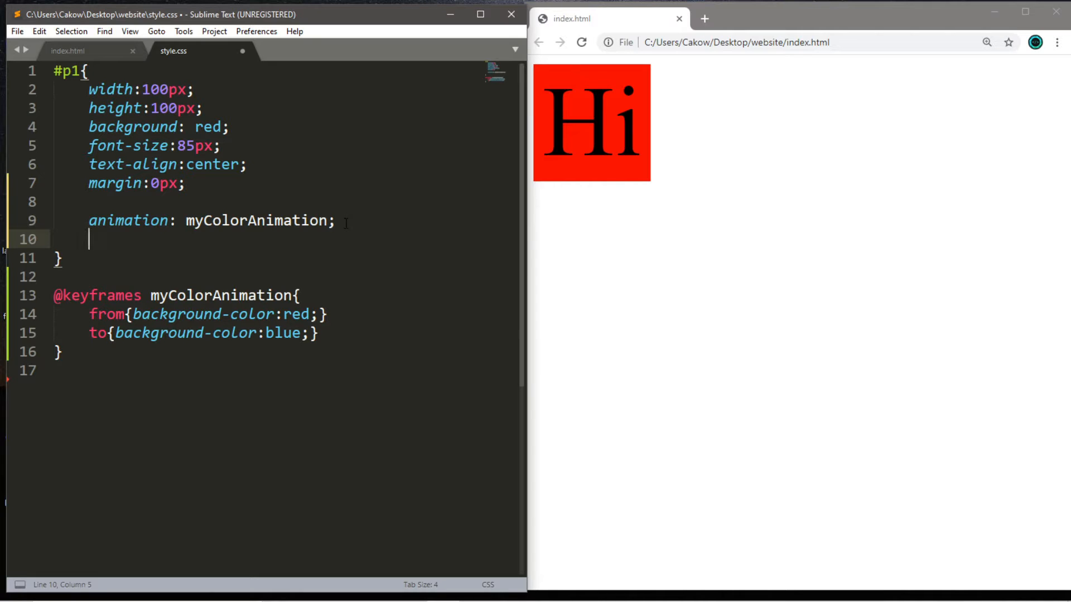
type("a")
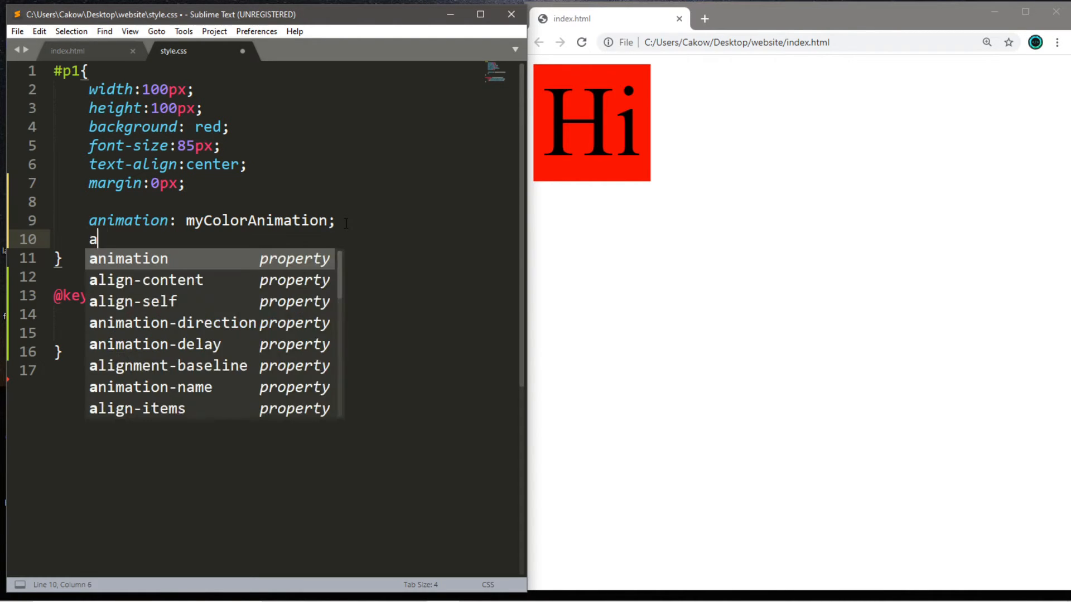
type("nimation-duration:")
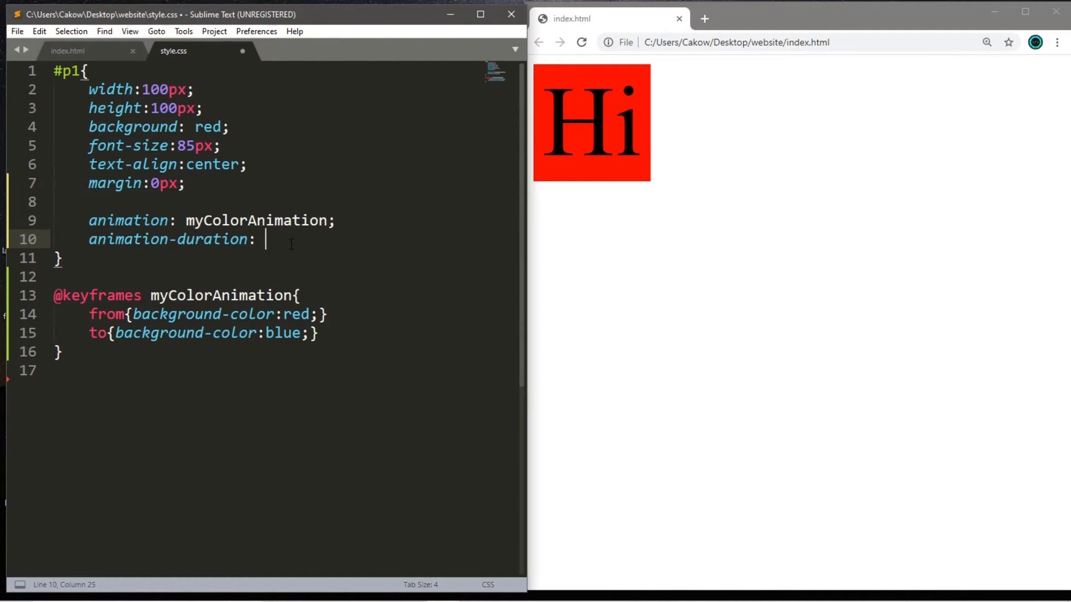
type("5s")
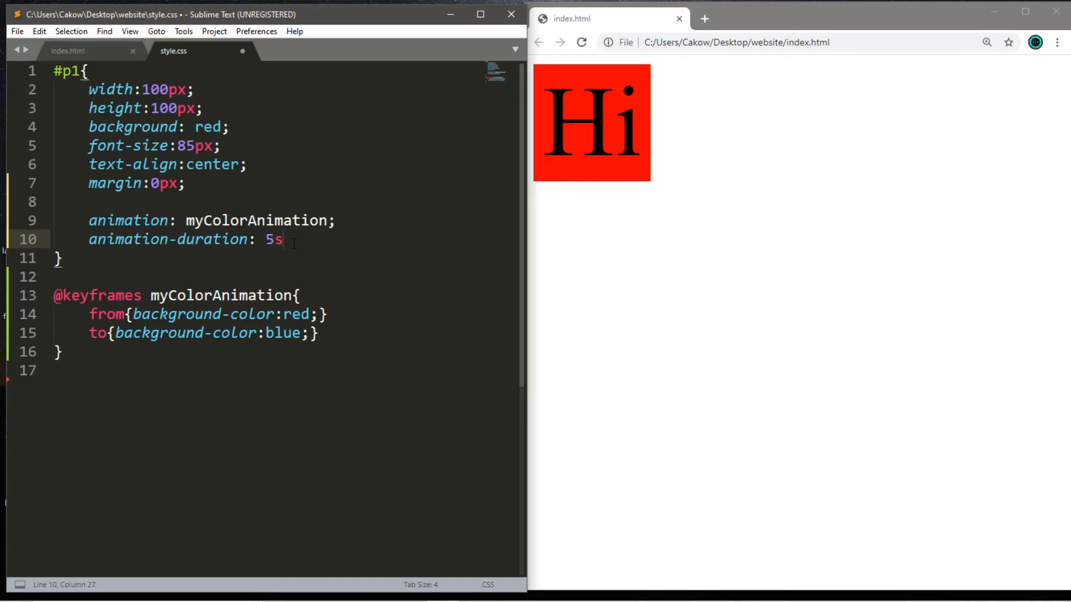
type(";")
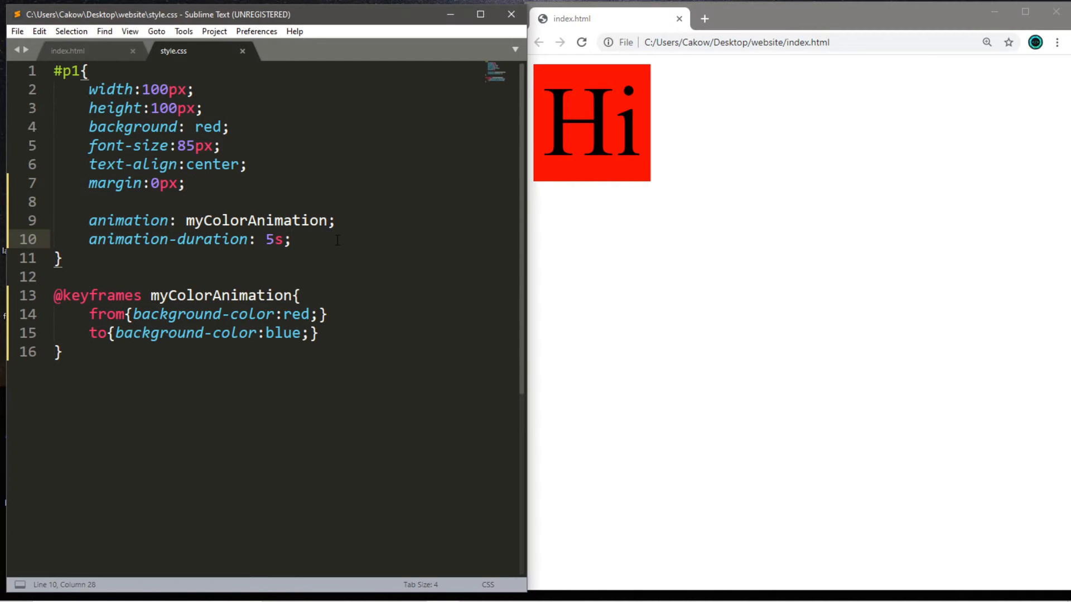
Add animation-iteration-count: infinite; to #p1 and save the stylesheet
type("animation-iteration-count:")
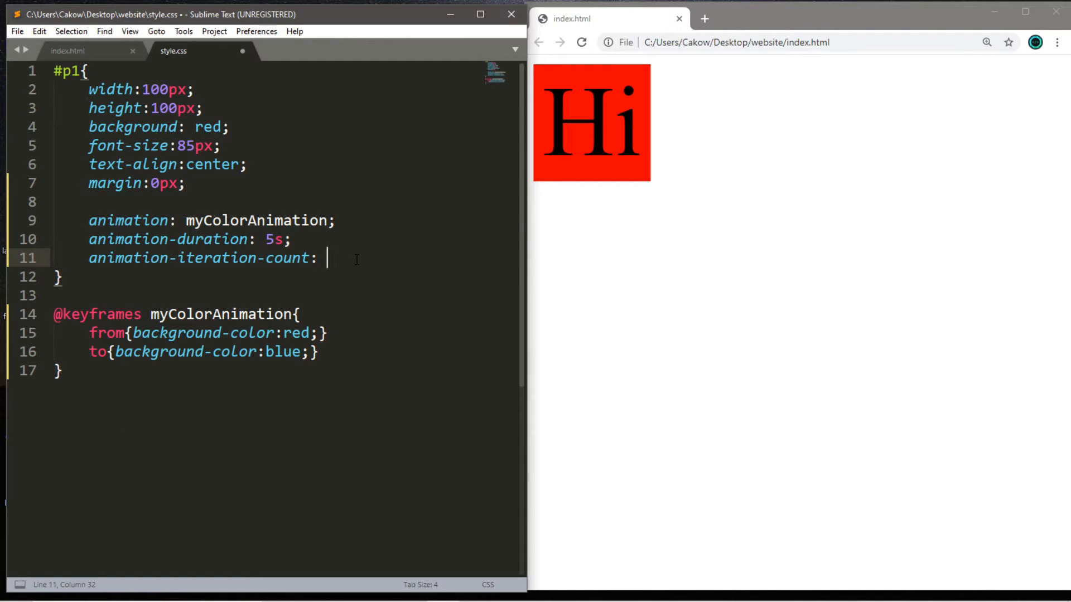
type("2")
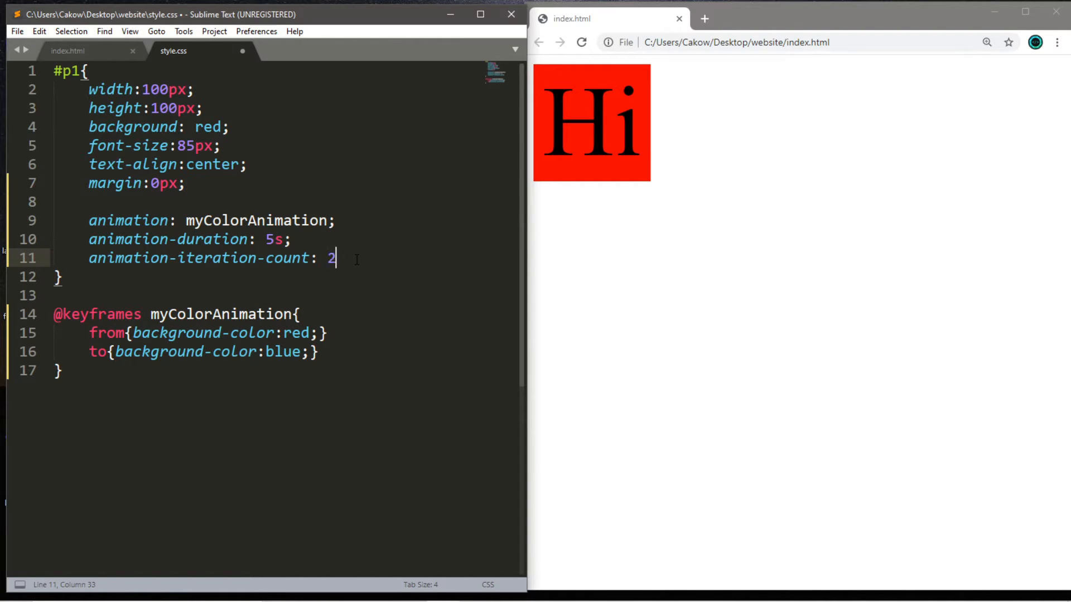
type(";")
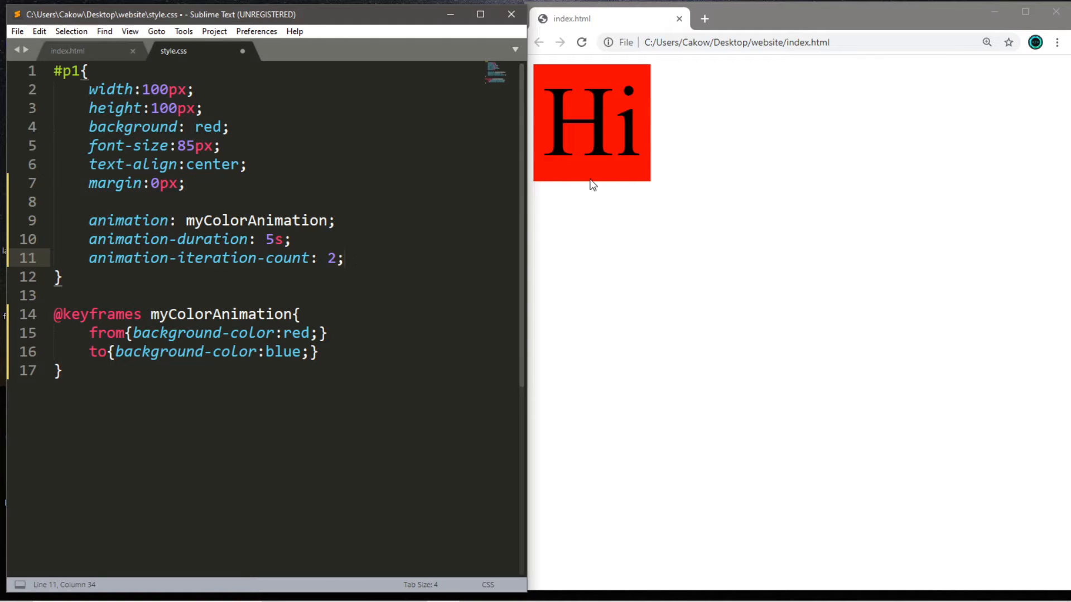
type("infinite")
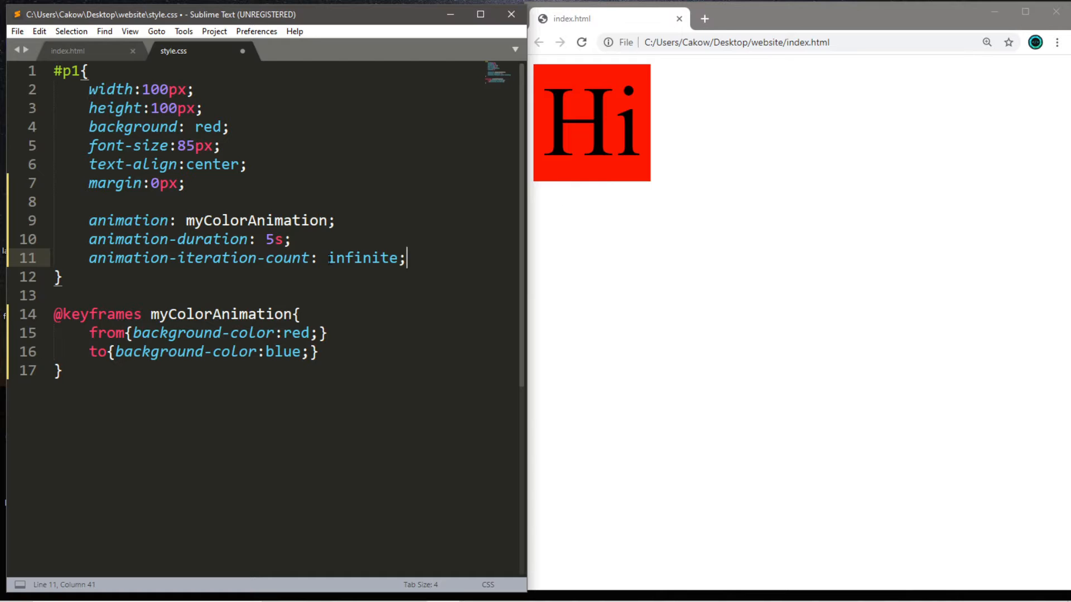
key("ctrl+s")
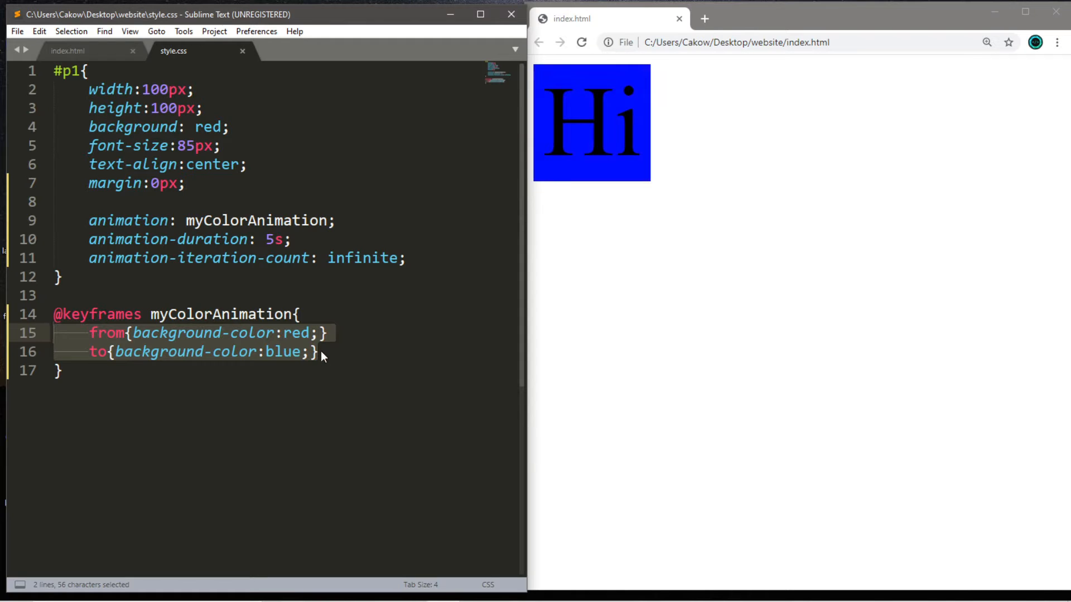
Duplicate the background-color keyframe lines and set them to orange, yellow, green, blue and purple, fixing the purple typo
left_click(318, 351)
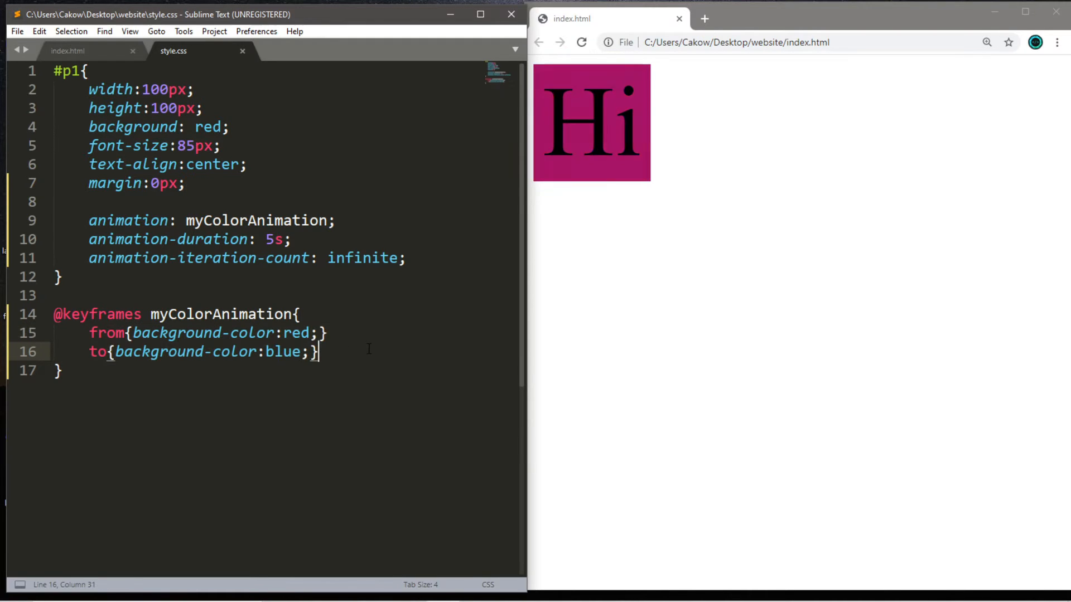
left_click(126, 339)
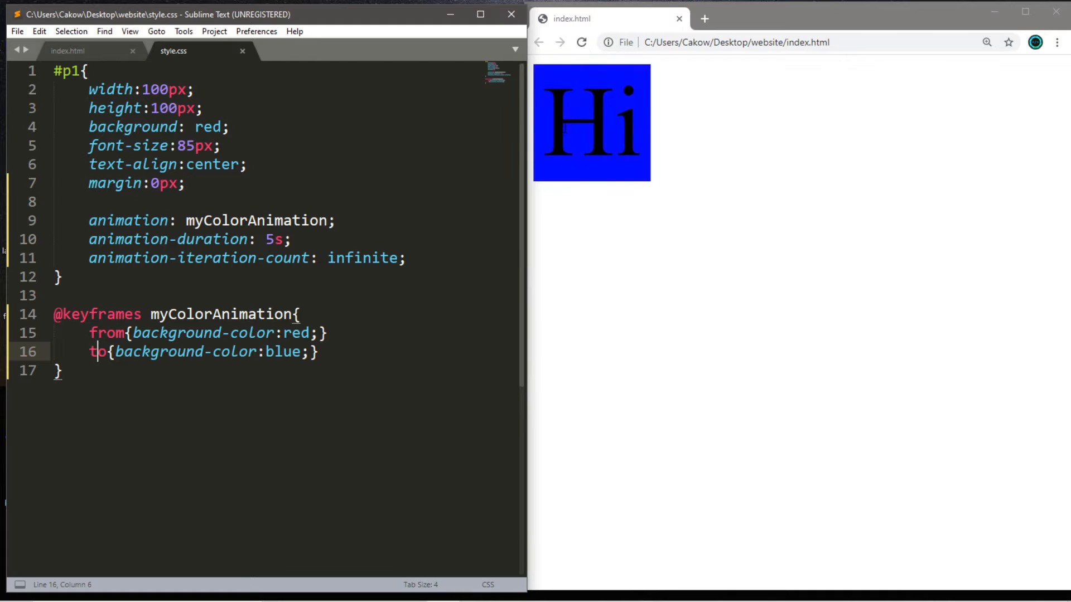
left_click(326, 333)
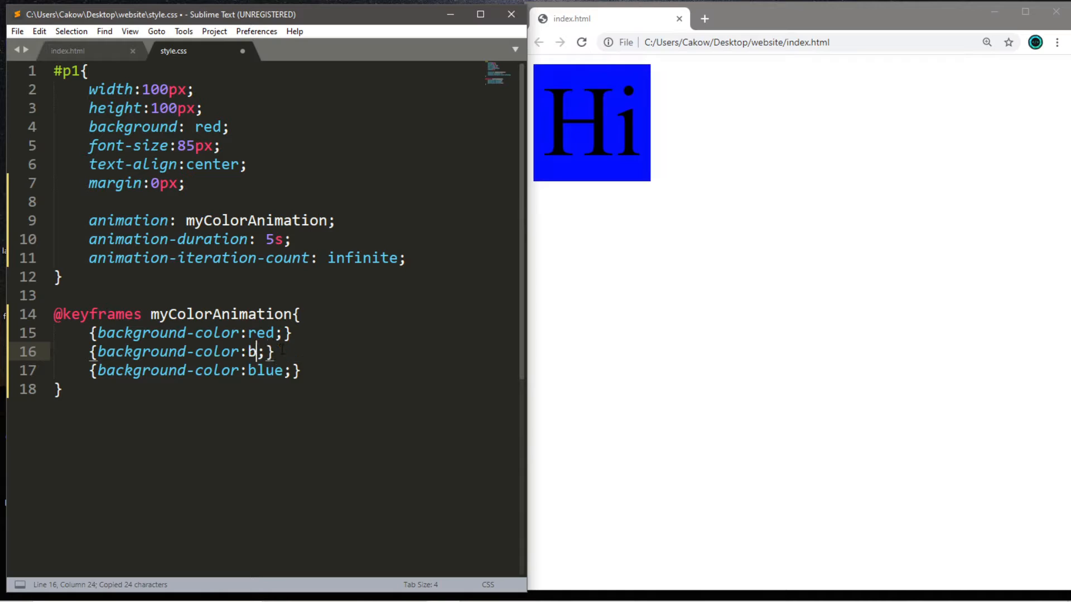
type("range")
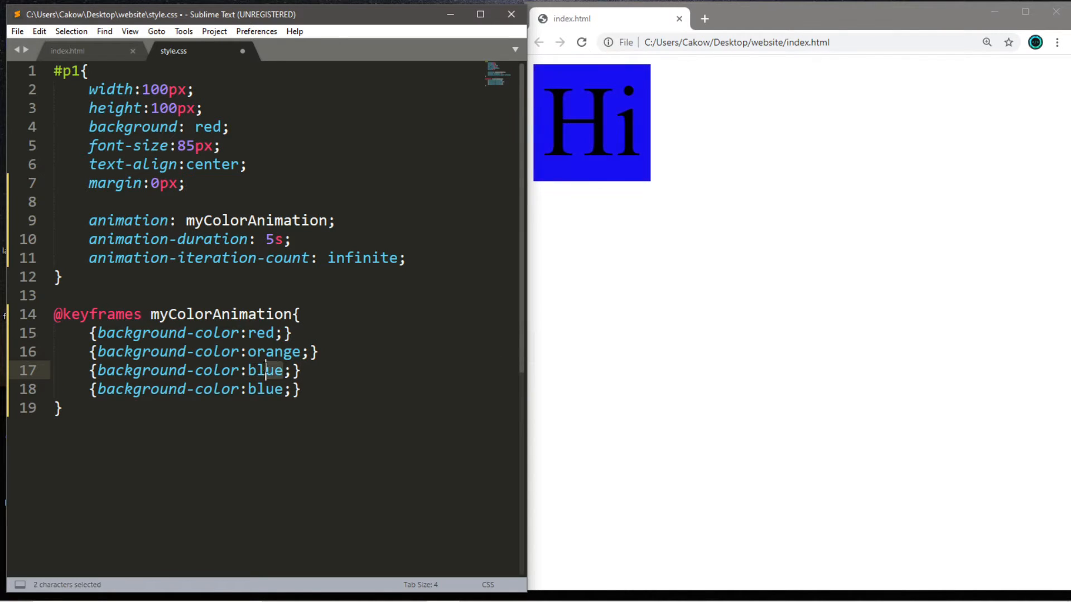
type("yellow")
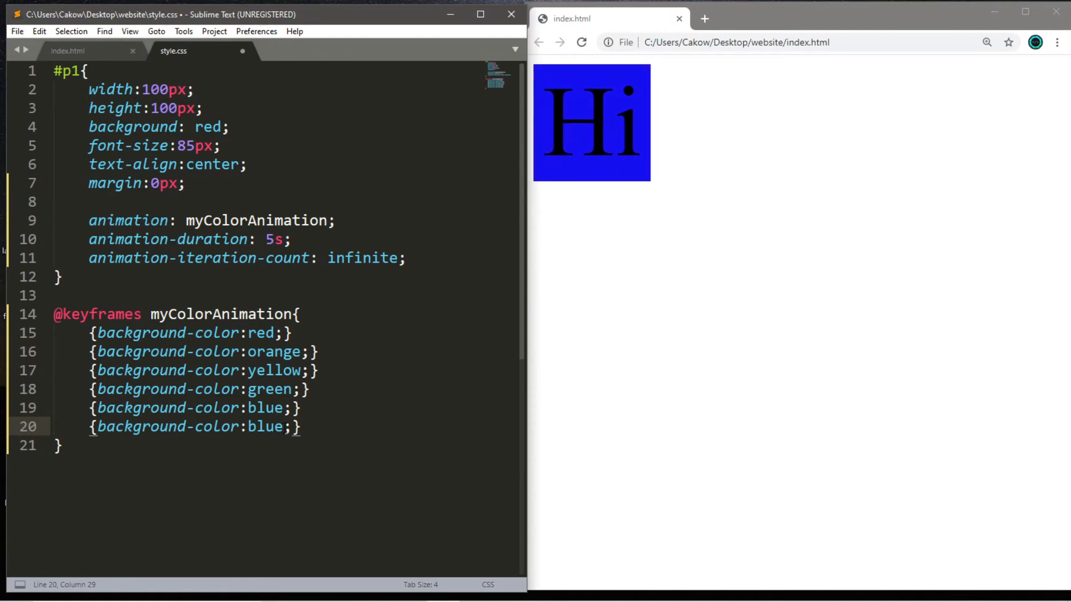
type("pruple")
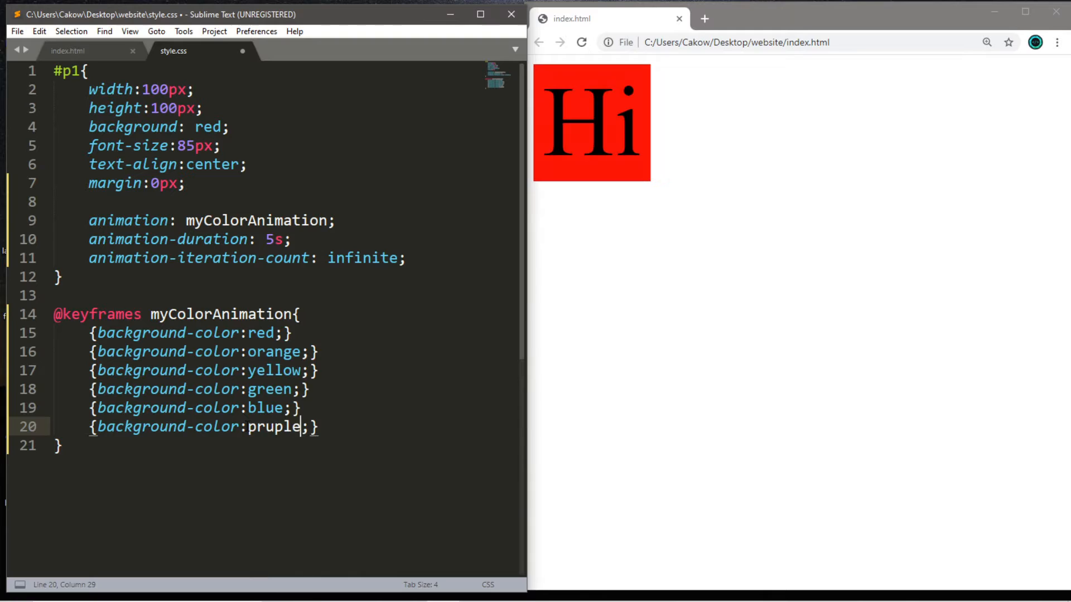
key("BackSpace")
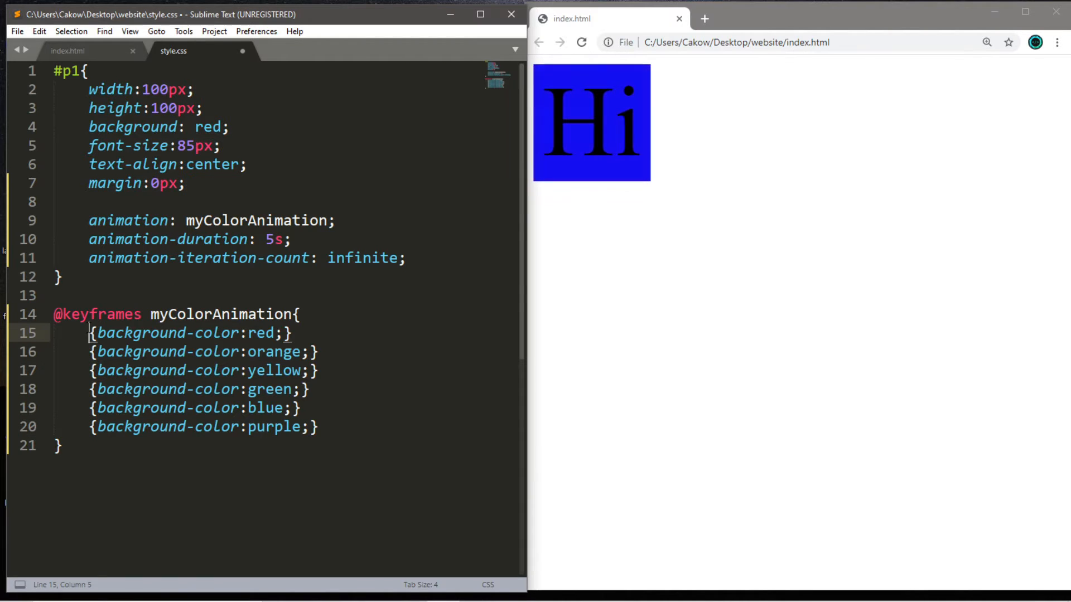
Prefix the six colour keyframes with 0%, 20%, 40%, 60%, 80% and 100% stops
type("0")
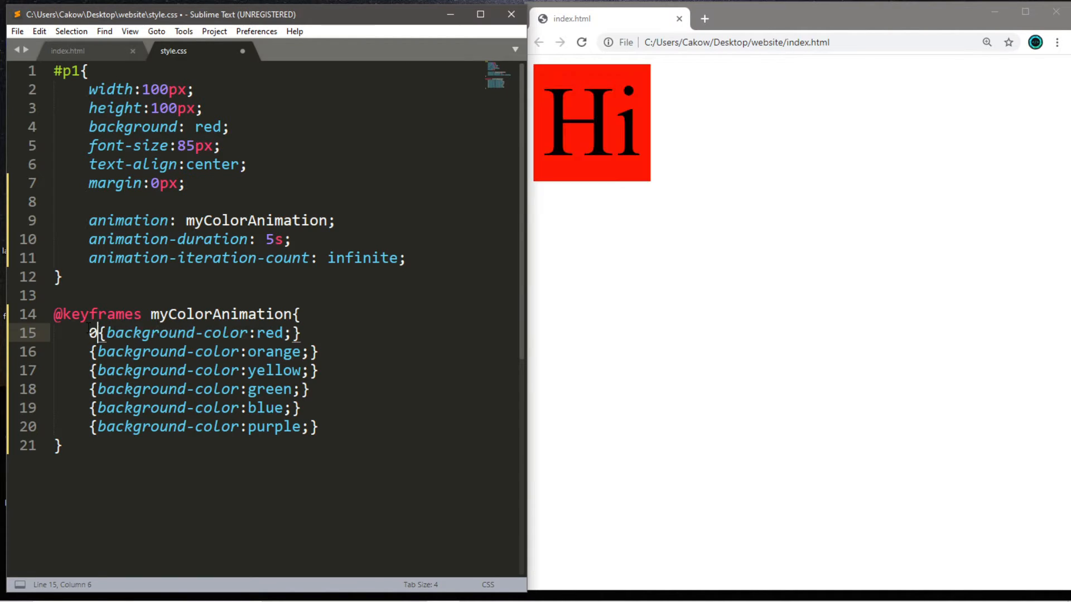
type("%")
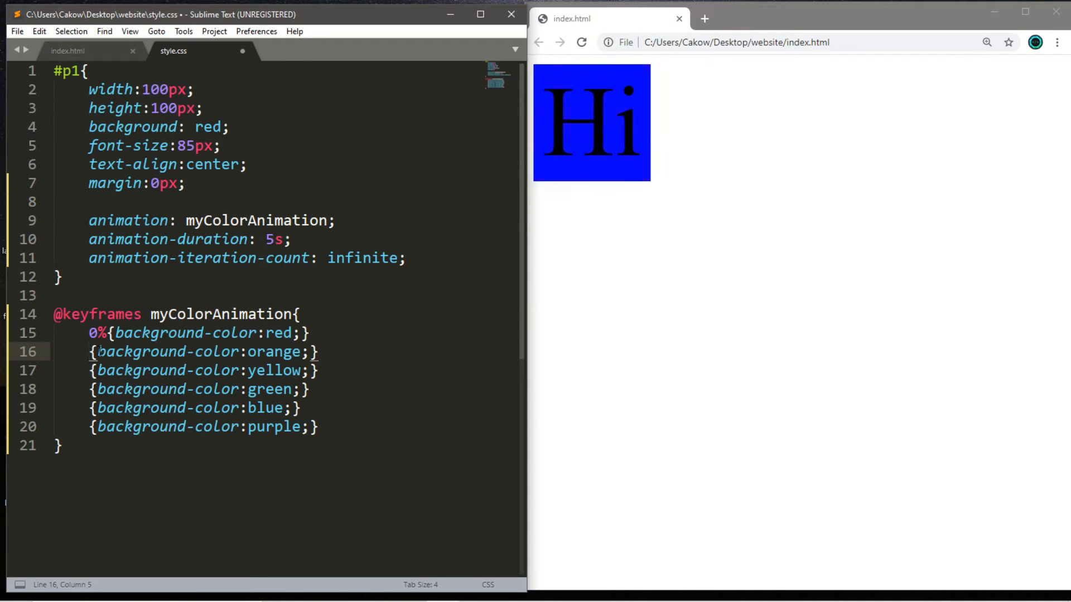
type("2")
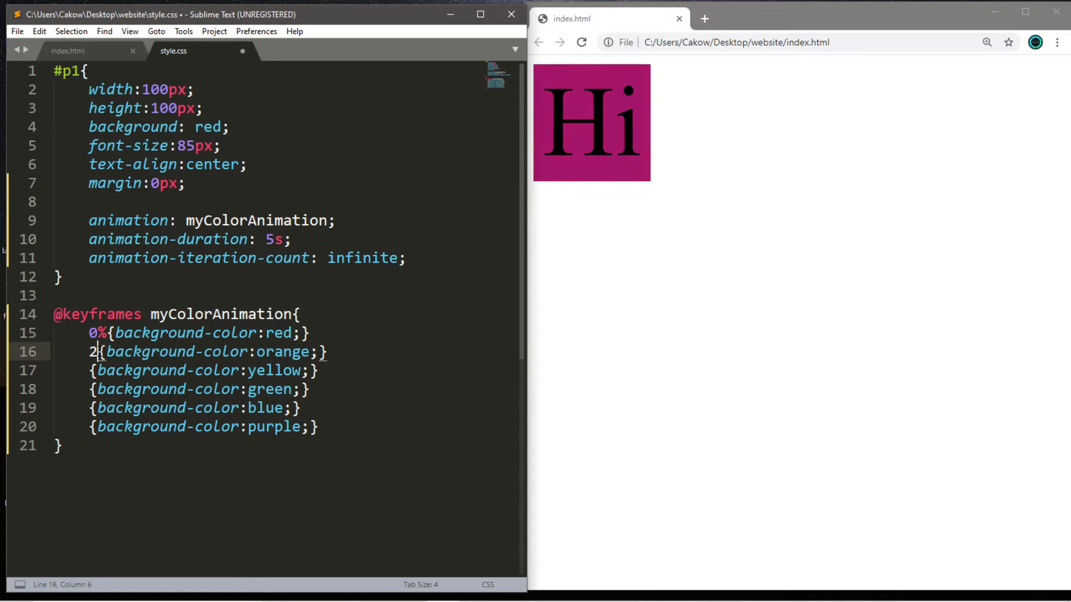
type("0%")
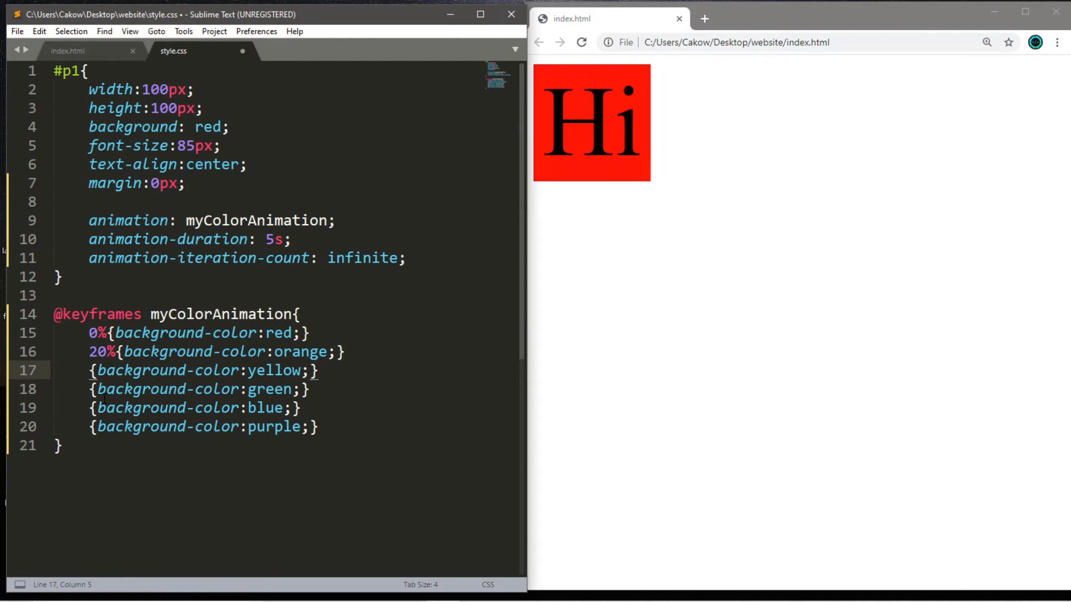
type("40%")
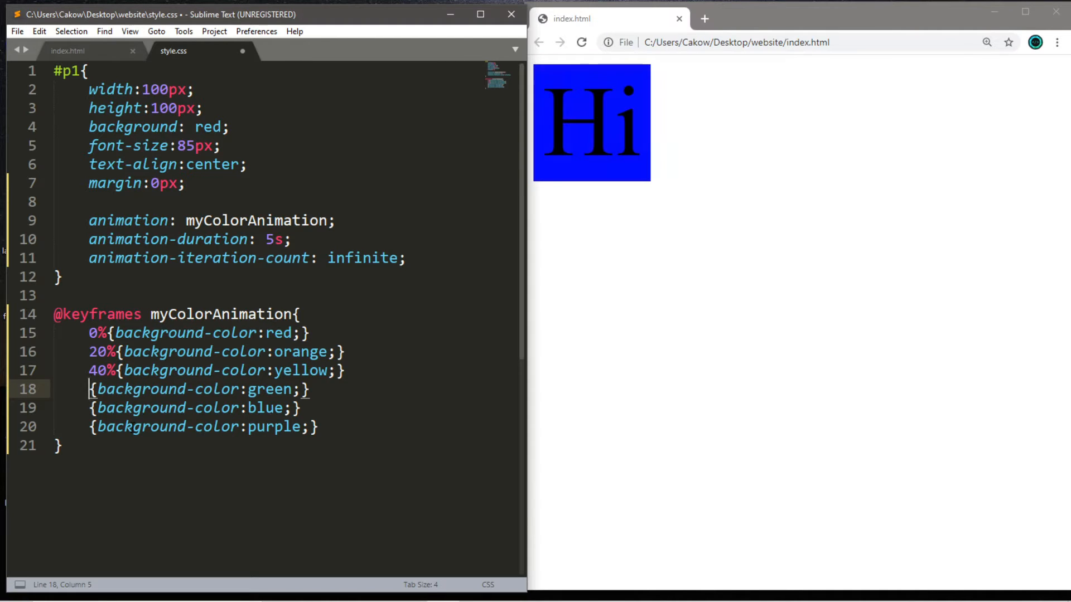
type("60%")
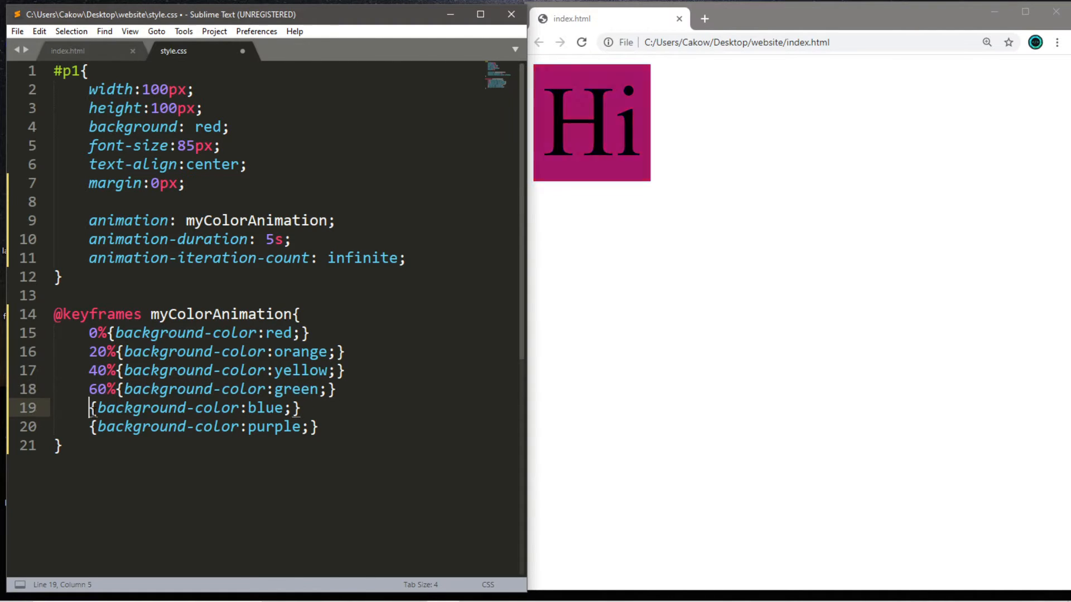
type("80%")
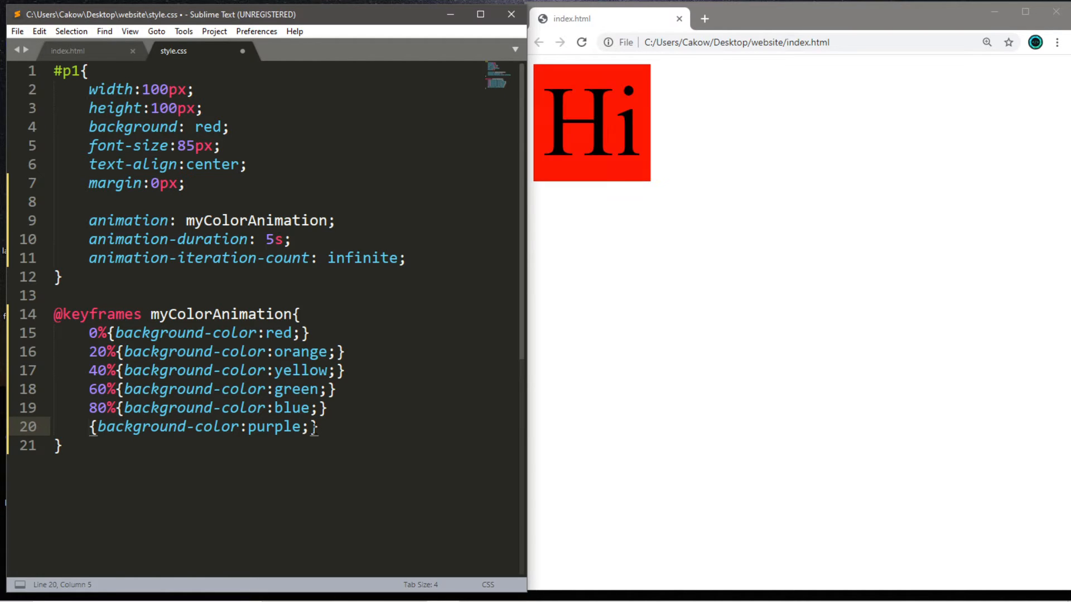
type("100")
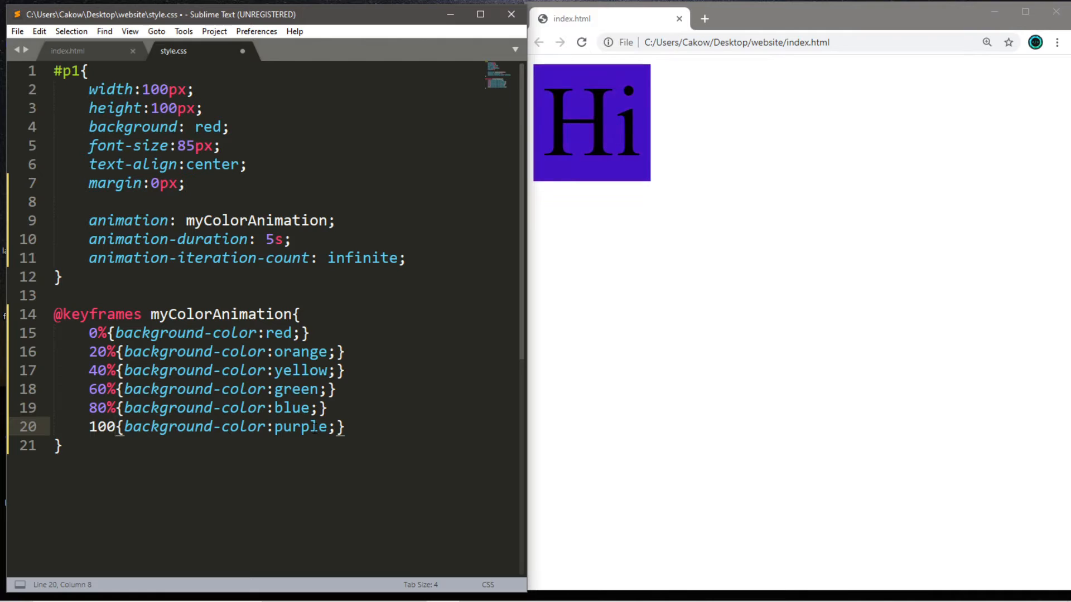
Reload the browser page to watch the square cycle through the colours
left_click(581, 42)
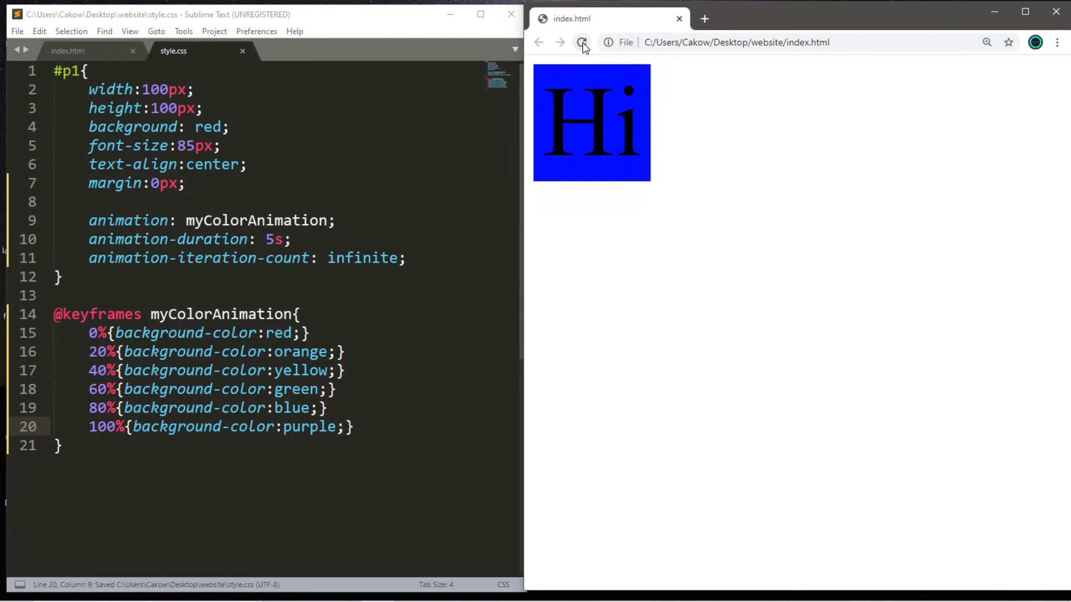
left_click(582, 43)
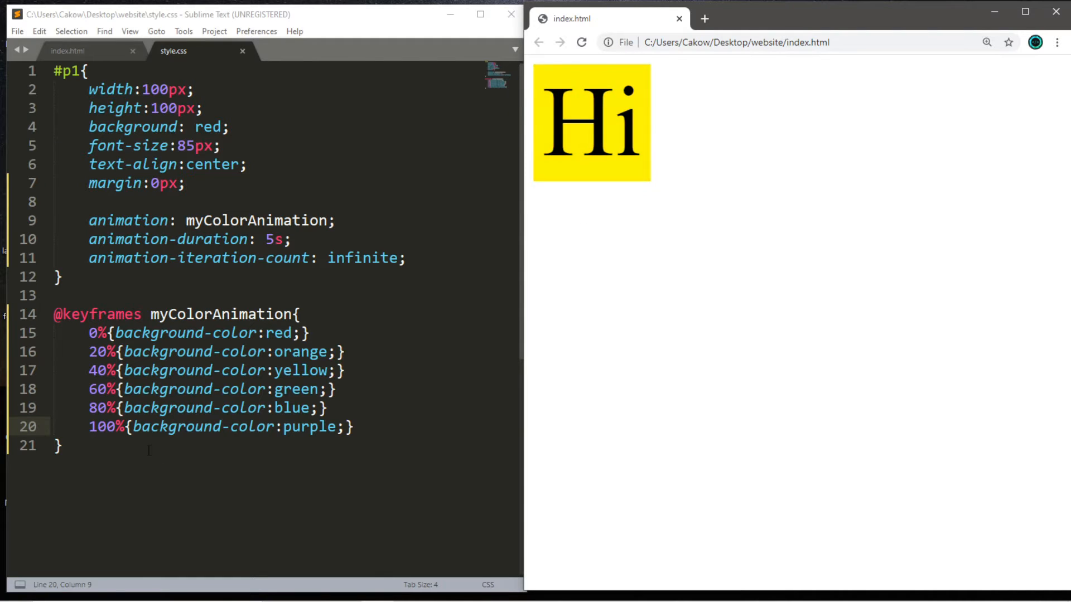
key("enter")
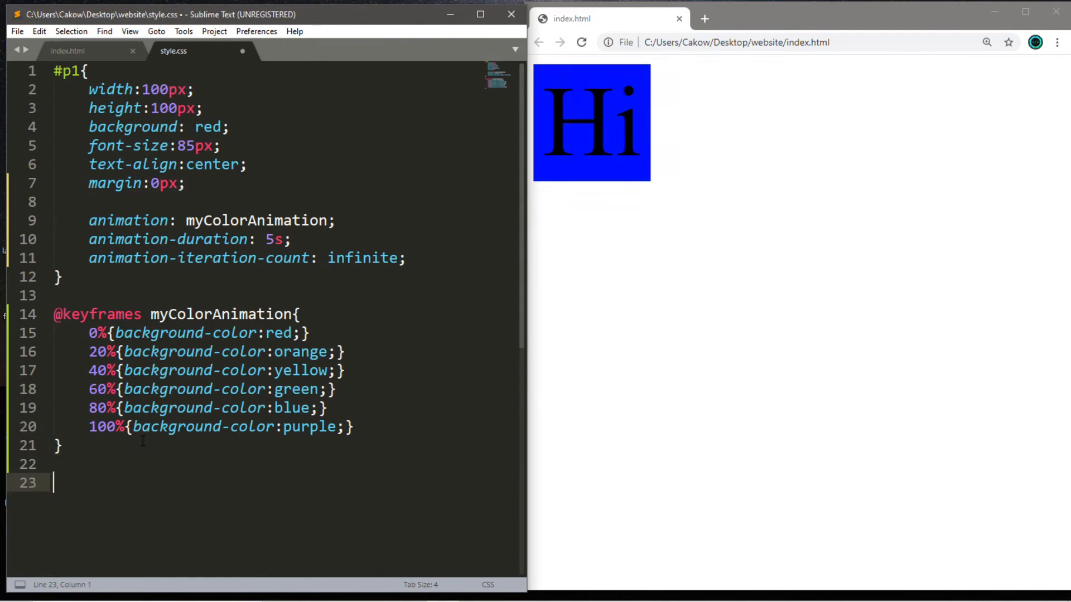
type("@keyfram")
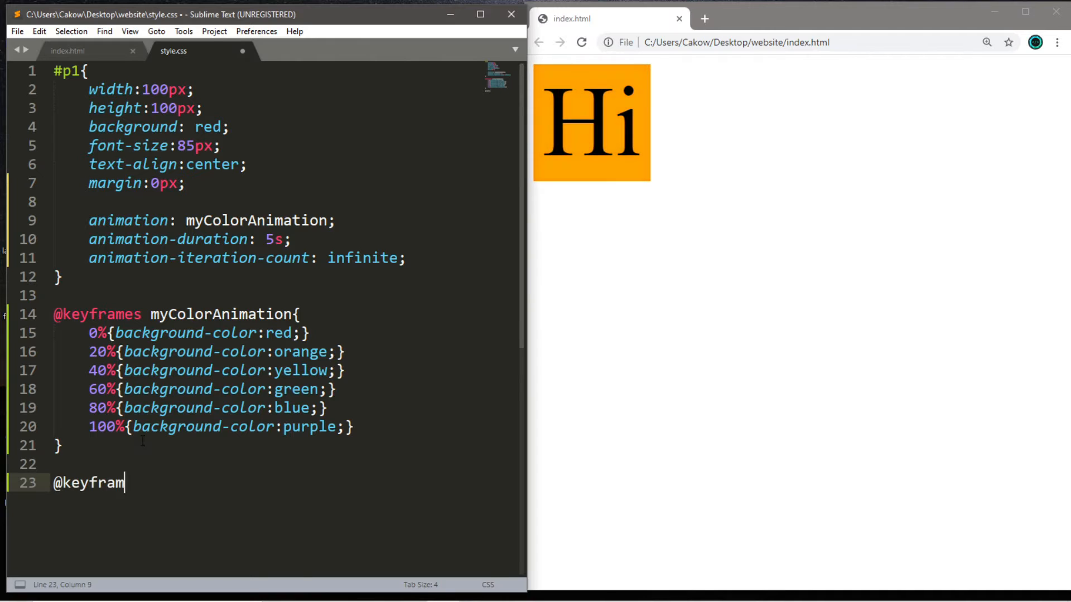
type("es myRo")
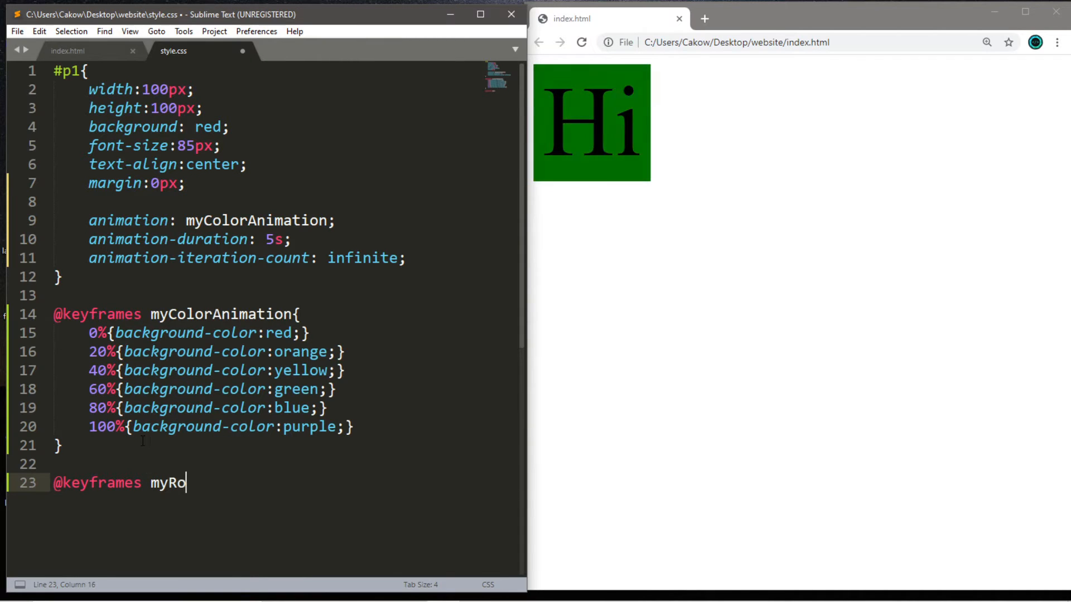
type("tateAnimati")
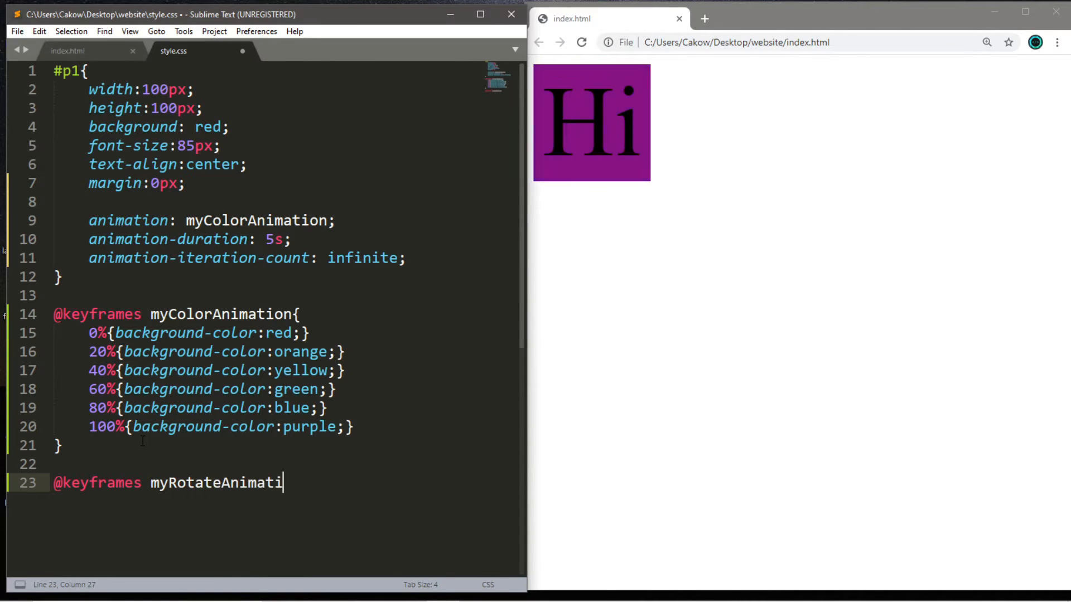
type("on{")
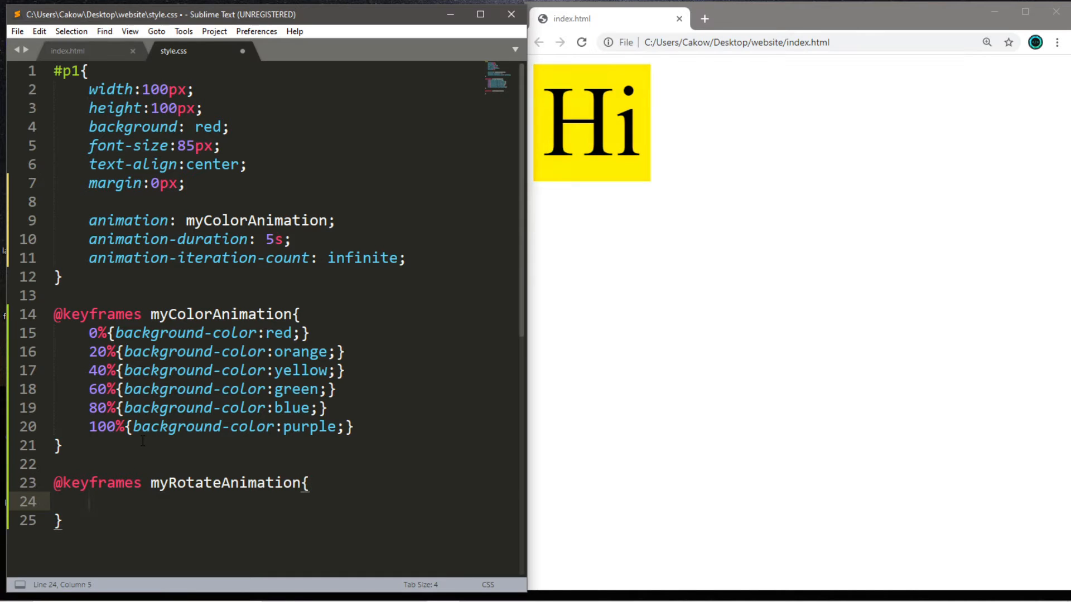
scroll("down", 3)
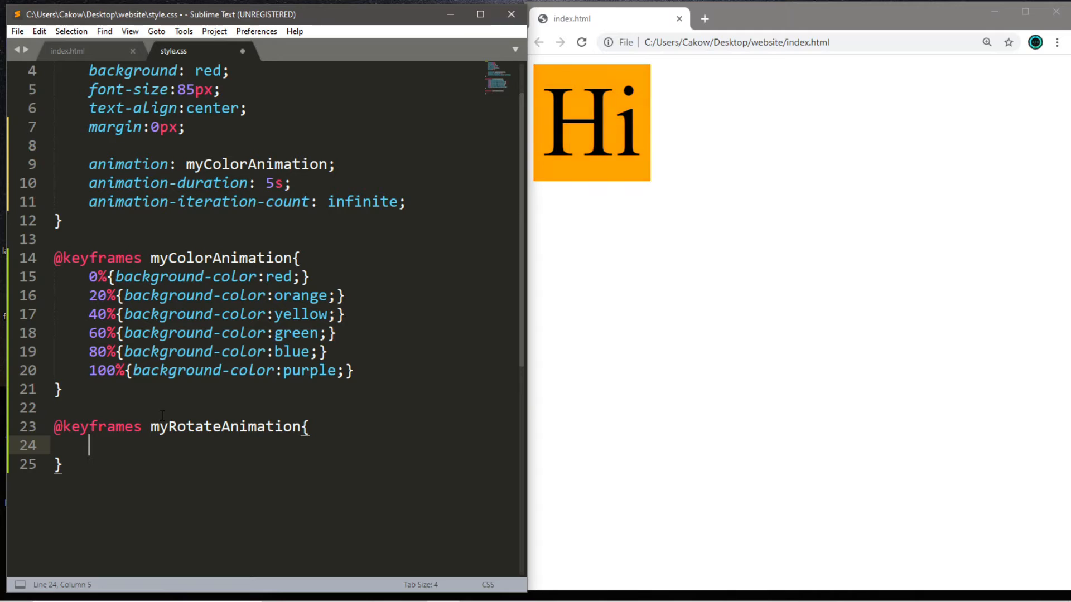
type("100")
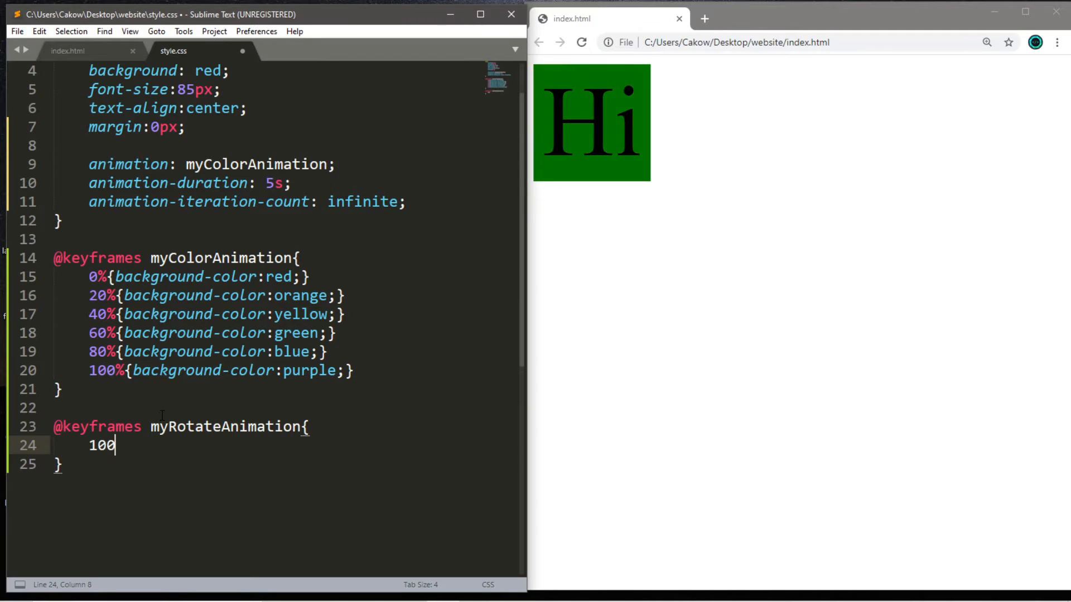
type("%")
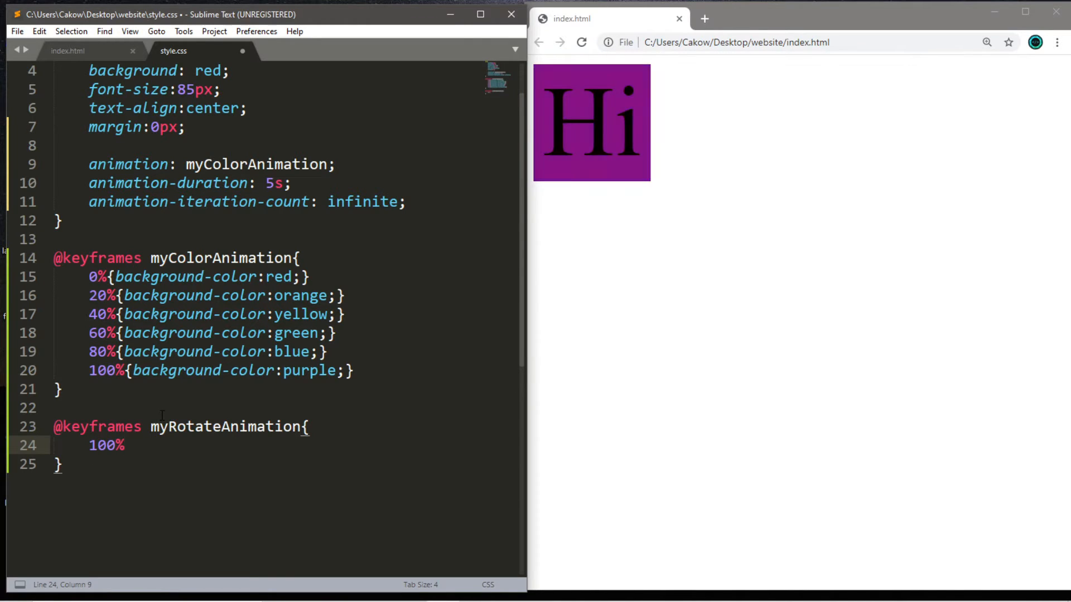
type("{}")
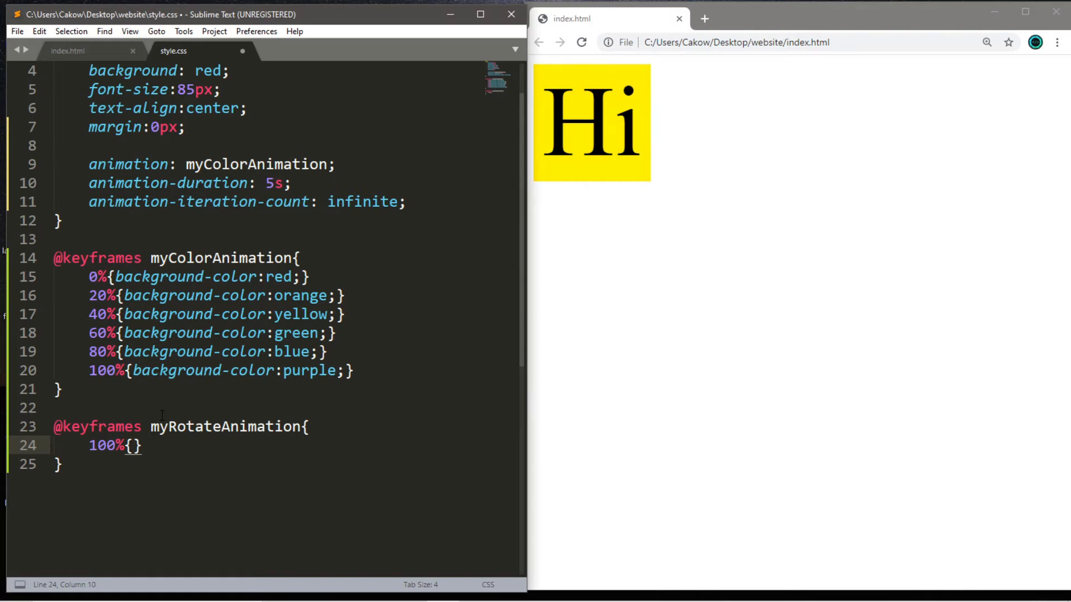
Make the 100% step transform: rotateZ(360deg); and save to see the square spin
type("transform")
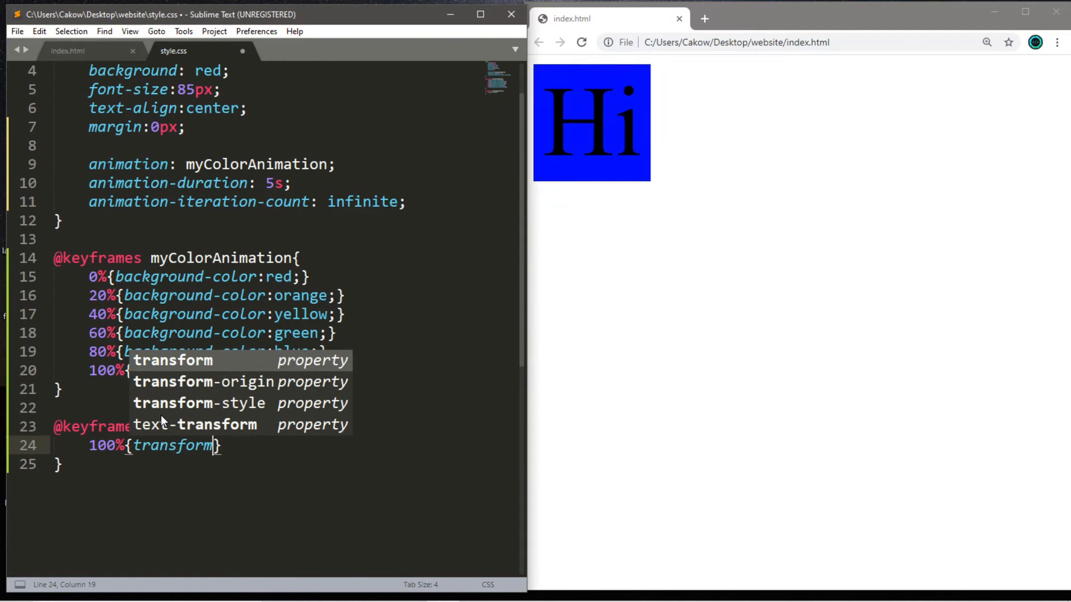
type(": R;")
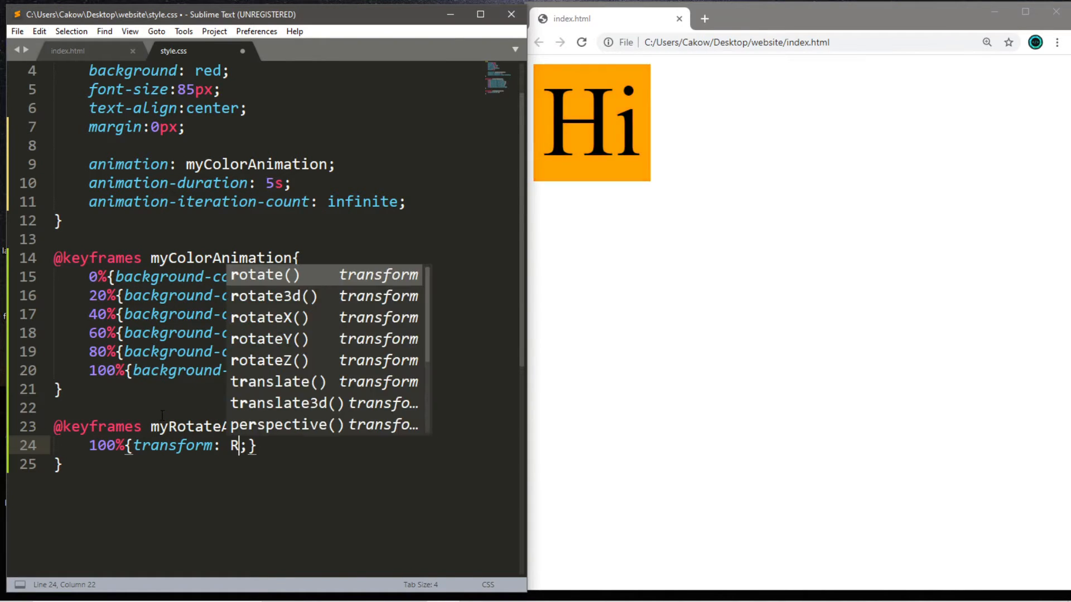
type("otateZ:")
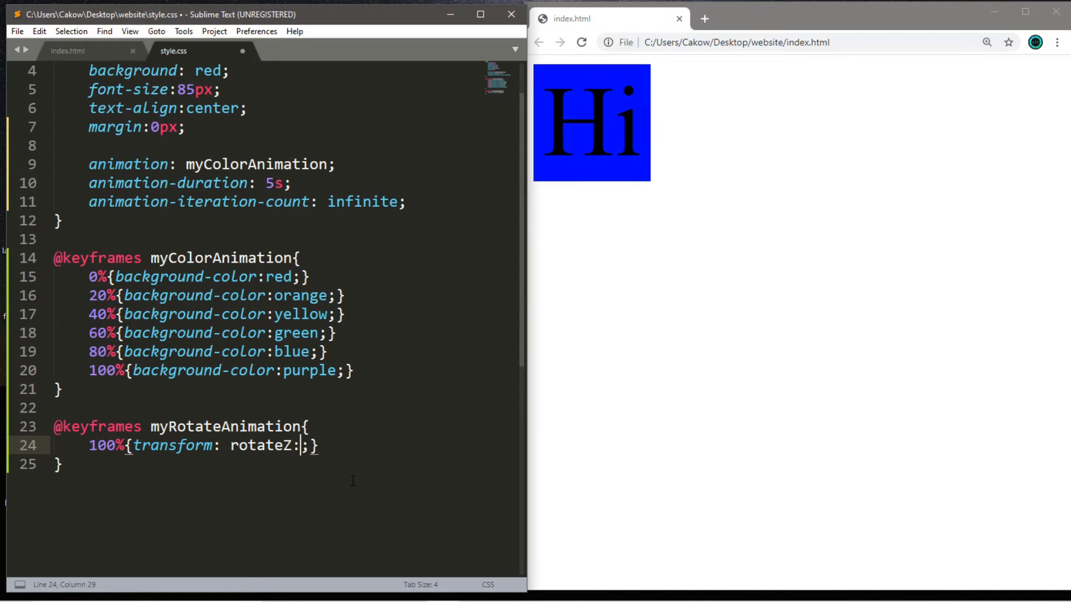
type("()")
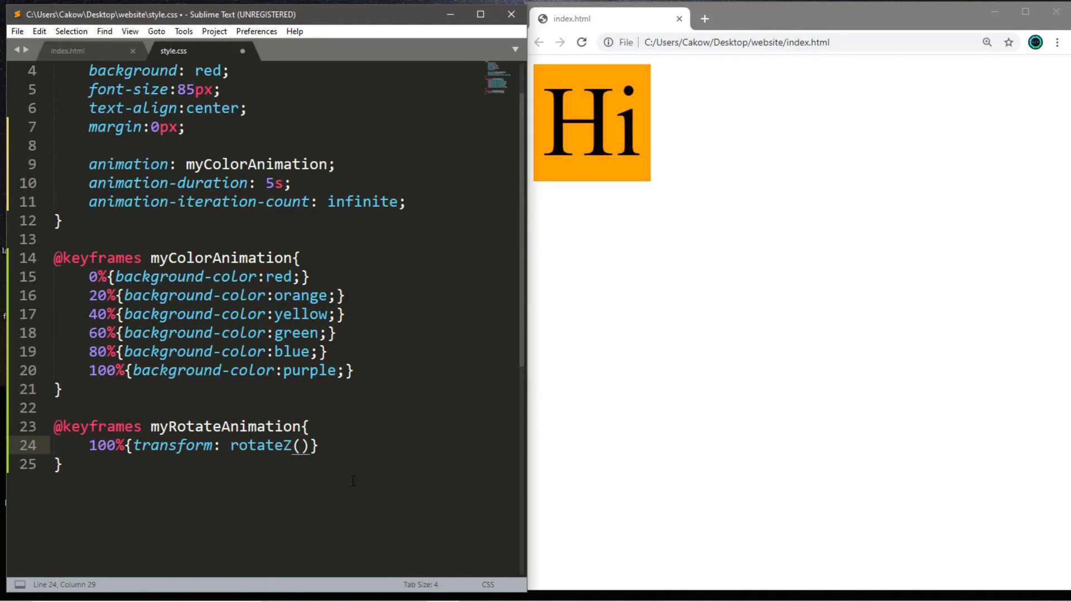
type("36")
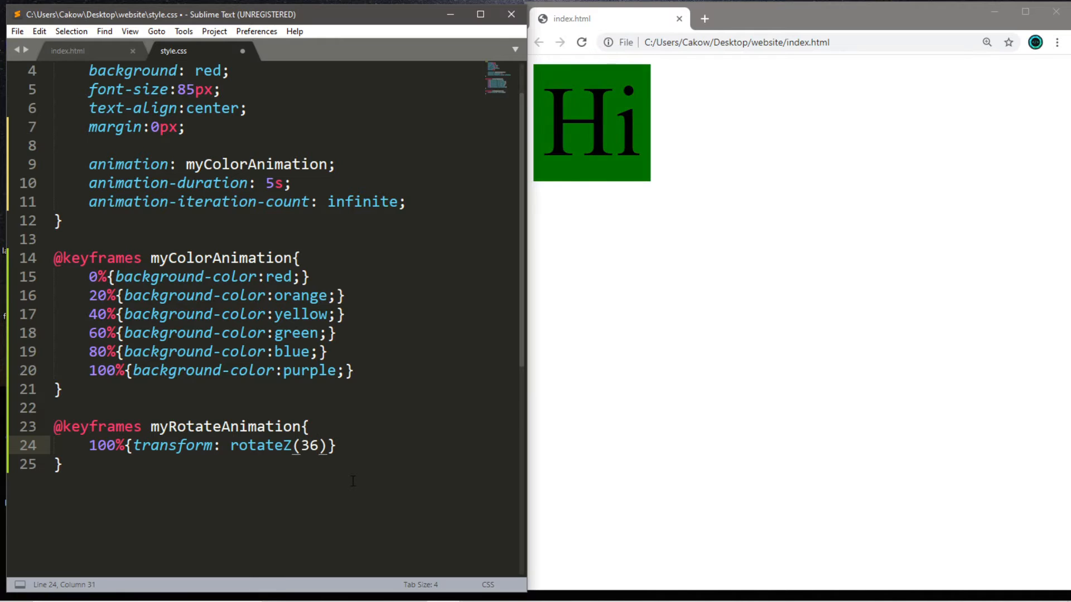
type("0de")
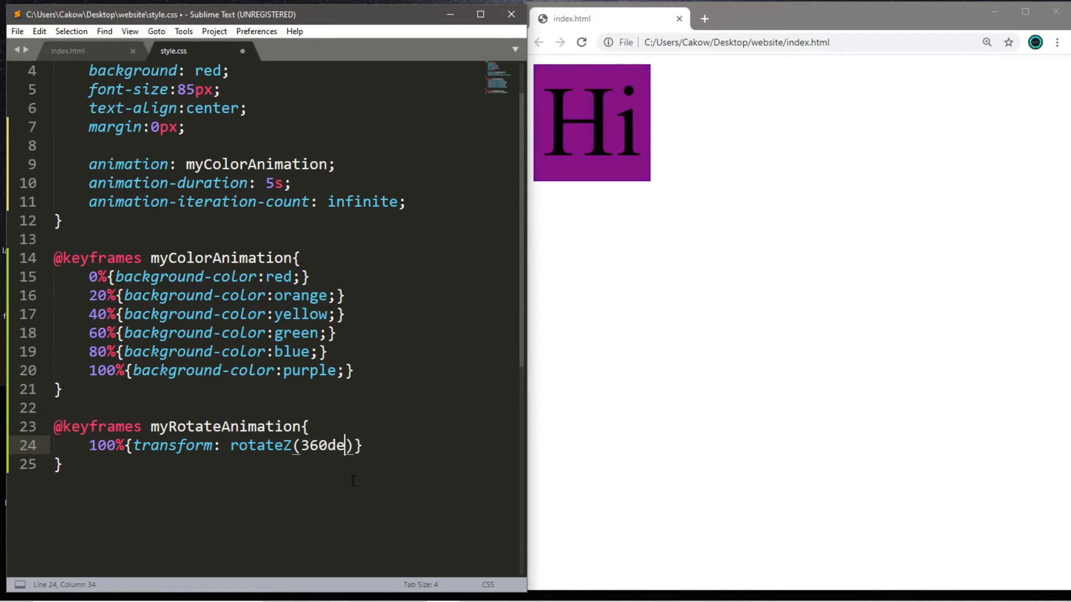
type("g")
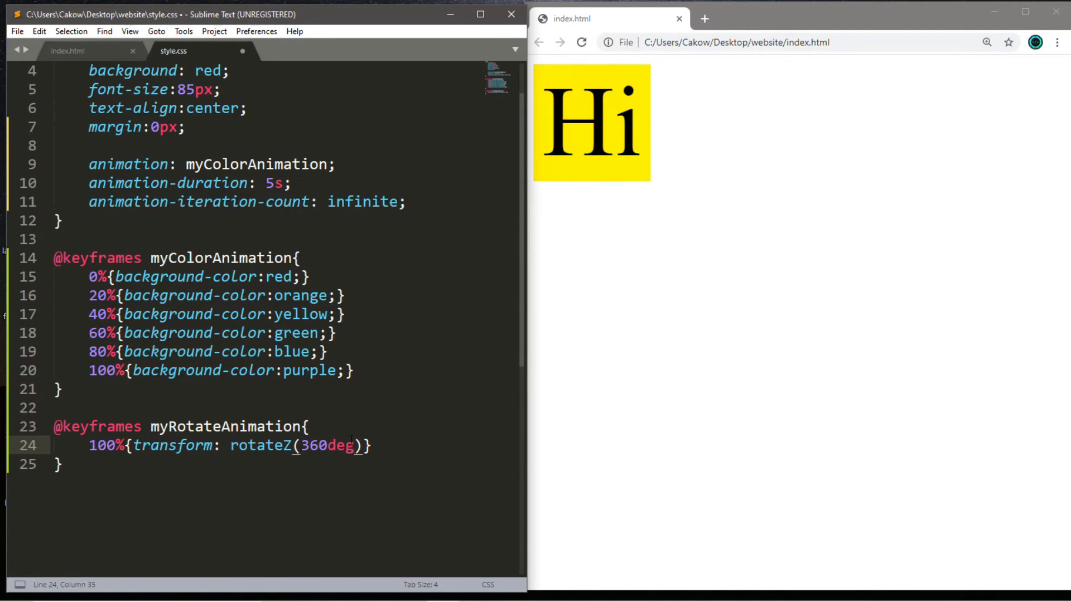
type(";")
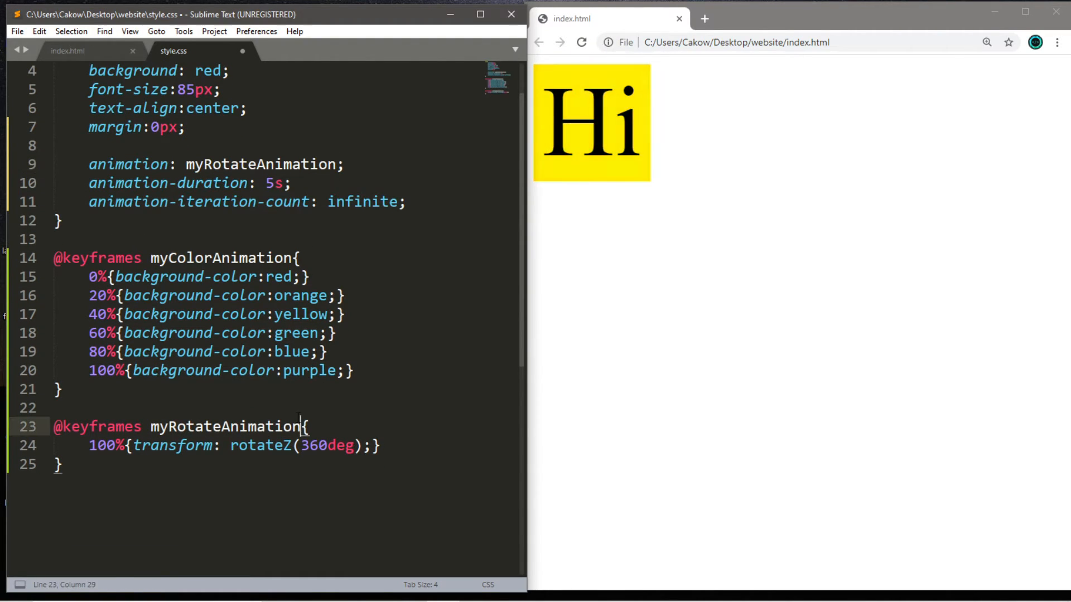
key("ctrl+s")
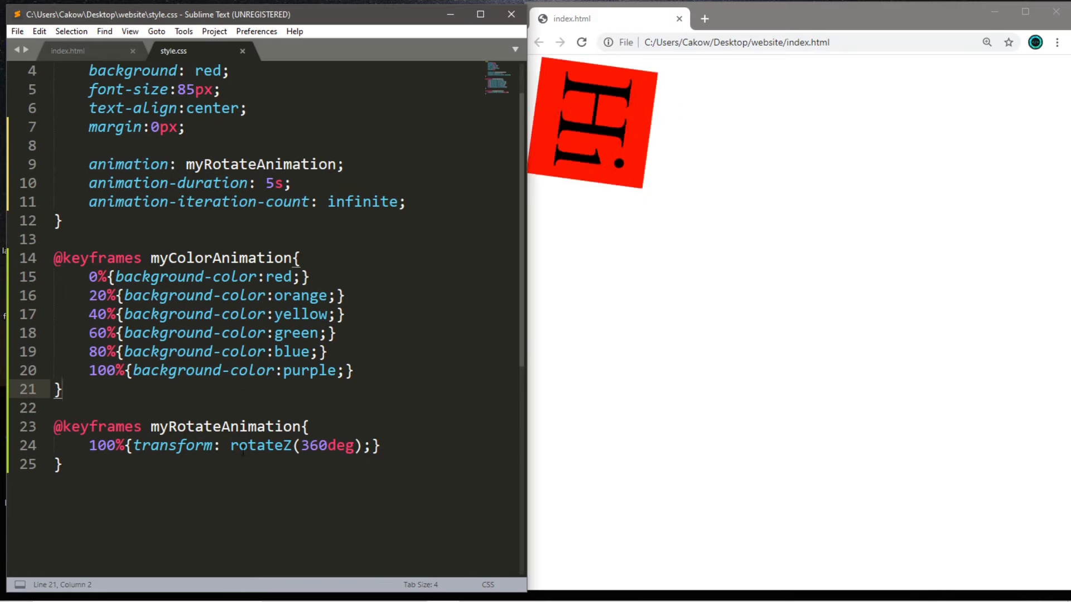
Try a 720-degree spin, then a huge value, before settling back on 360 degrees
double_click(315, 445)
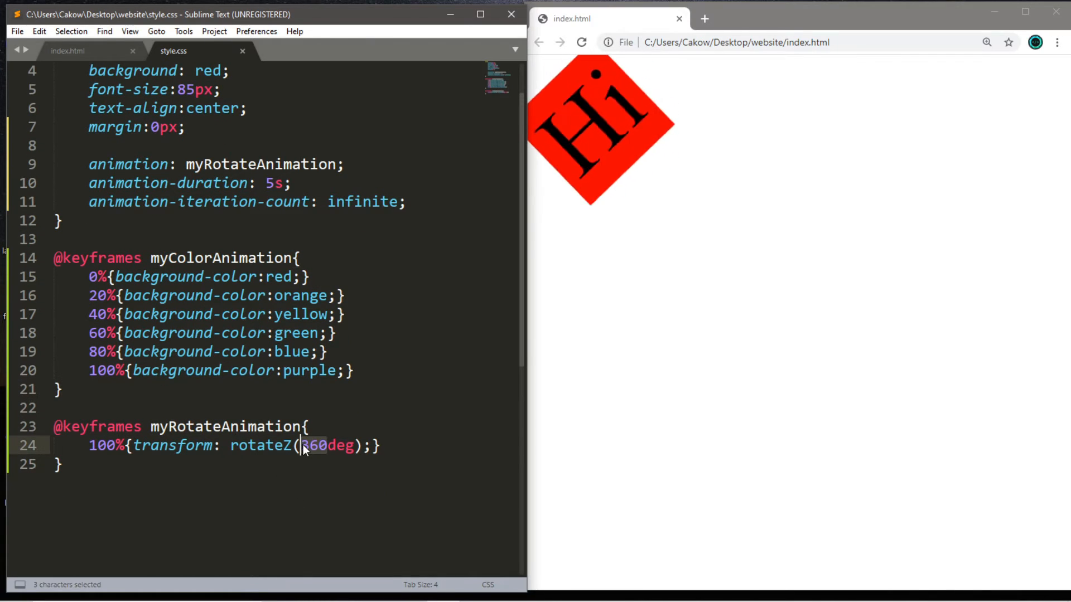
type("720")
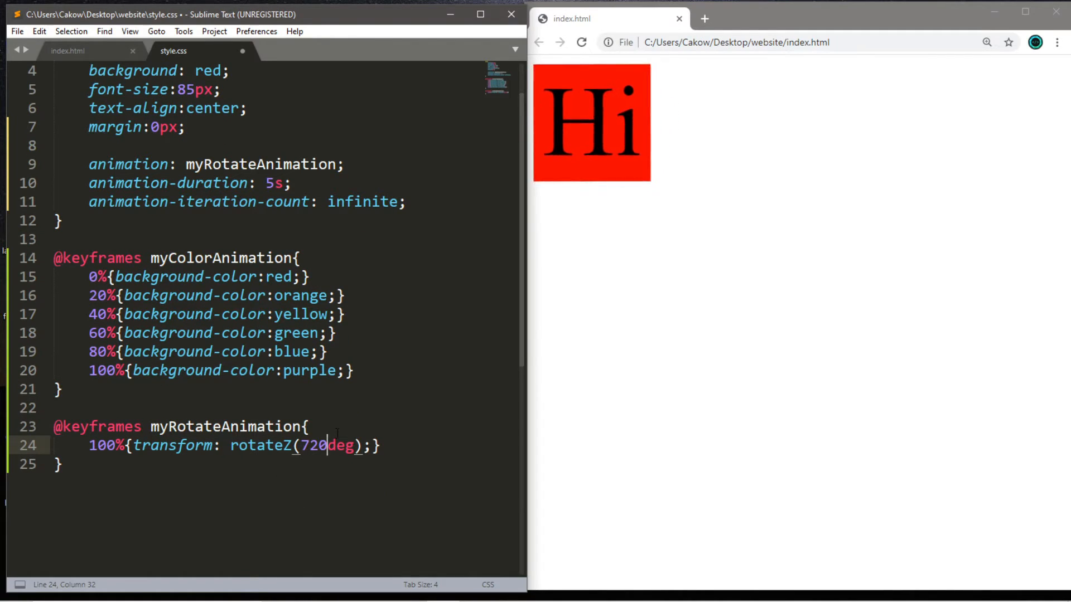
key("ctrl+s")
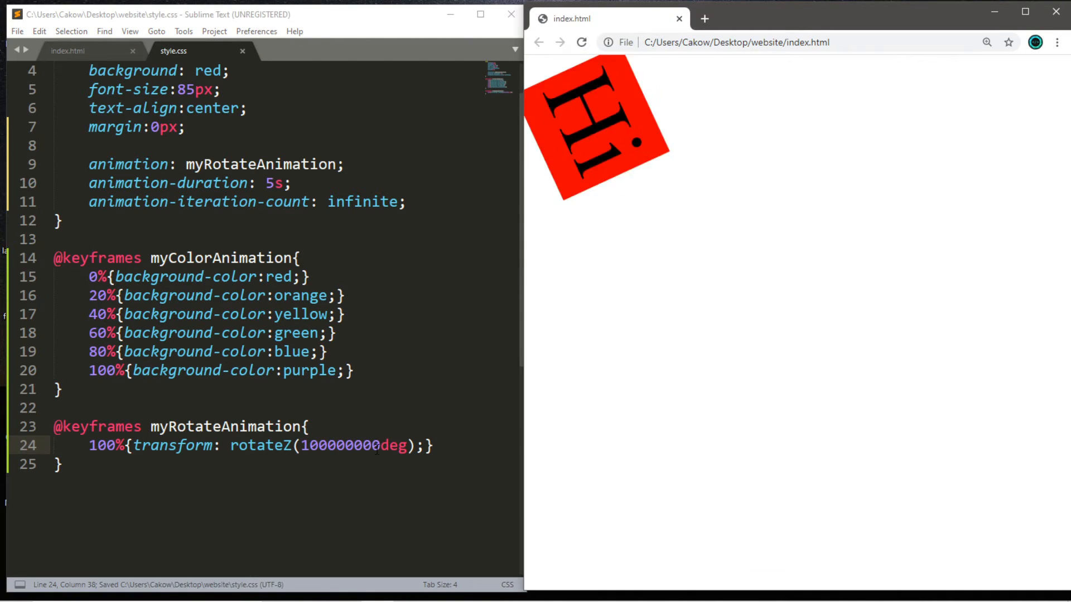
double_click(336, 445)
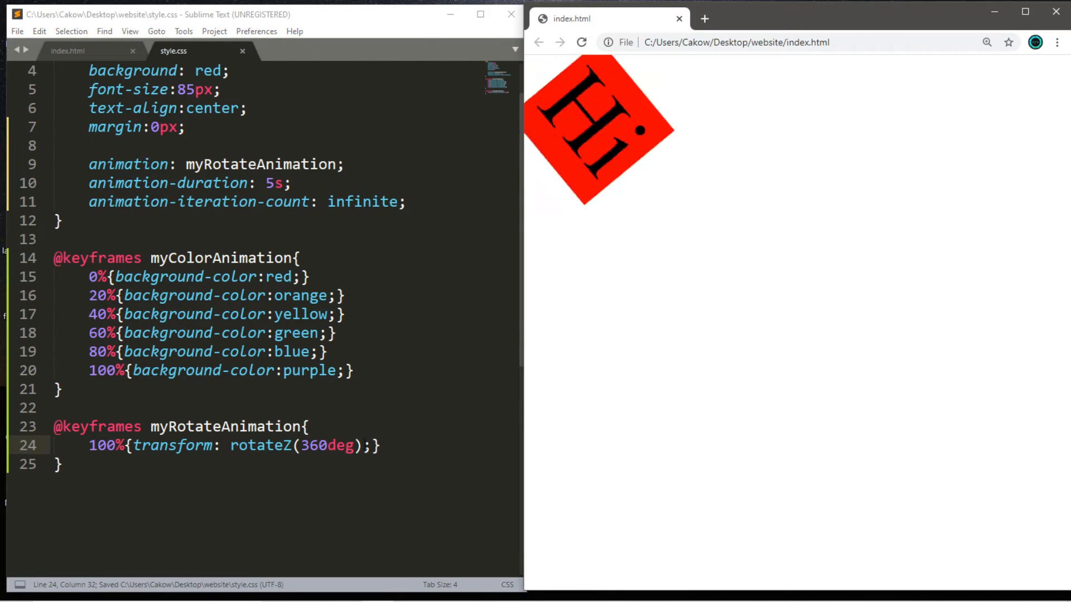
Duplicate the rotate line into rotateX, rotateY and rotateZ 360deg steps, commenting lines out with /* */ and saving to test rotateX
triple_click(232, 445)
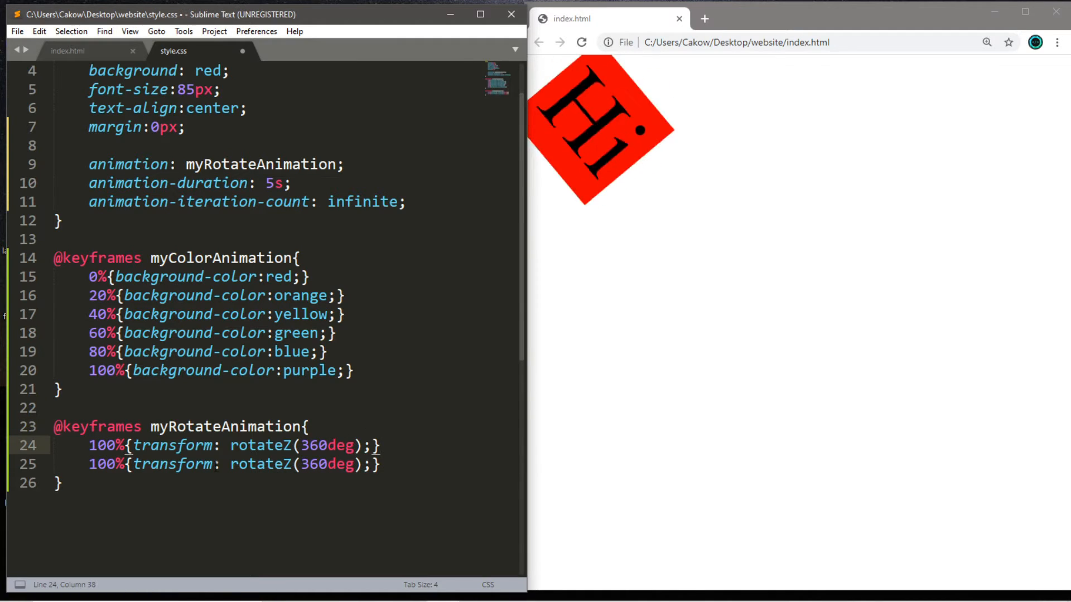
key("Enter")
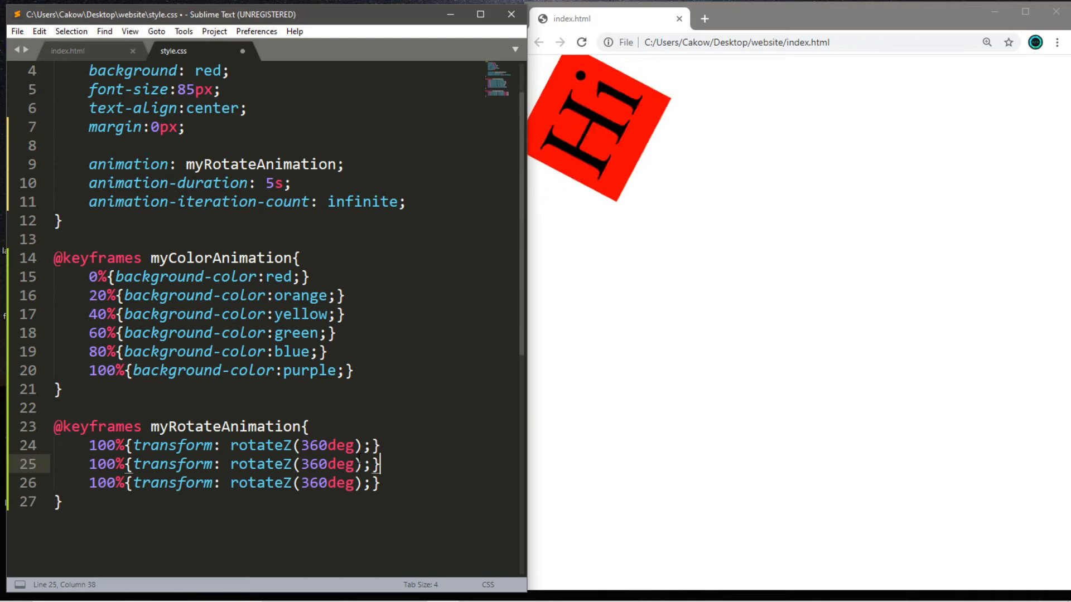
type("/")
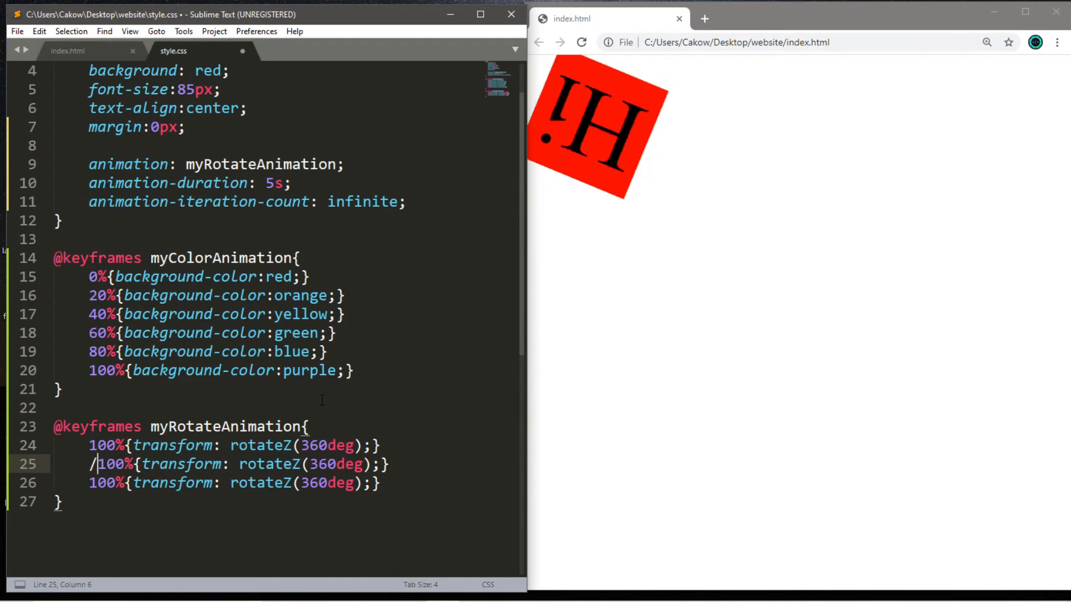
type("*")
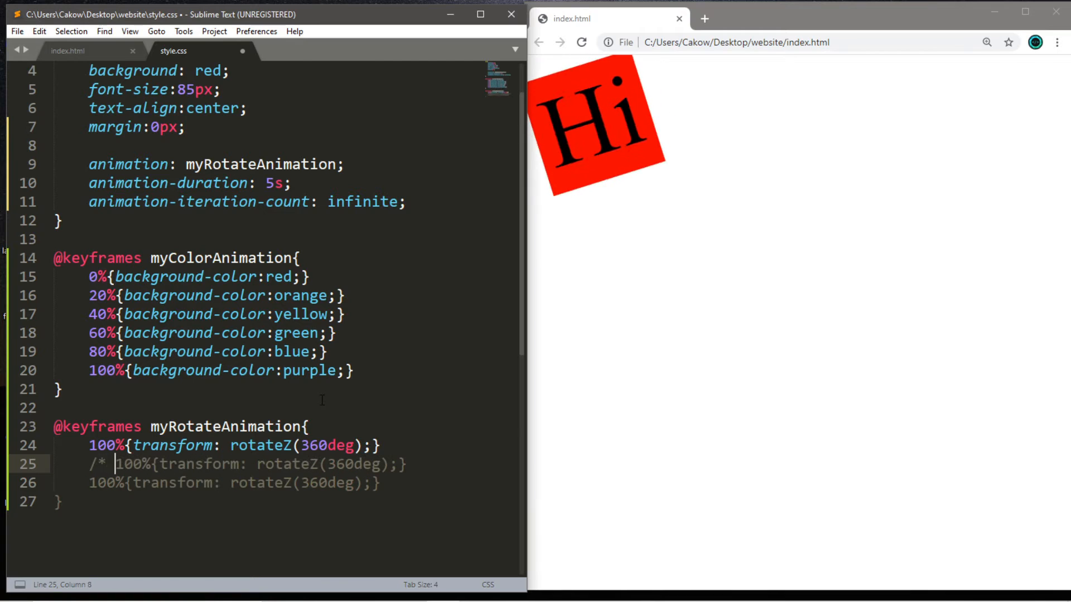
type("*/")
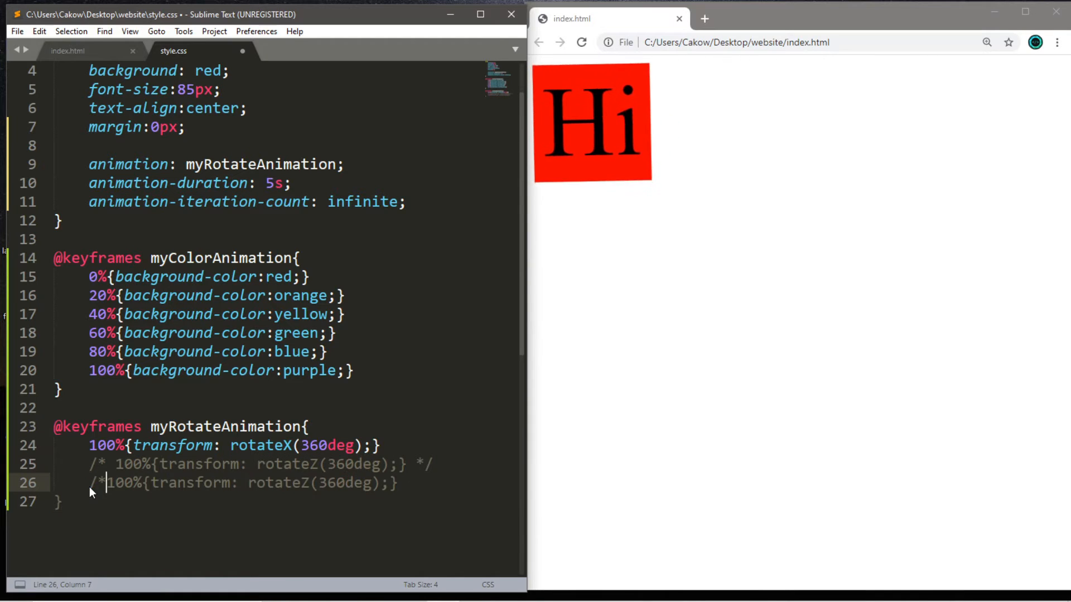
type("*/")
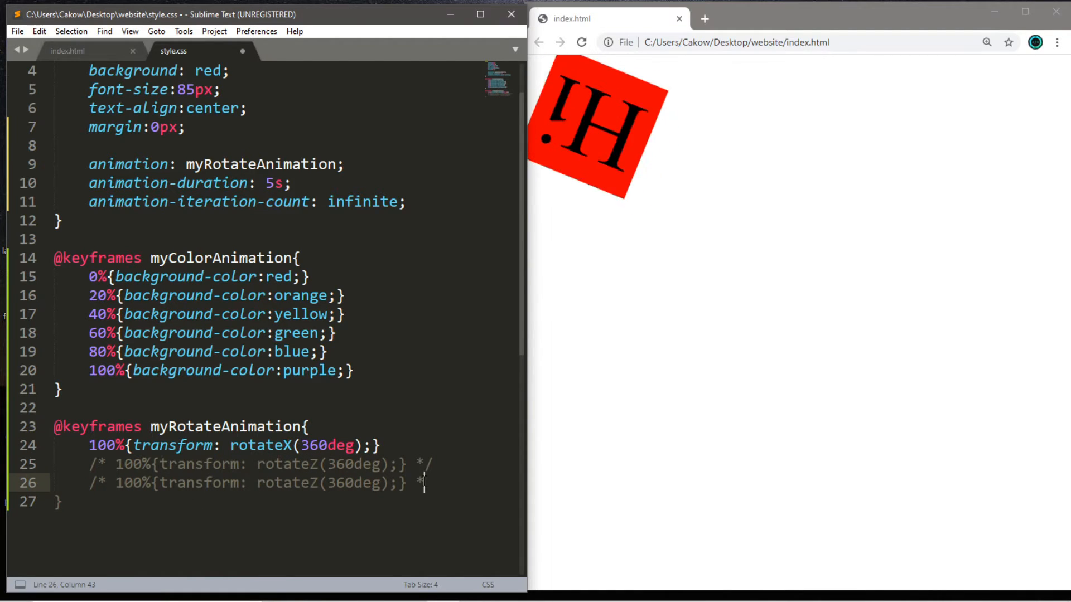
key("ctrl+s")
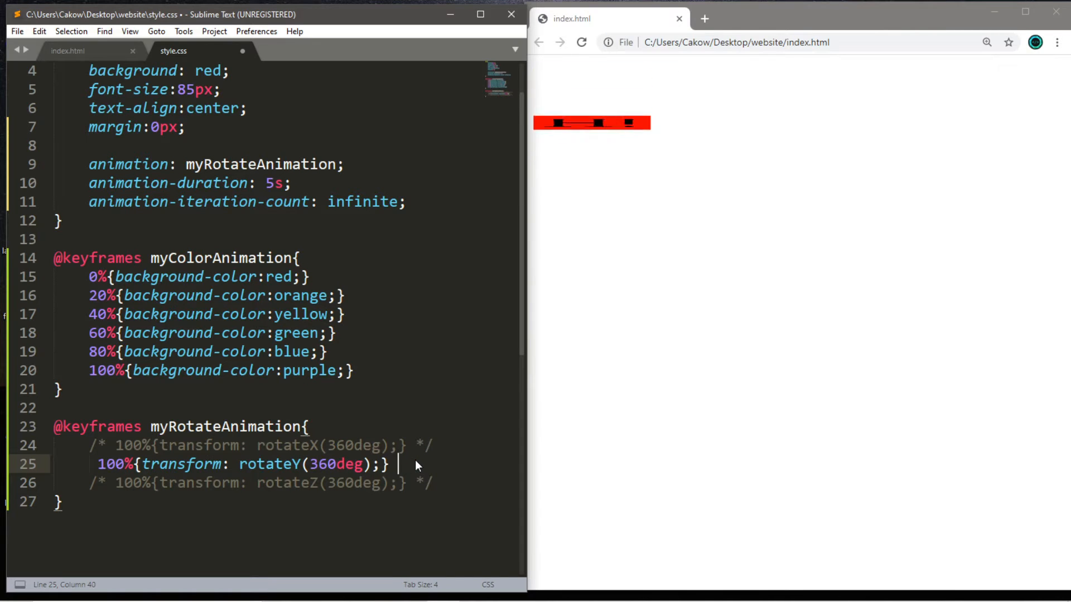
Reload the browser to test the rotateY spin, ending with all three lines commented out
left_click(581, 42)
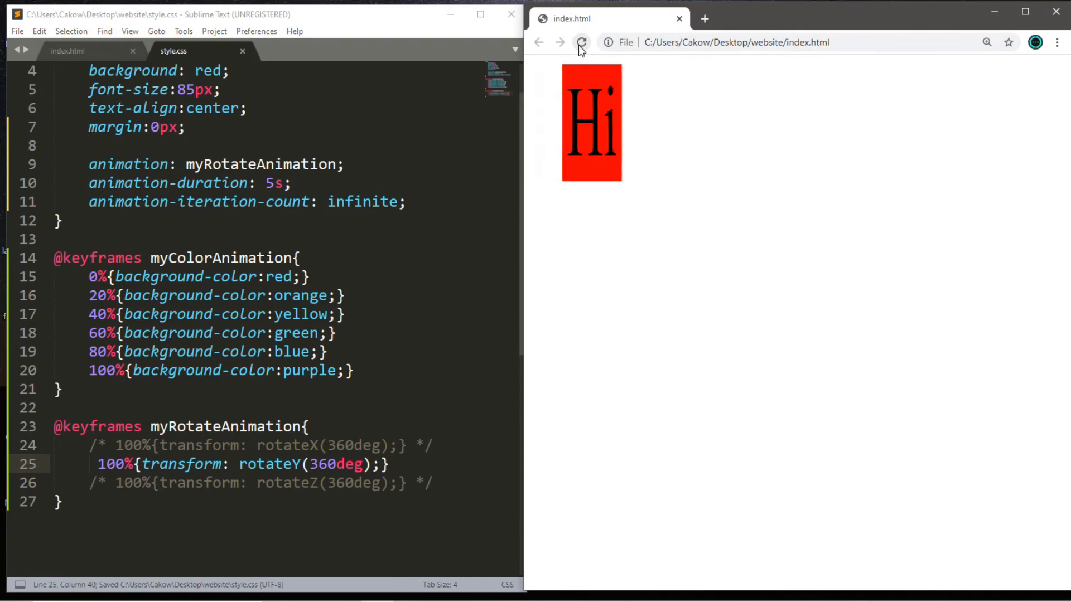
left_click(581, 43)
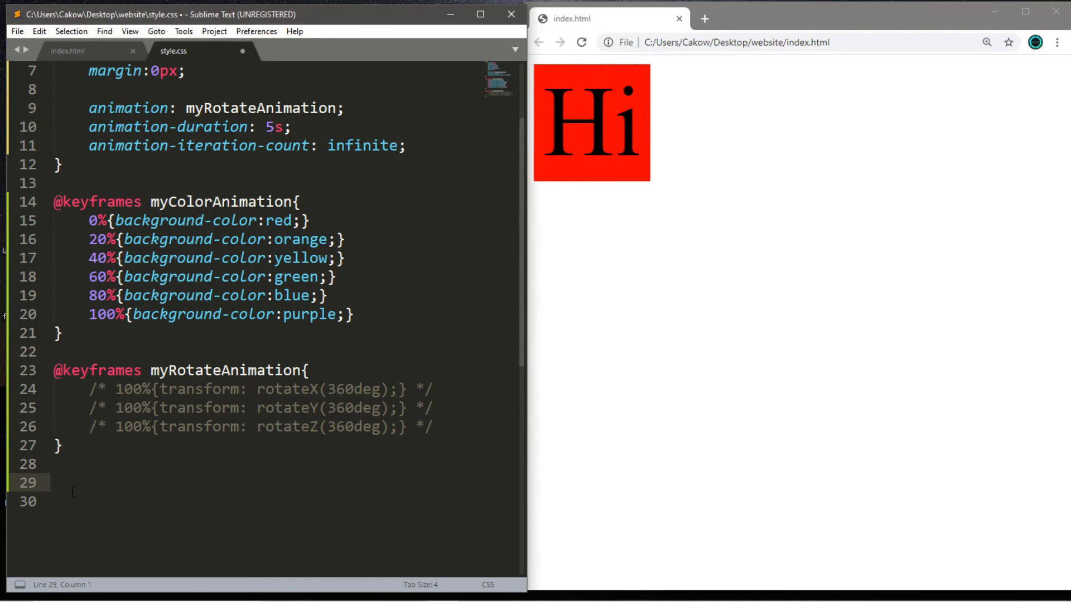
type("@")
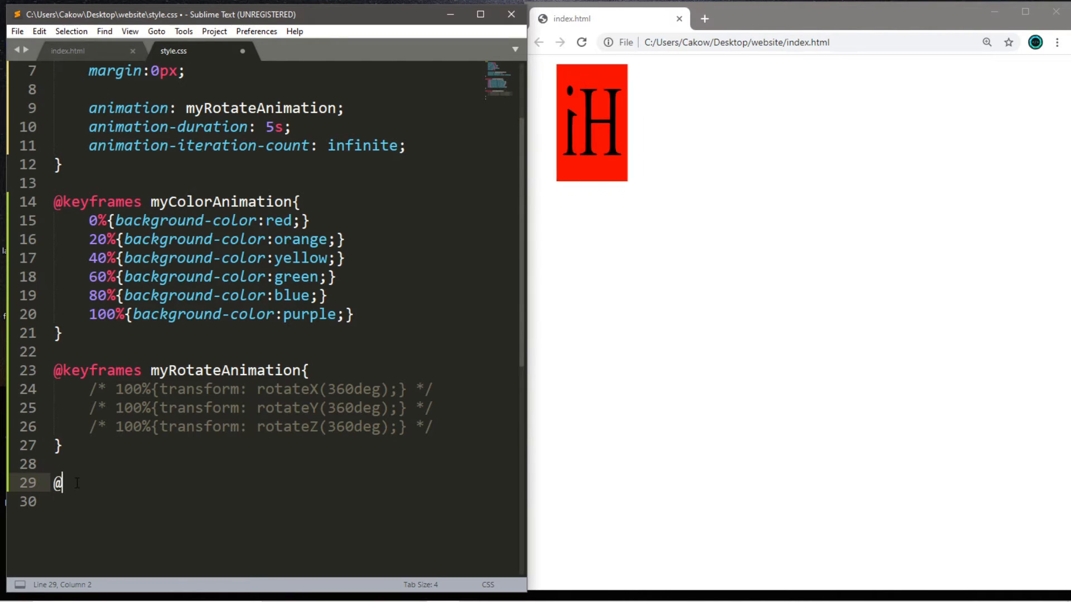
type("keyfra")
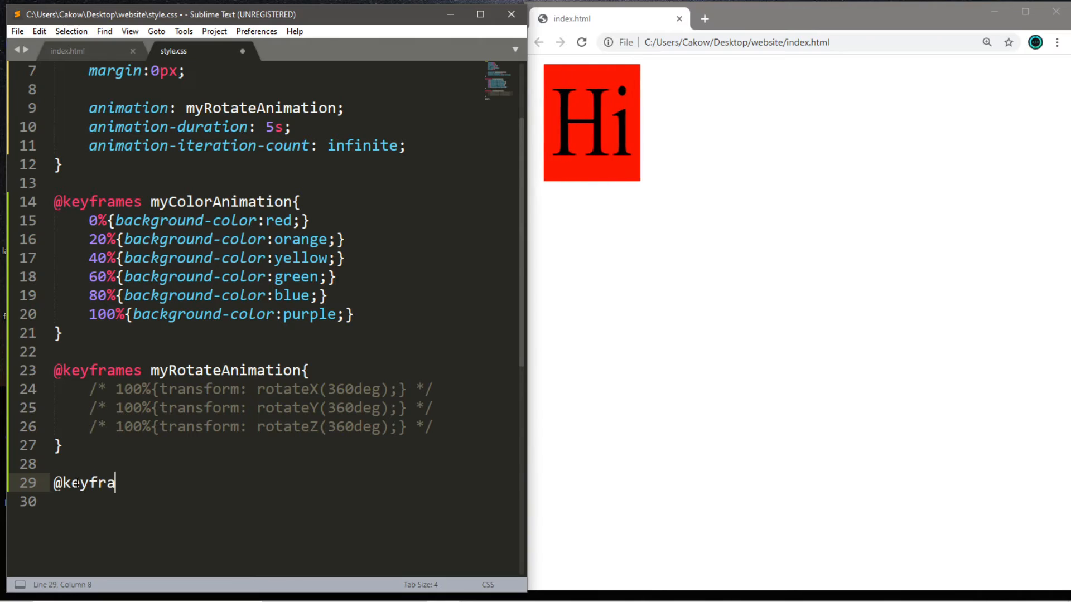
type("mes")
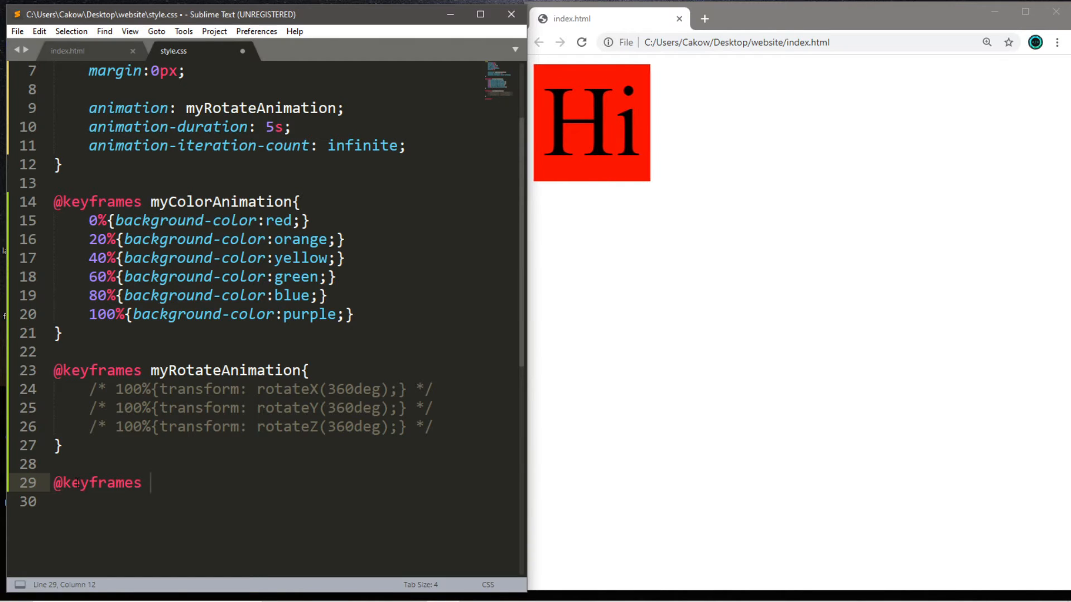
type("myT")
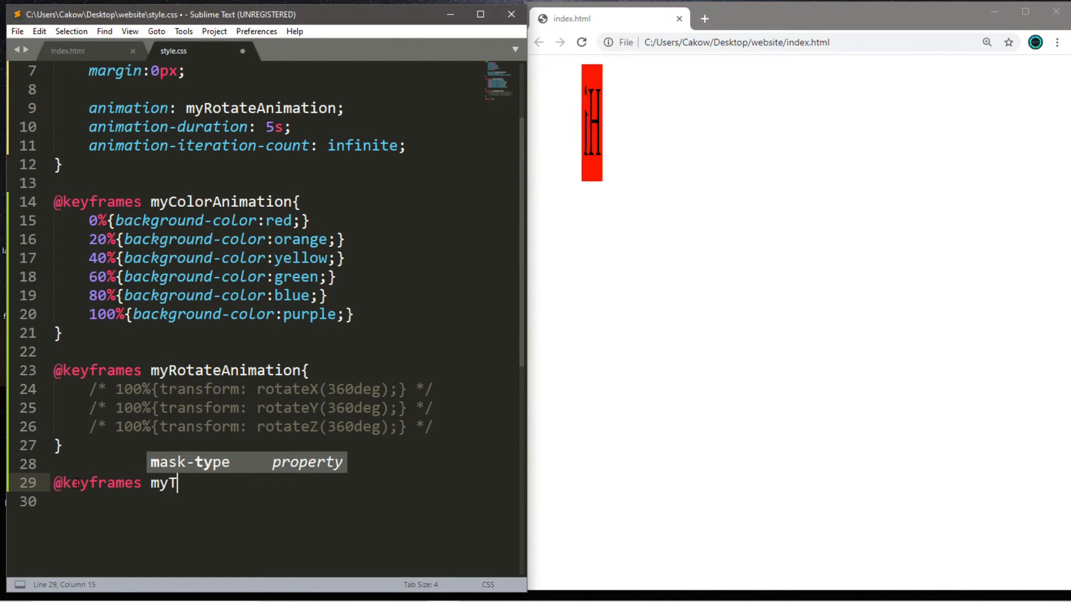
type("ranslate{")
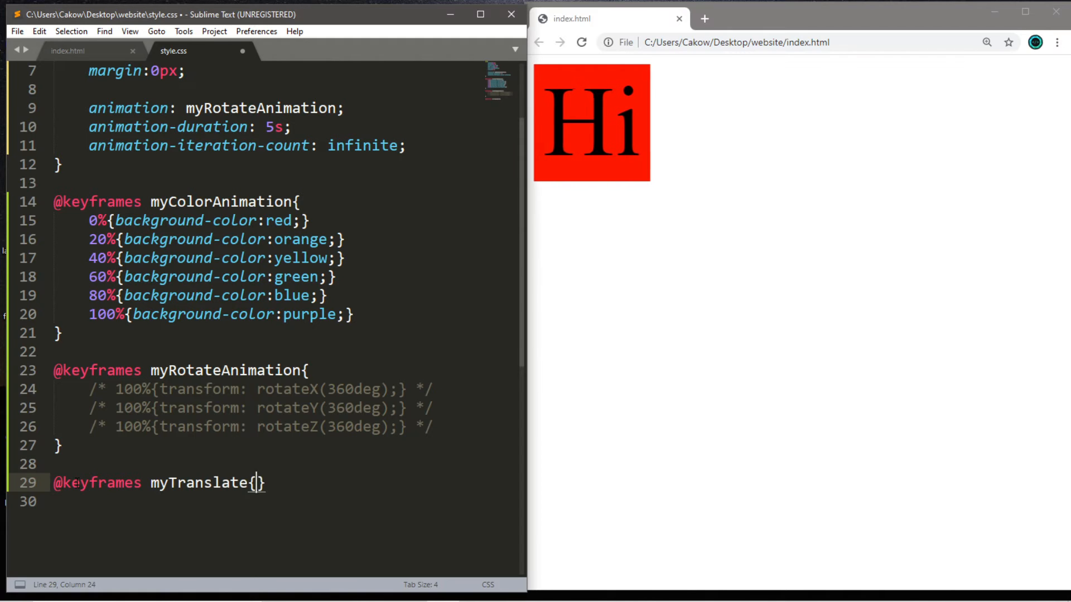
key("enter")
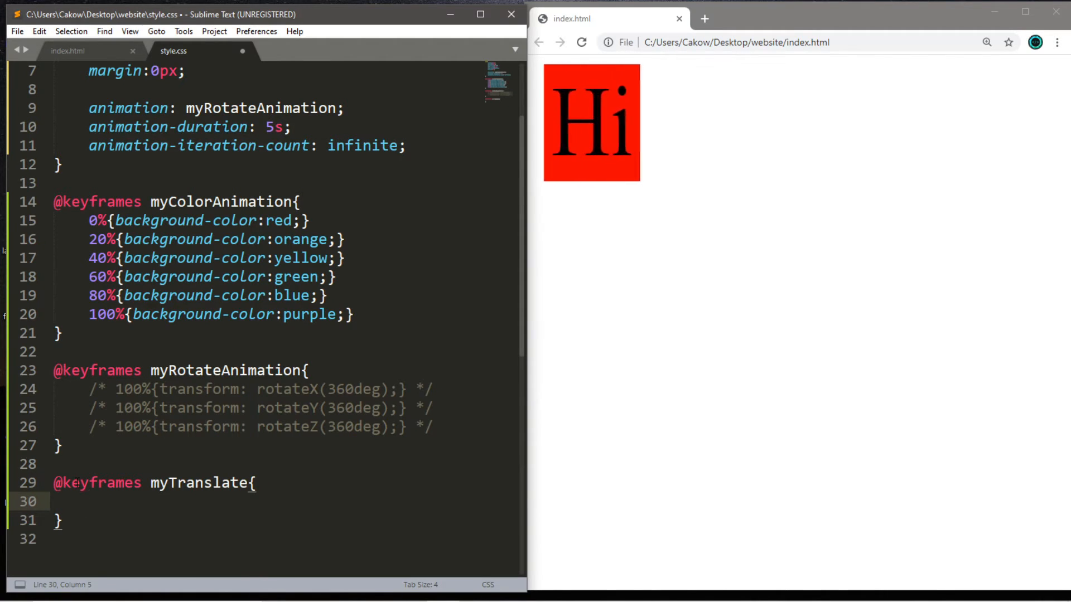
type("50%")
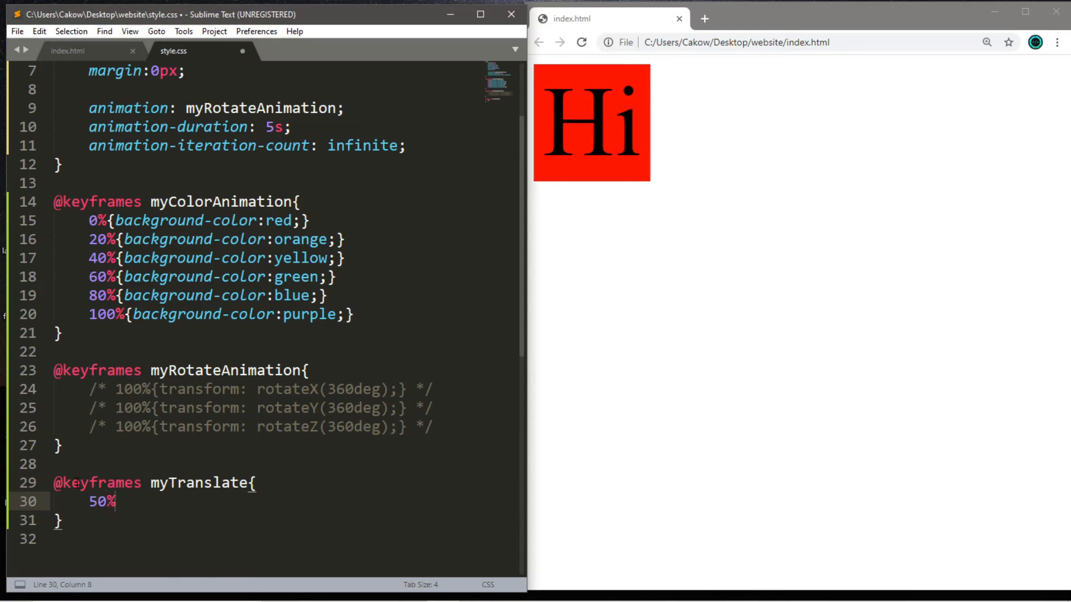
type("{}")
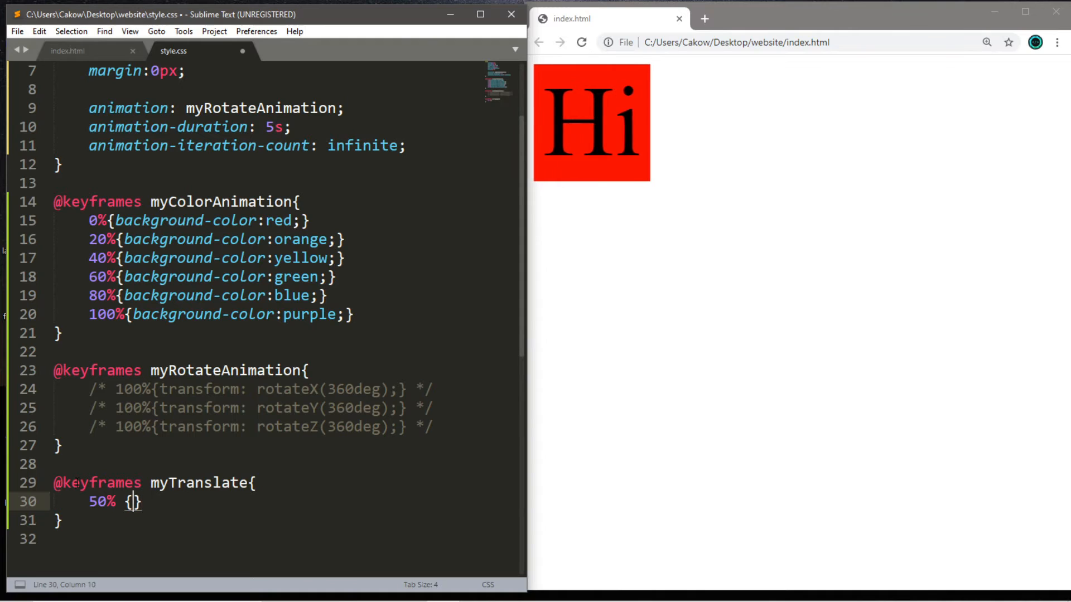
type("transform")
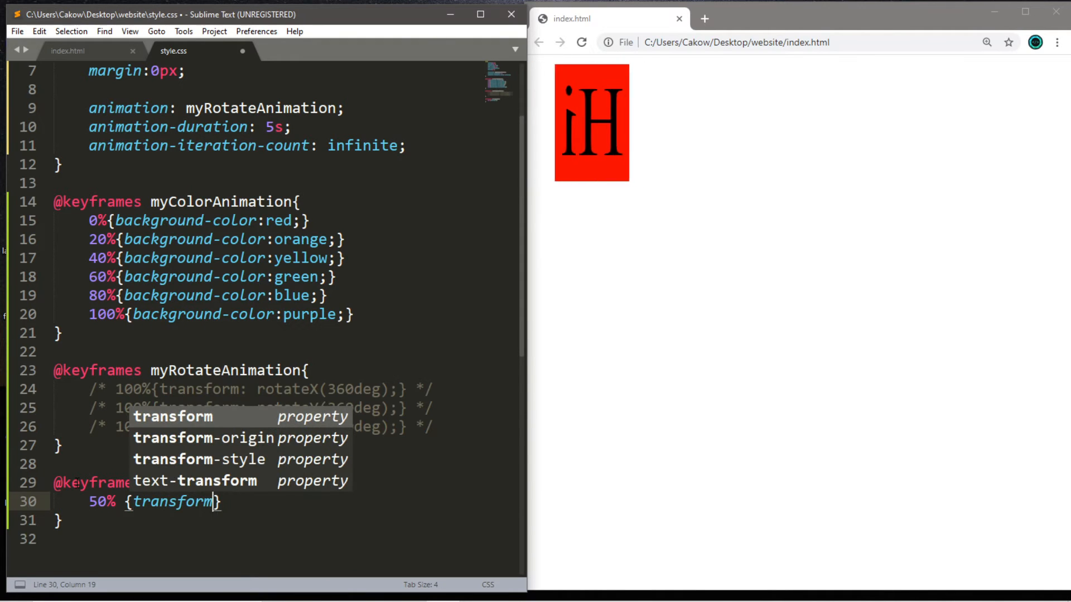
type(": tras")
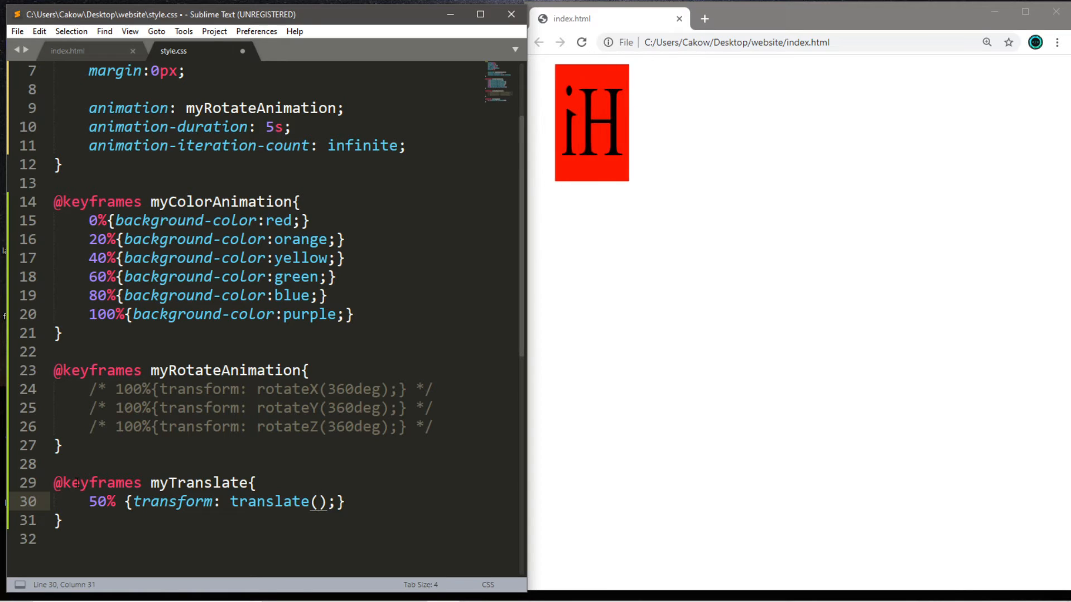
type("1")
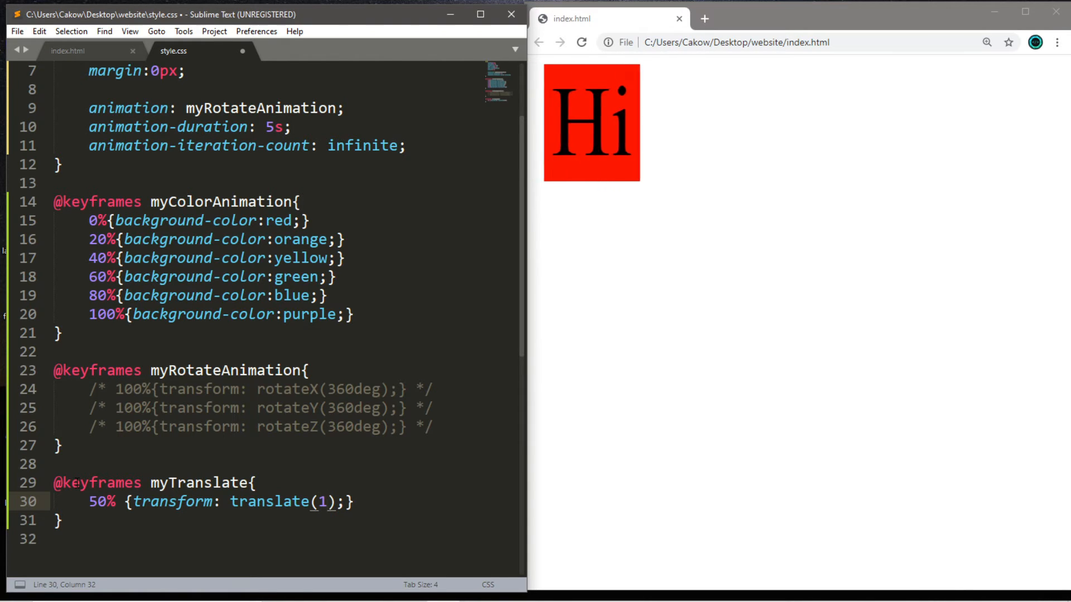
type("00p")
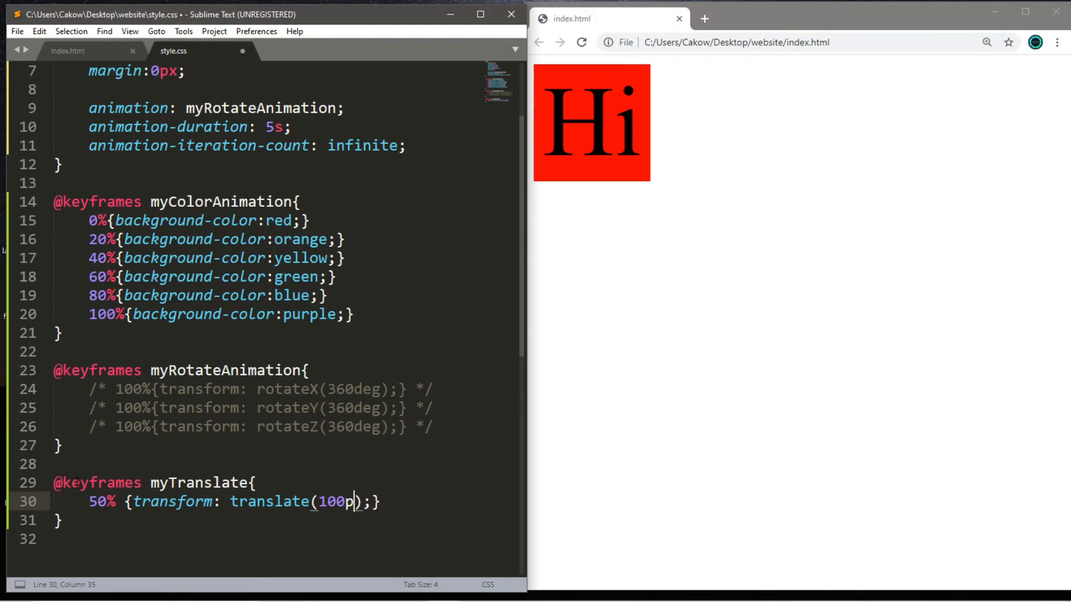
type("x,0")
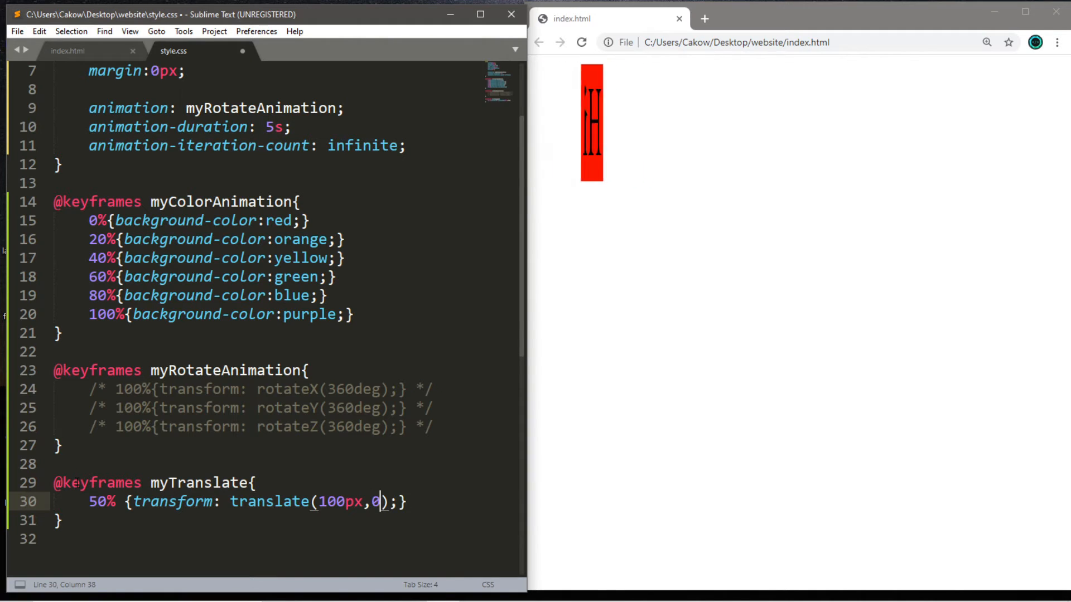
Copy the myTranslate name and set it as #p1's animation value, then save
double_click(194, 482)
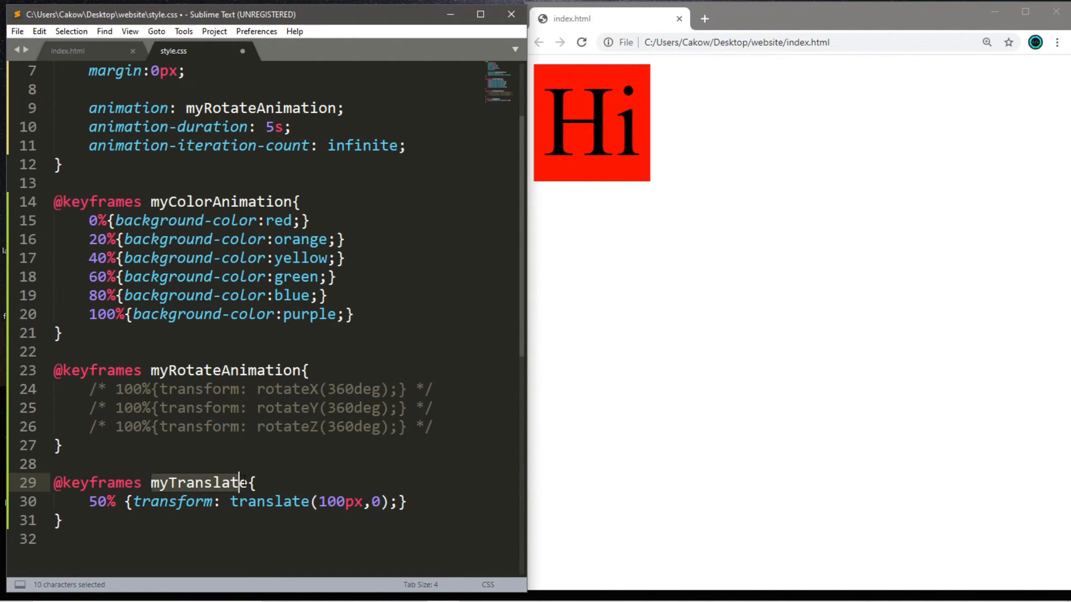
key("ctrl+s")
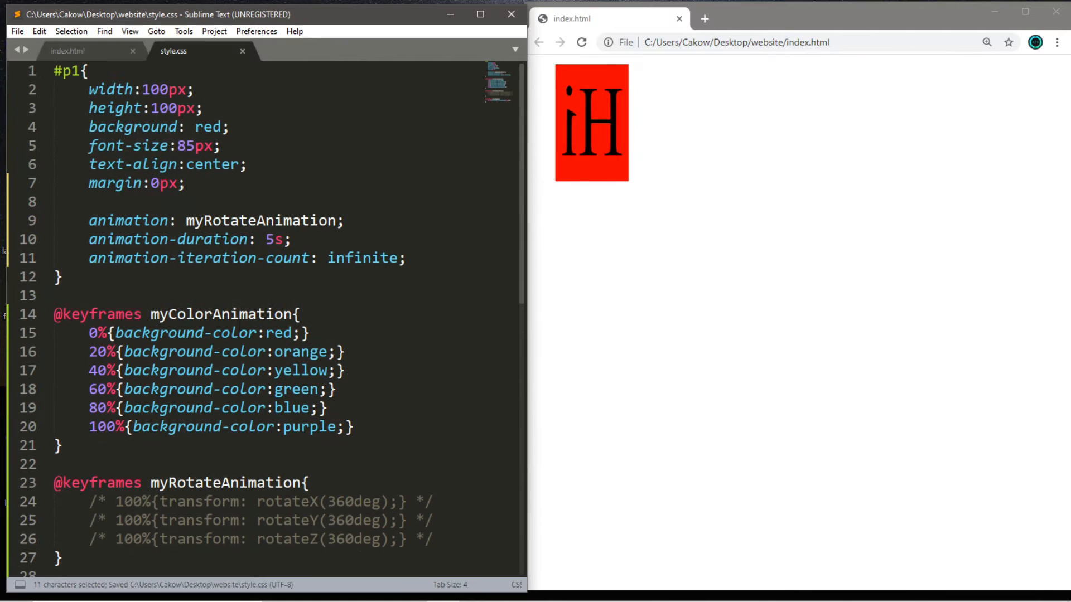
type("myTranslate")
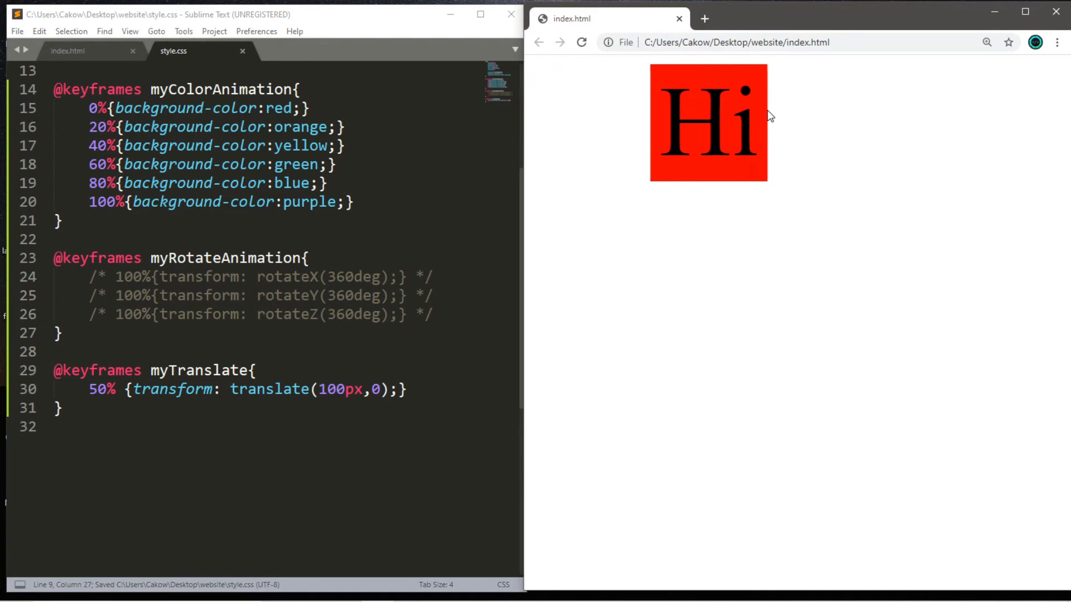
Change the translate keyframe stop from 100% to 50%, save, and reload the browser
double_click(102, 390)
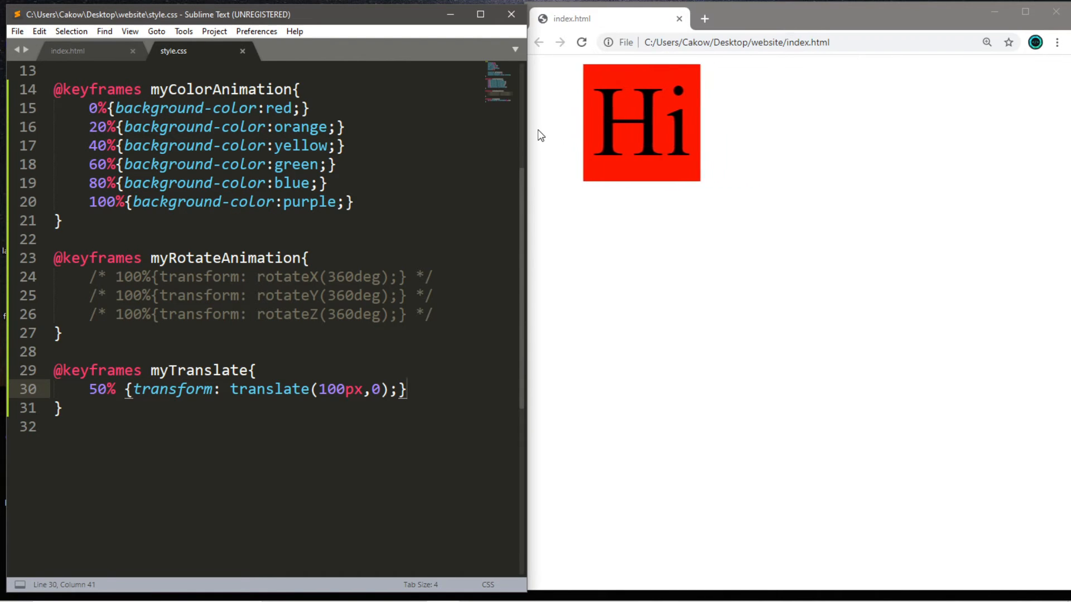
type("100%")
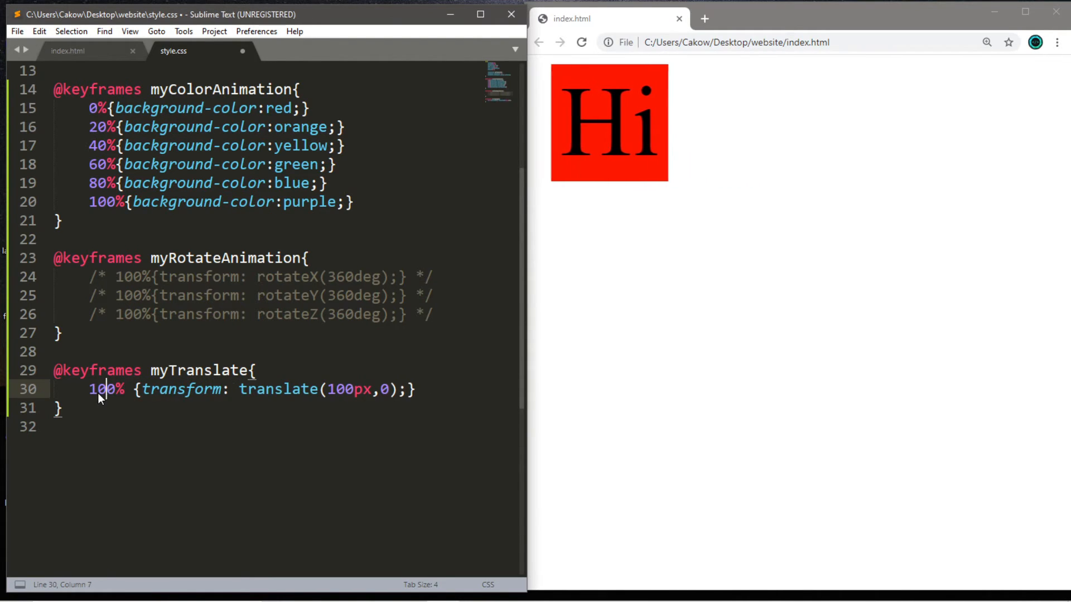
key("ctrl+s")
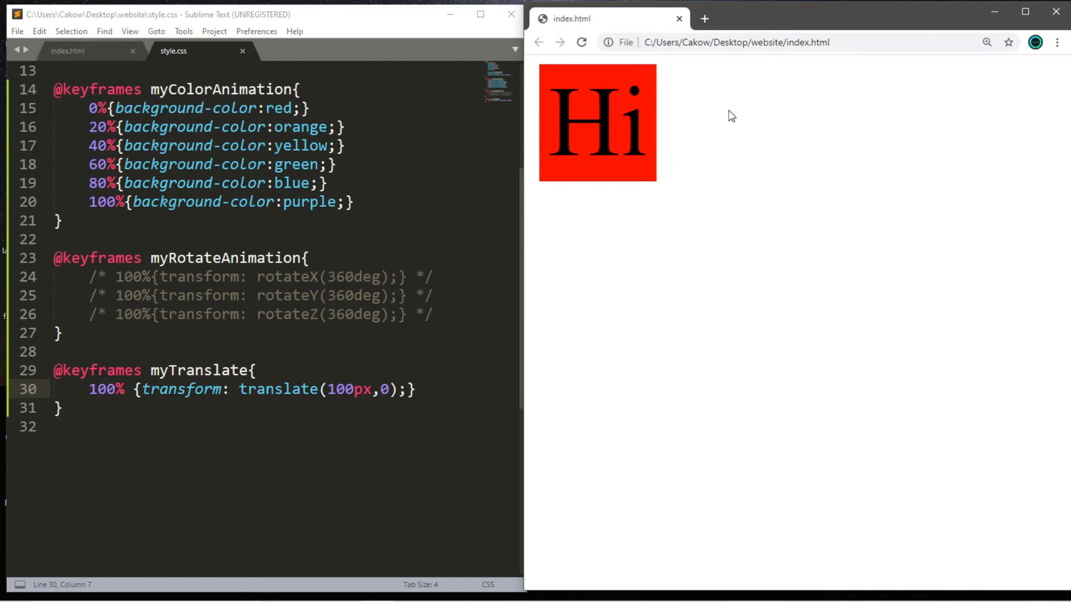
double_click(106, 389)
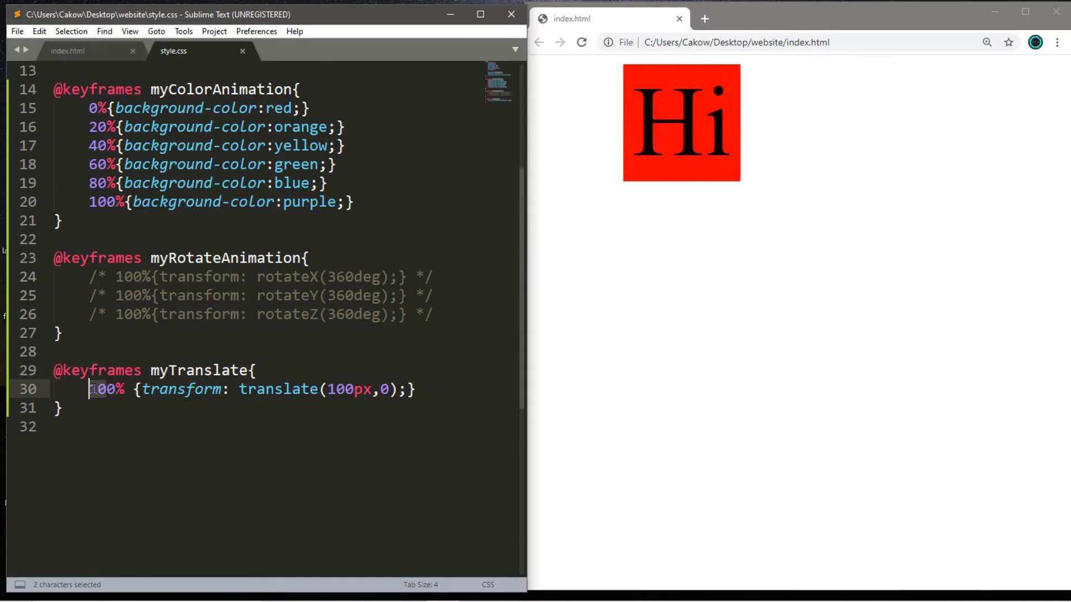
type("50%")
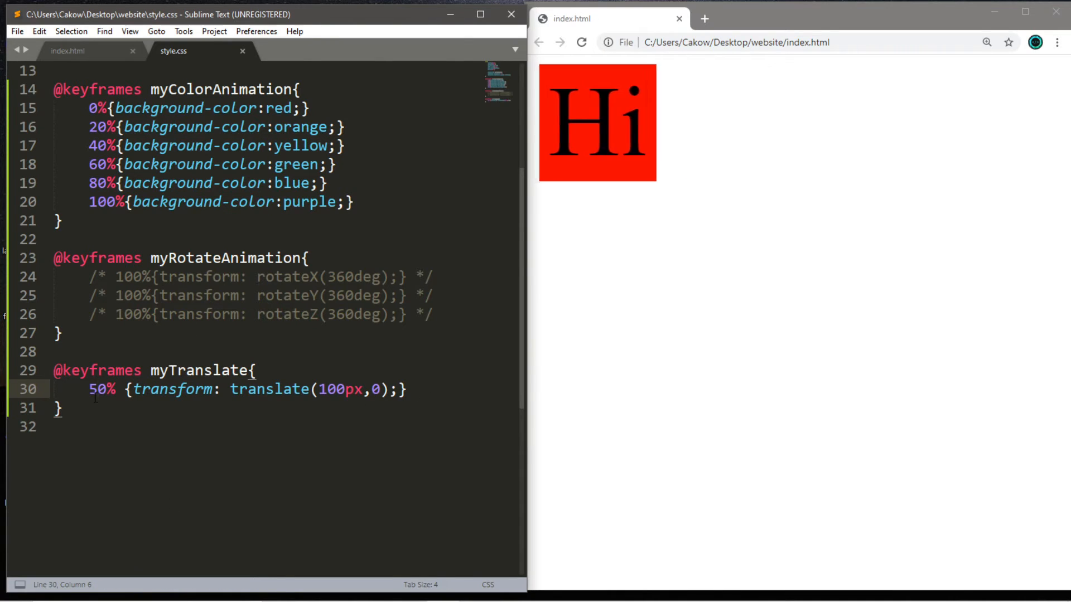
left_click(581, 41)
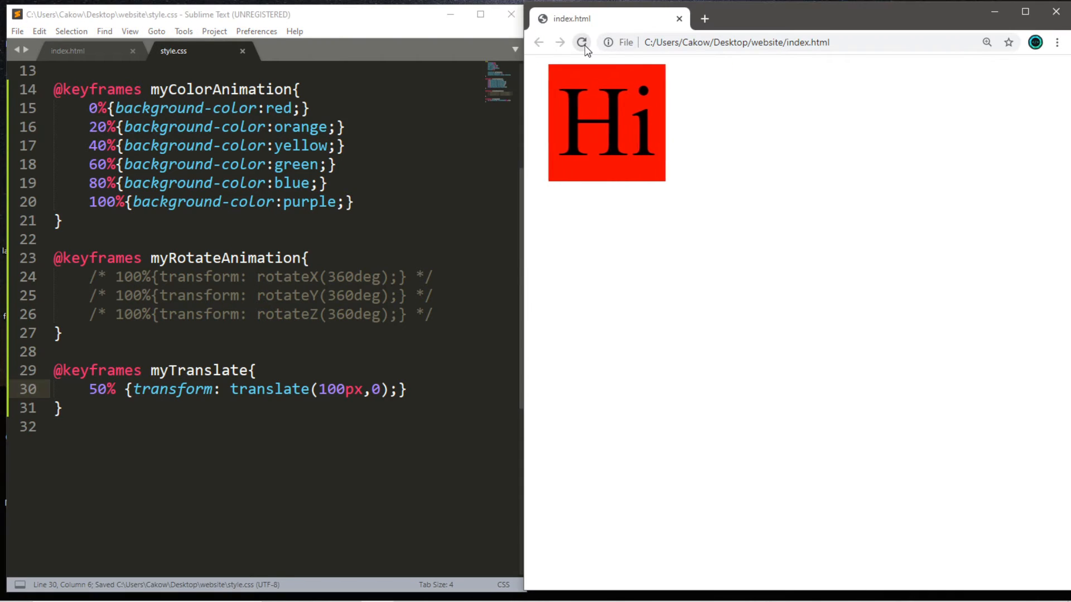
left_click(582, 41)
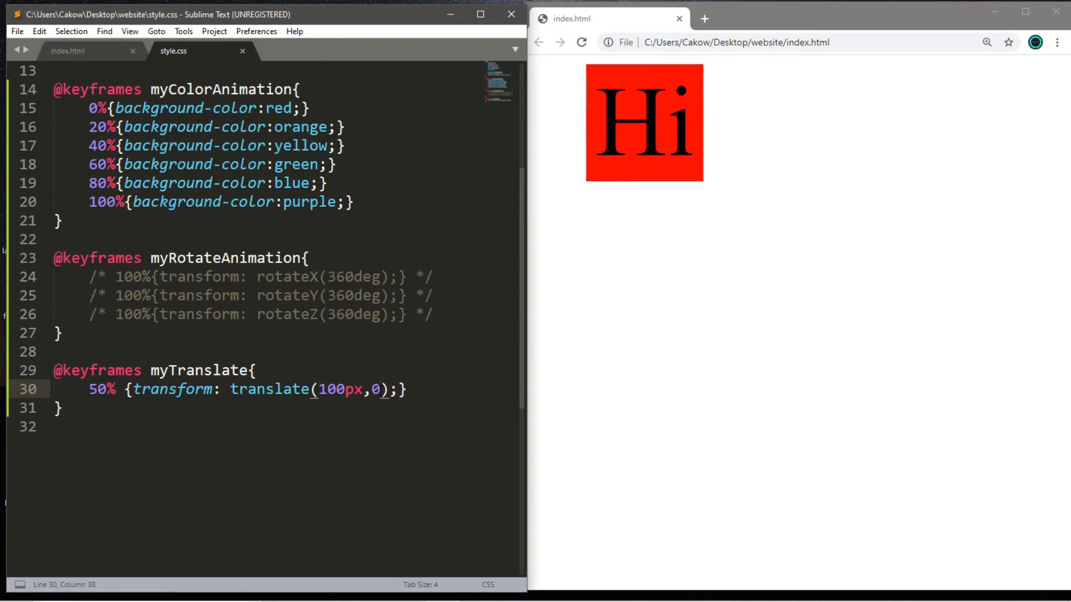
Set the step value to translate(100px,100px) and save the stylesheet
type("100px")
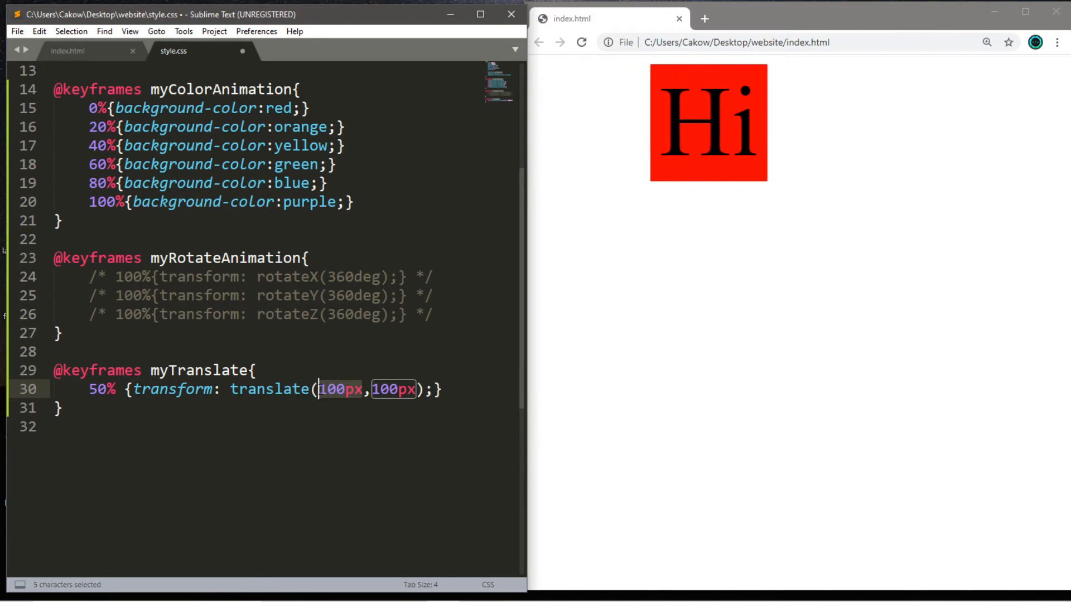
type("0")
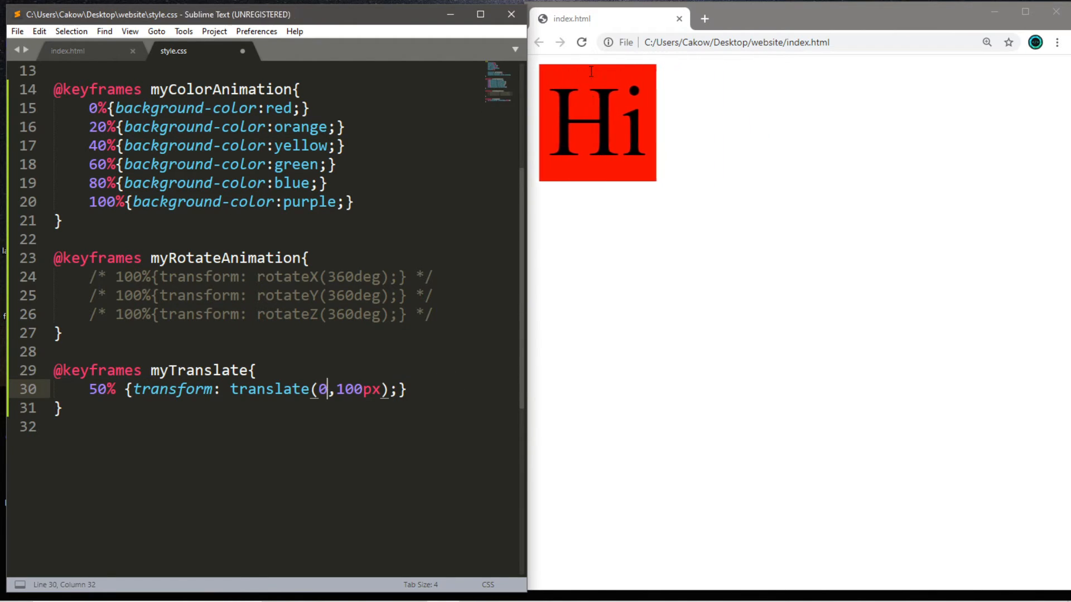
key("ctrl+s")
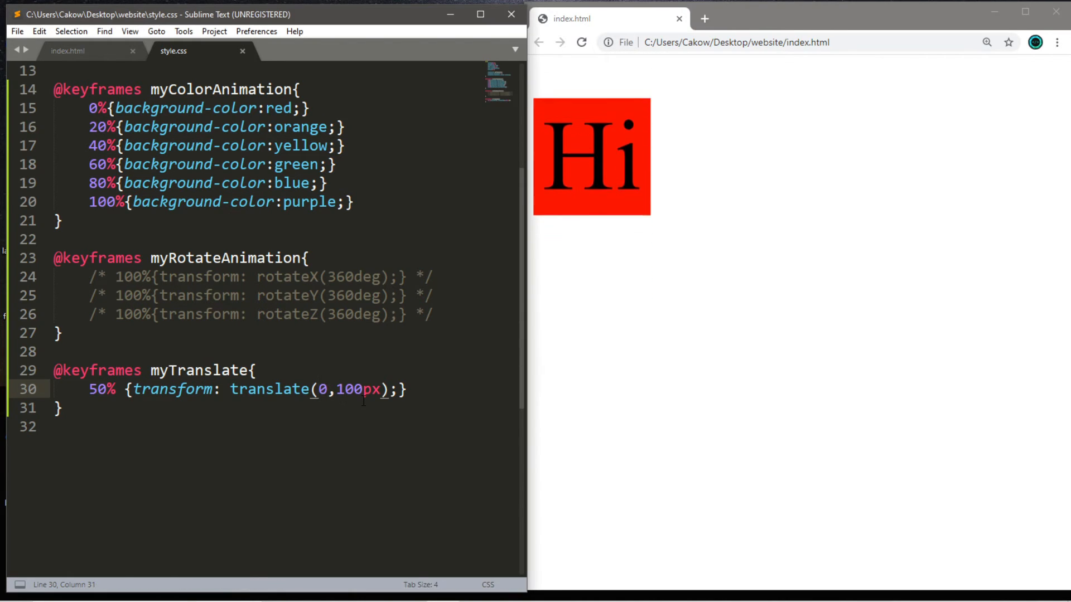
type("100px")
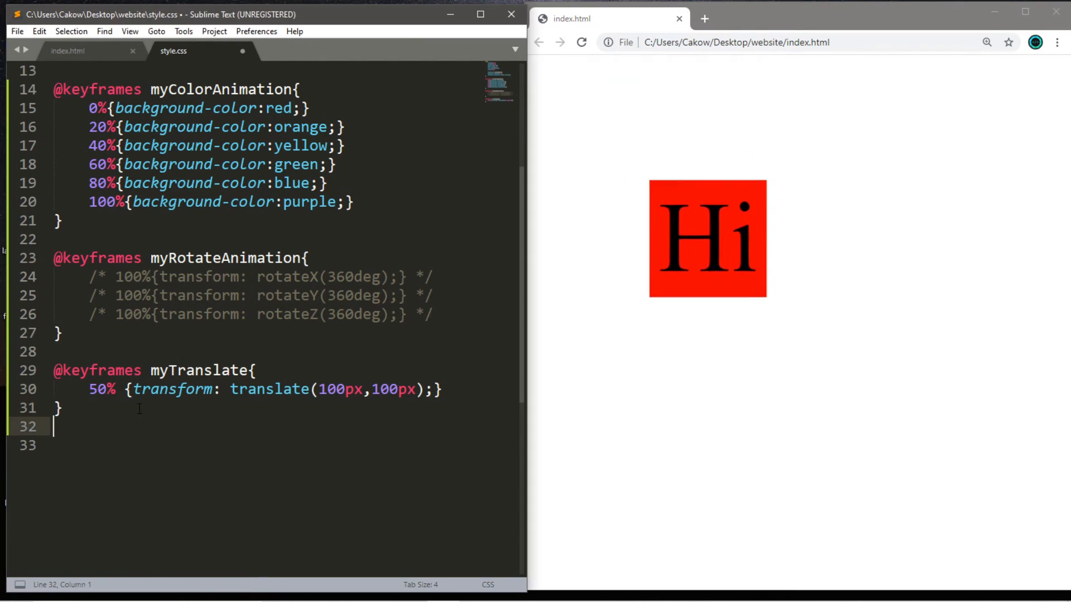
type("@keyframe")
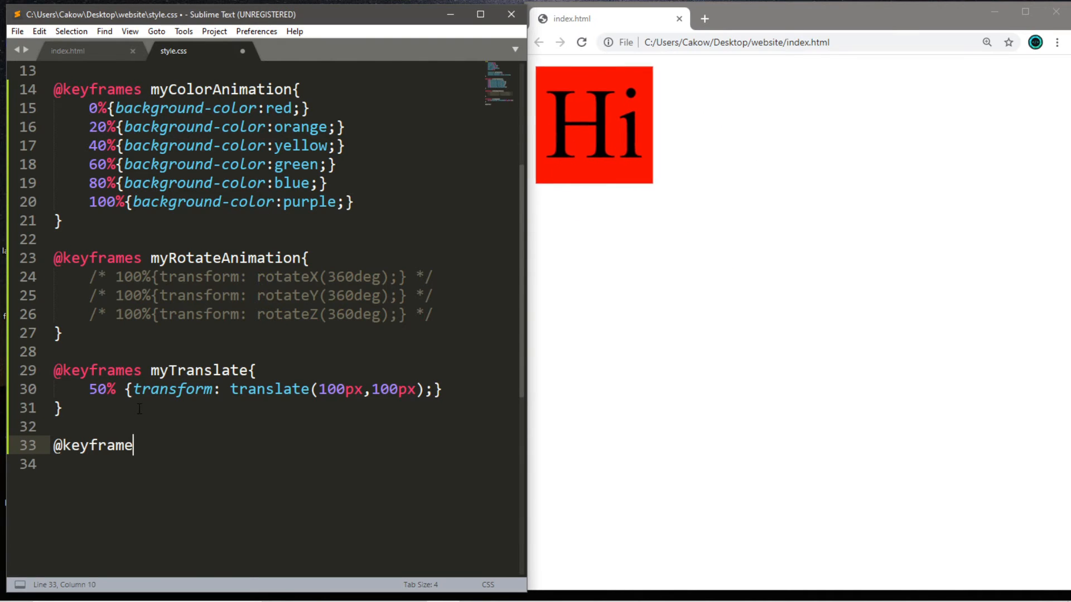
type("s my")
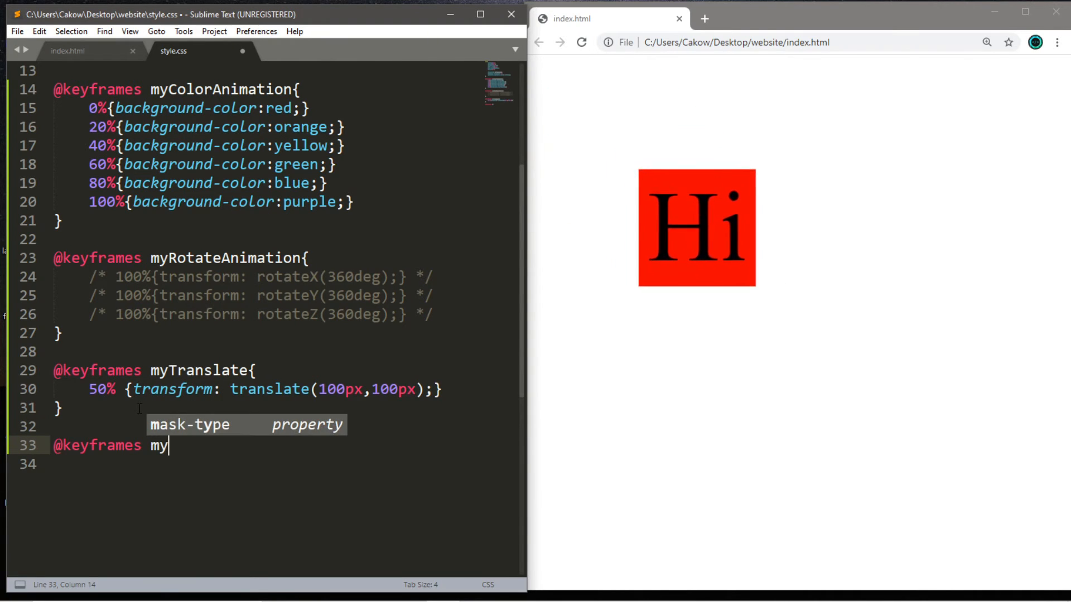
type("Scale")
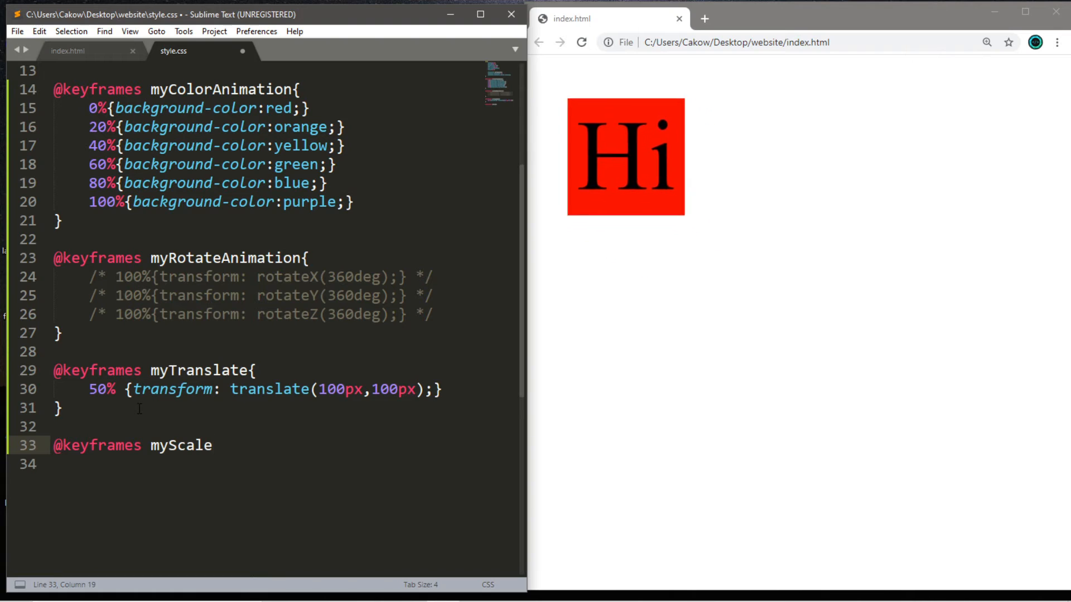
type("{")
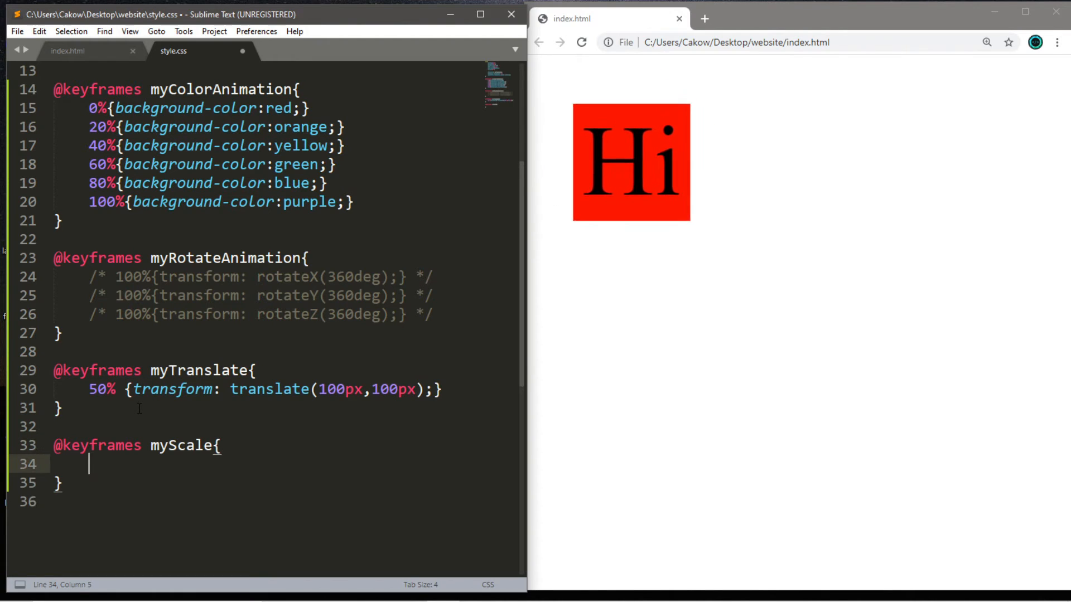
type("50")
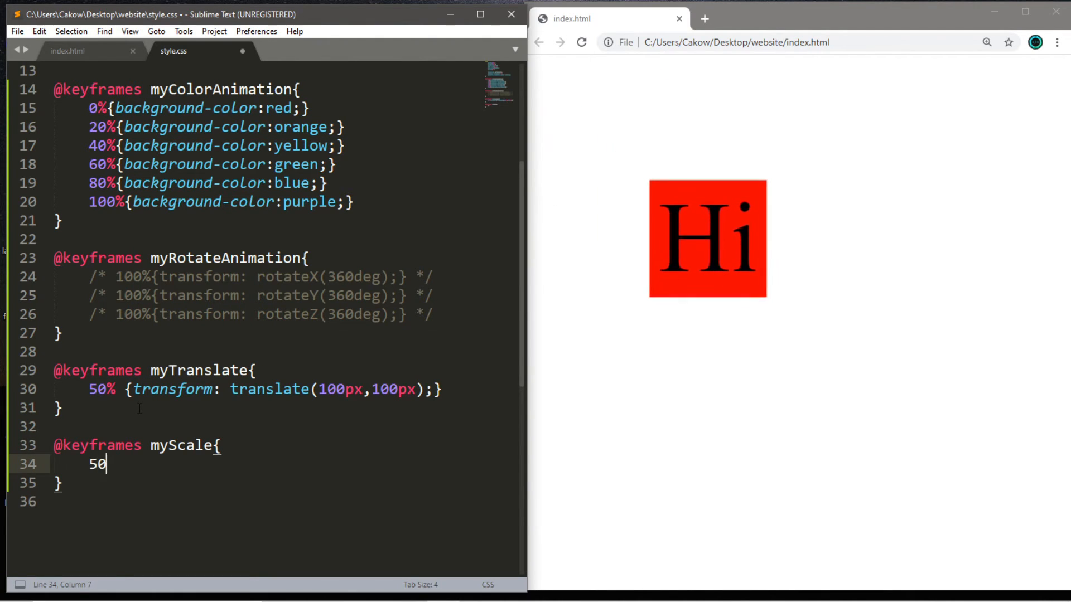
type("%{}")
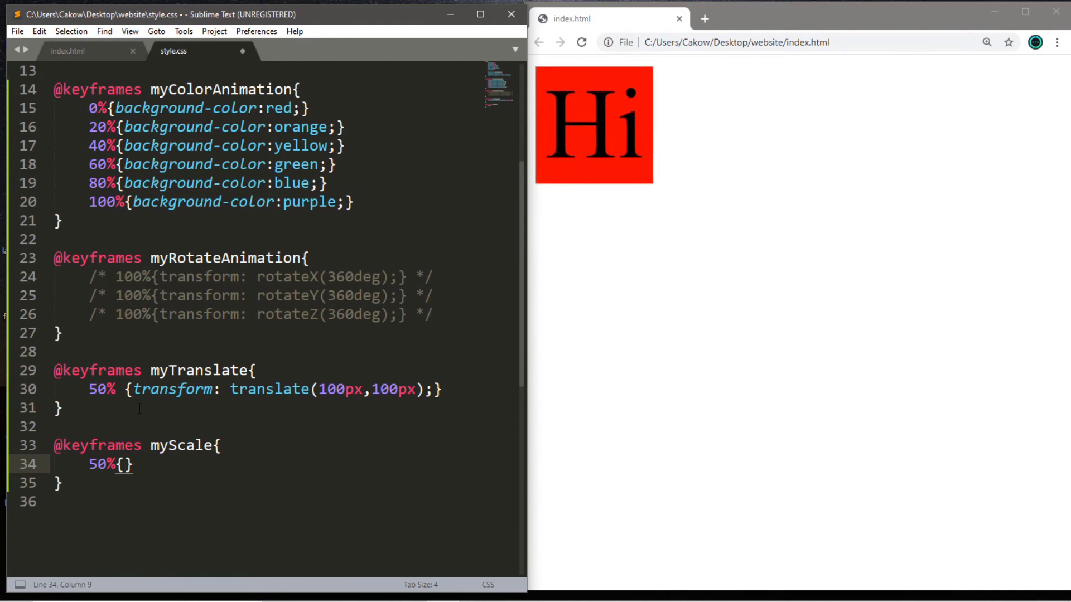
type("transfor")
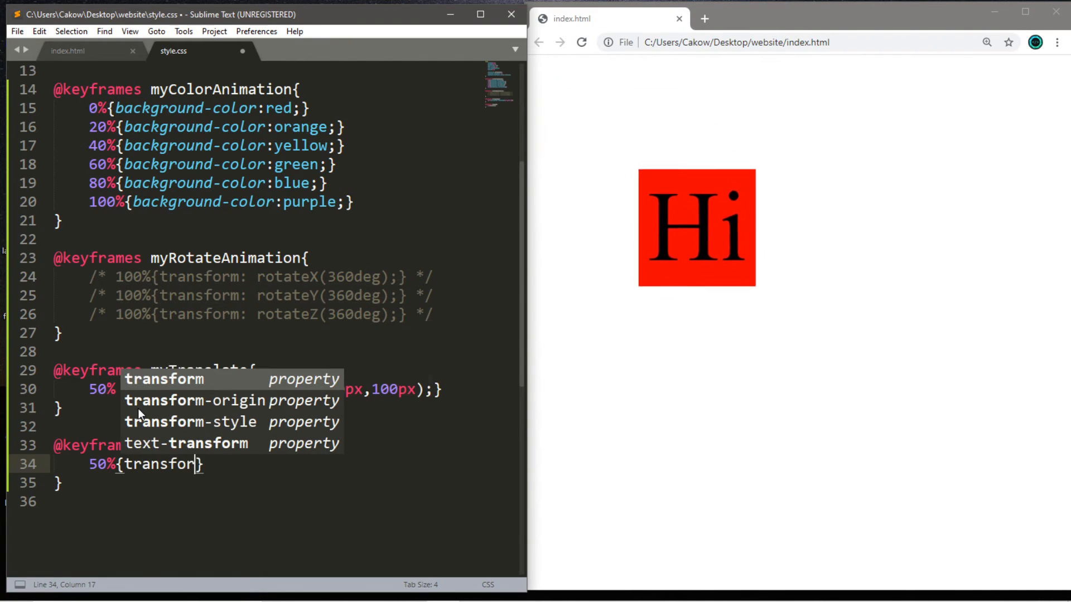
type("m: scale();")
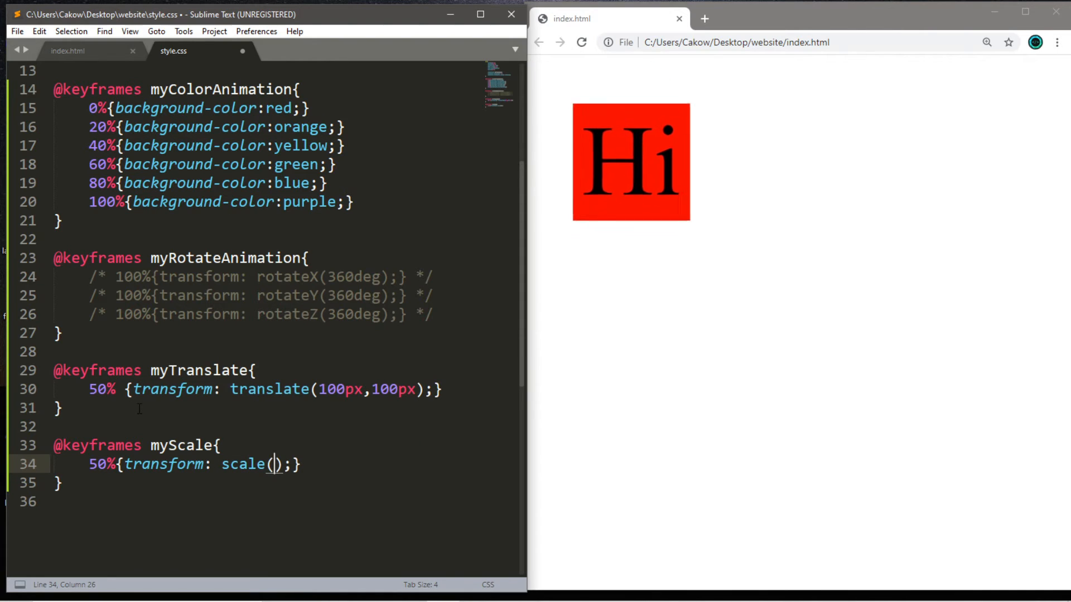
type("2,2")
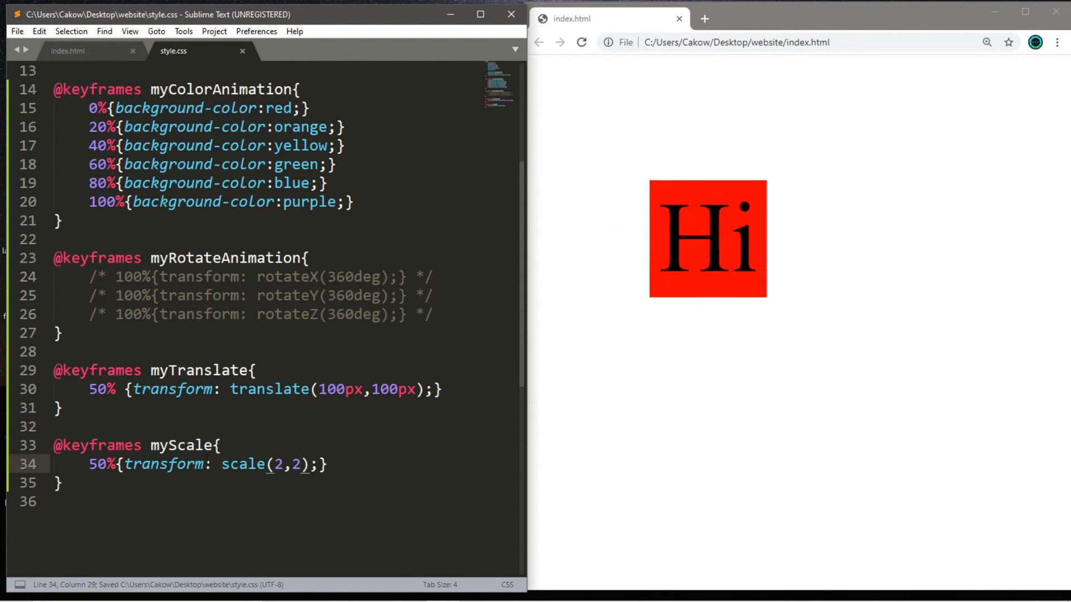
Set animation: myScale in #p1 and reload the browser to play it
scroll("up", 3)
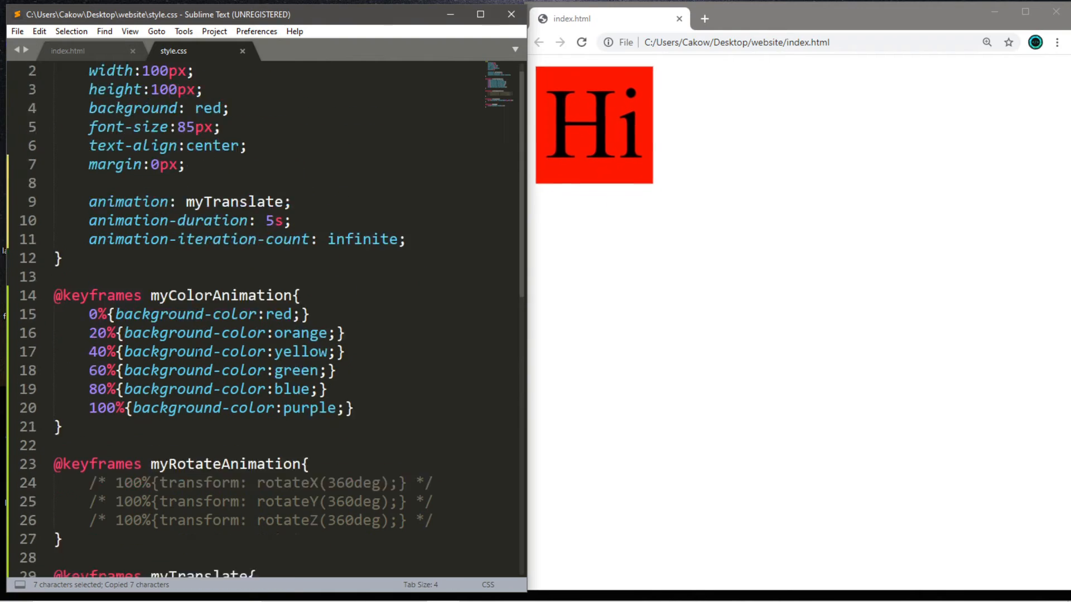
type("myScale")
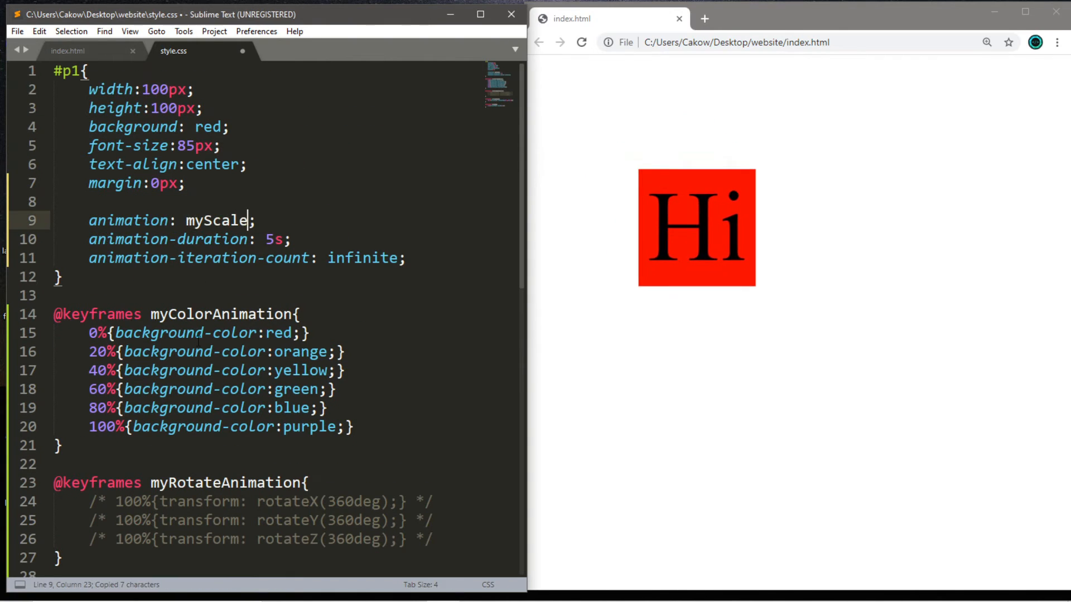
left_click(581, 41)
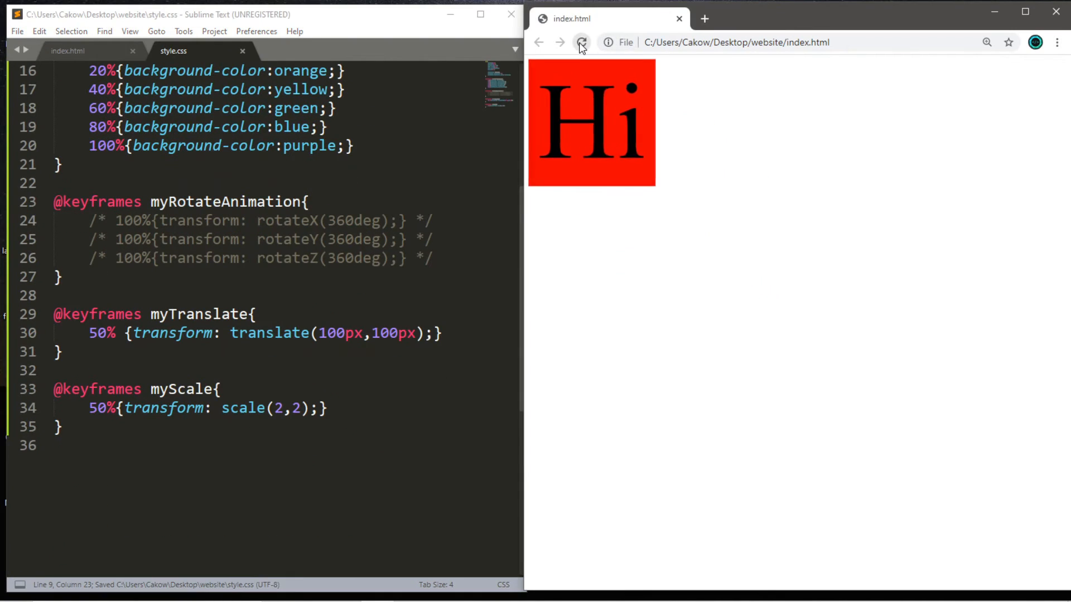
left_click(581, 41)
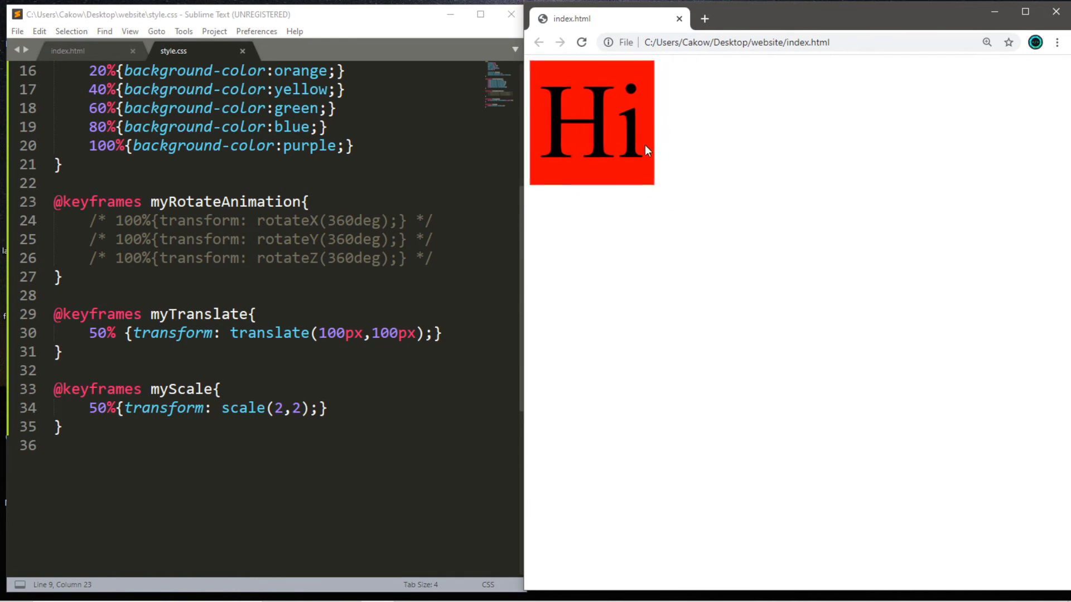
Change the scale factors to scale(0.5,0.5) so the square shrinks, and reload the browser
double_click(280, 408)
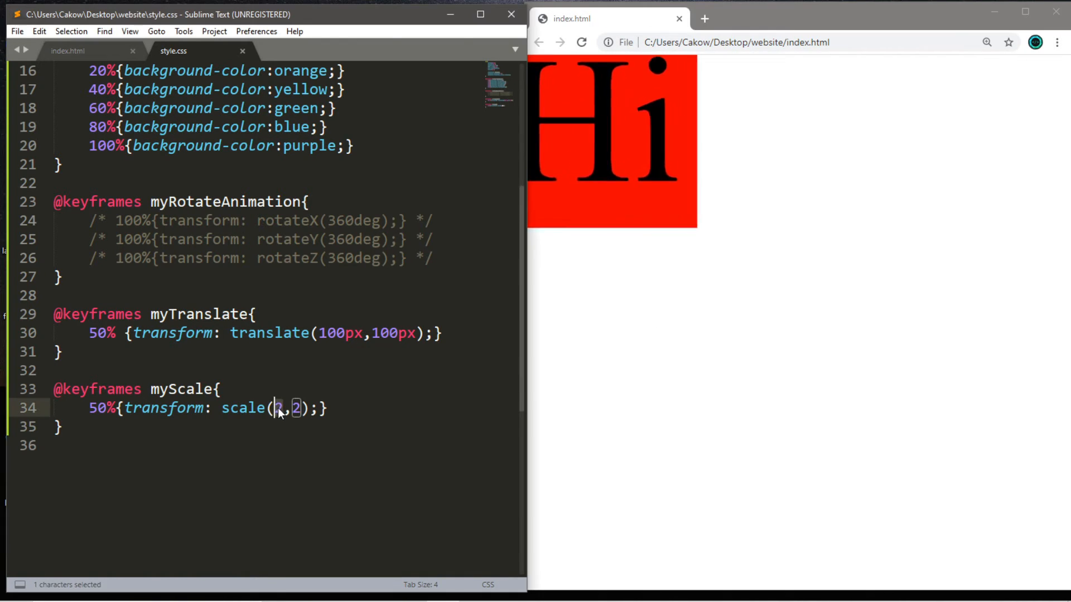
left_click(582, 43)
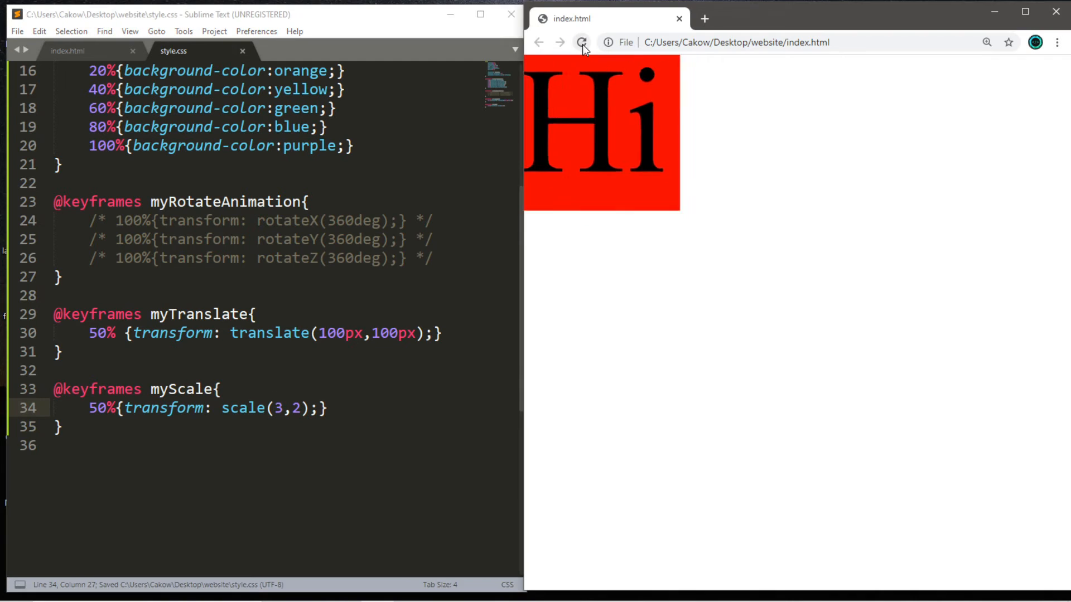
left_click(581, 42)
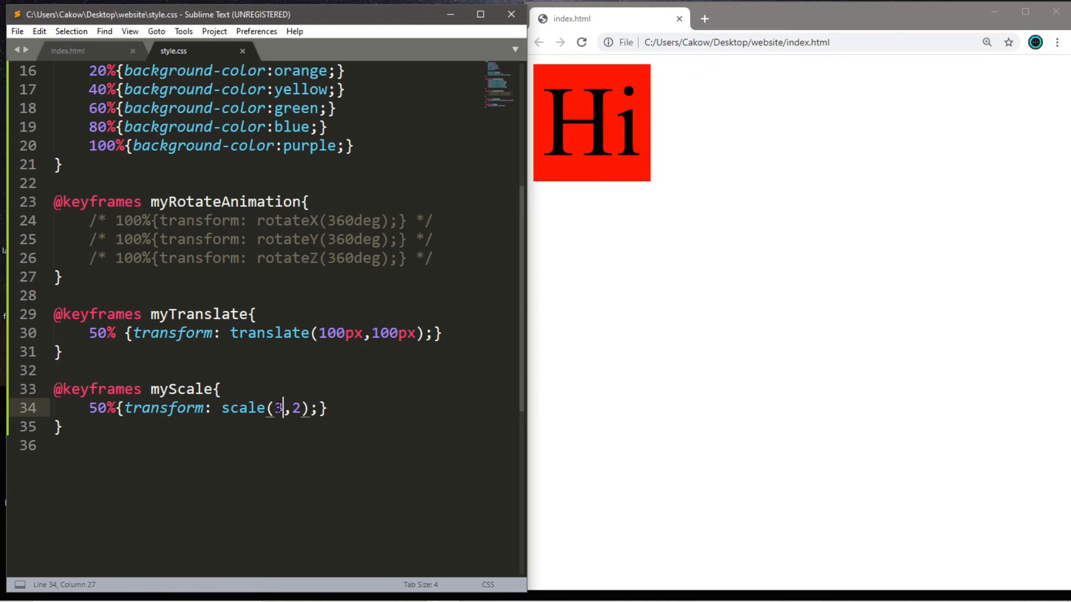
type("0.")
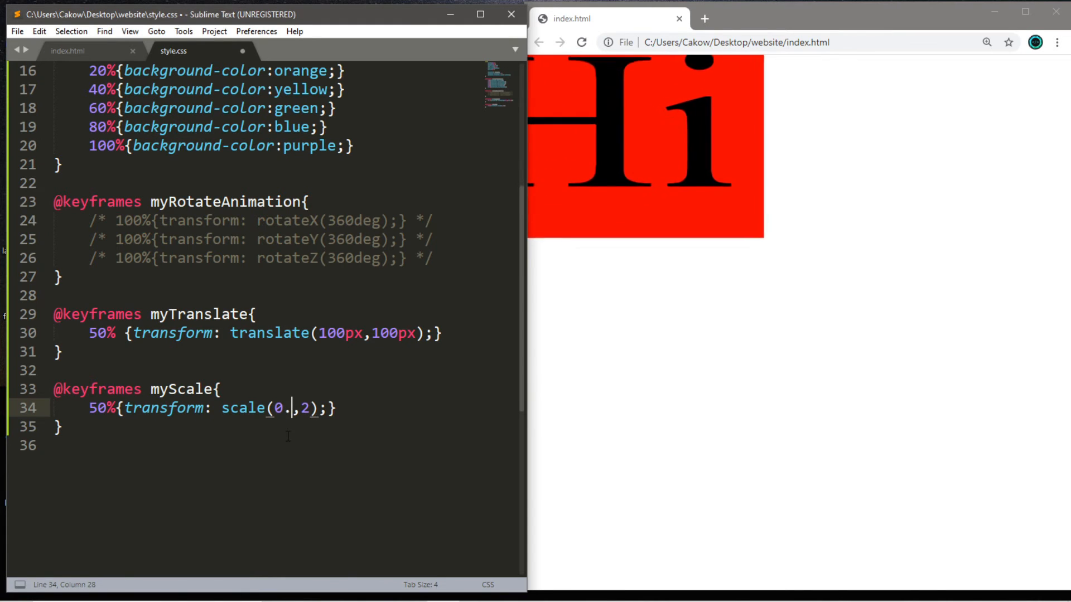
type("5,0.")
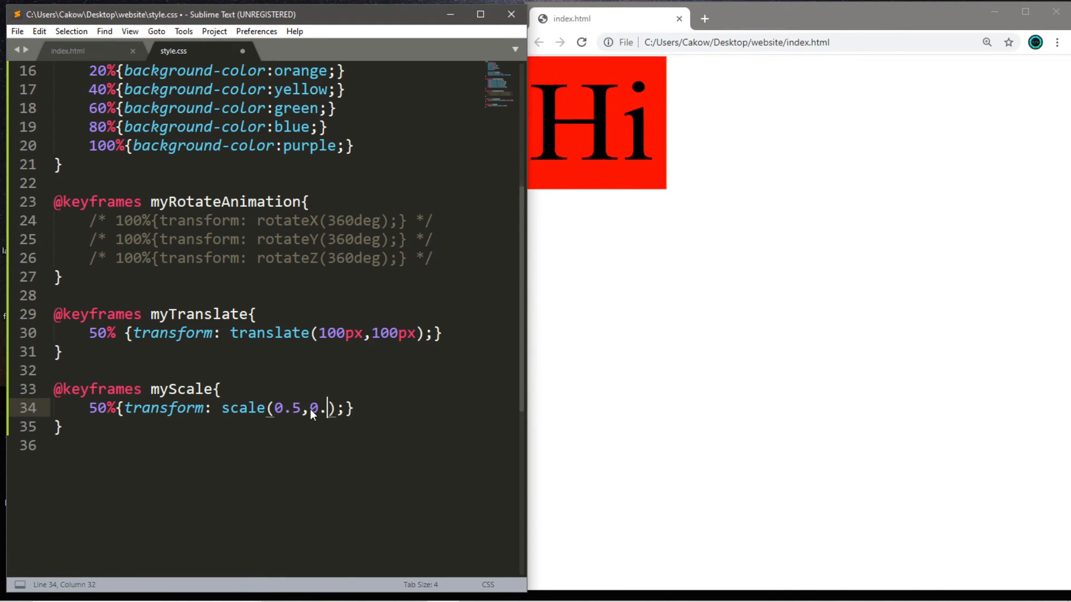
left_click(581, 42)
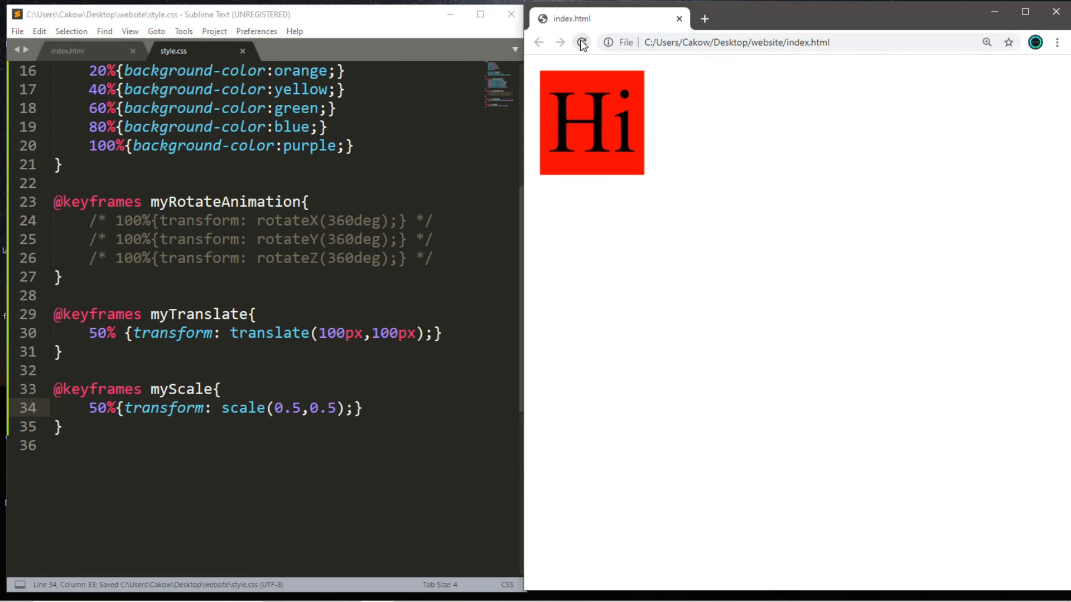
left_click(581, 41)
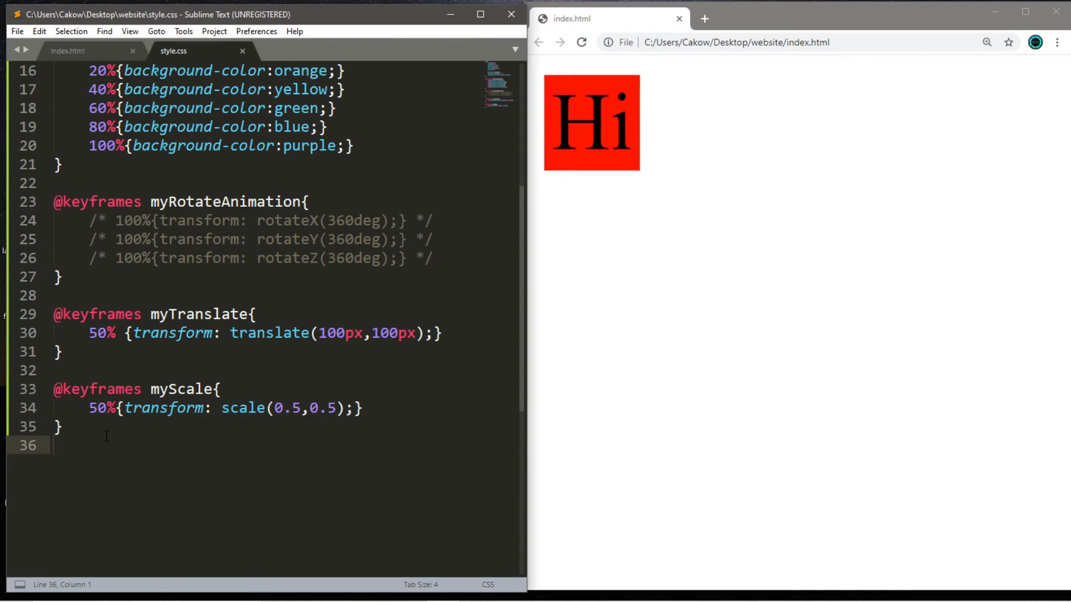
type("@keyfra")
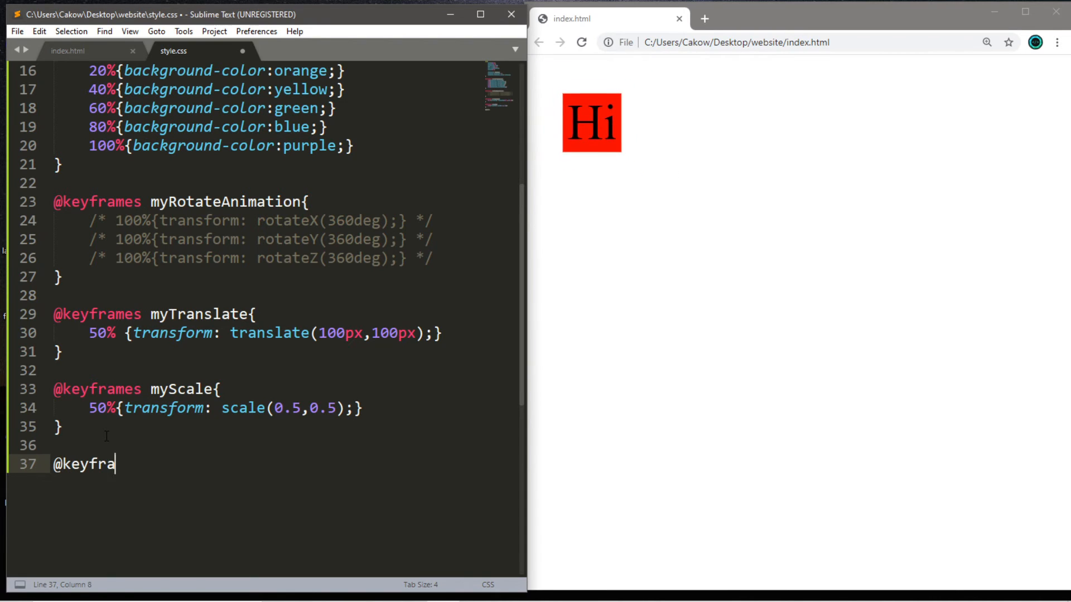
type("mes myOpacity{")
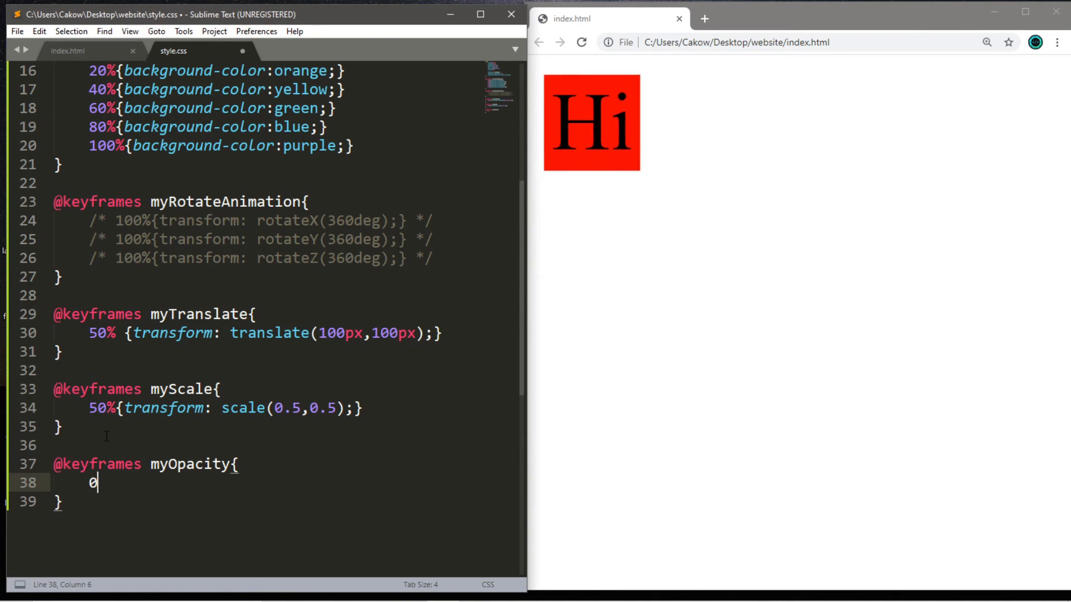
type("%")
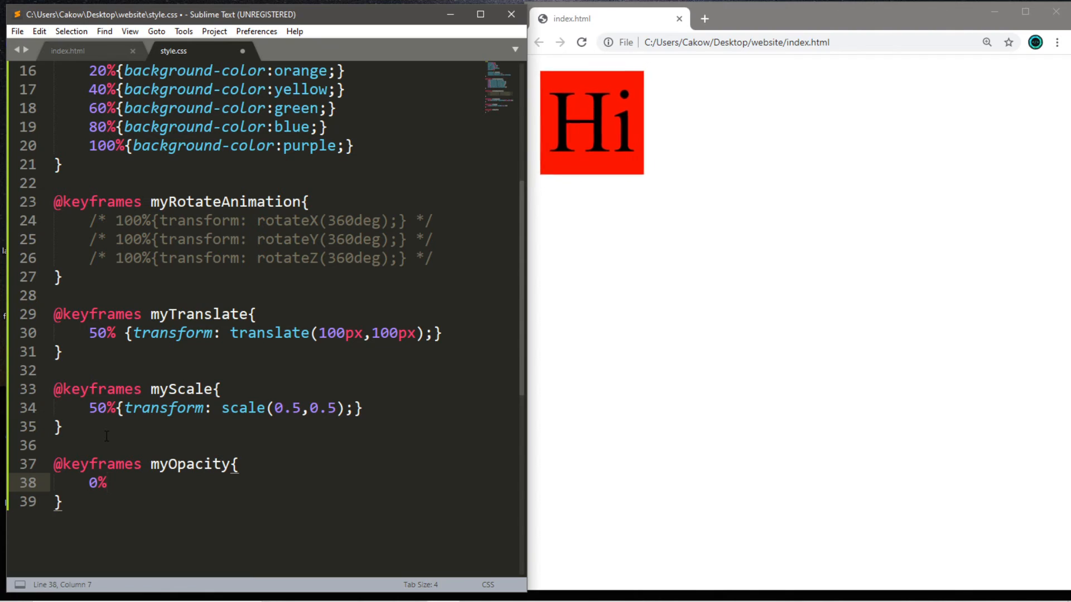
type("{opacity:;")
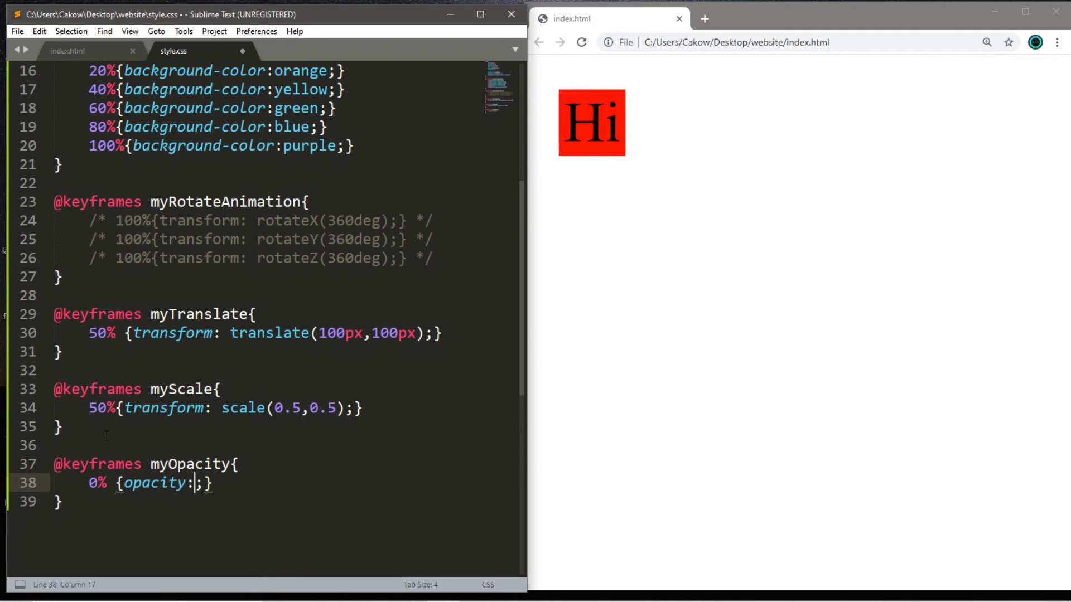
type("0")
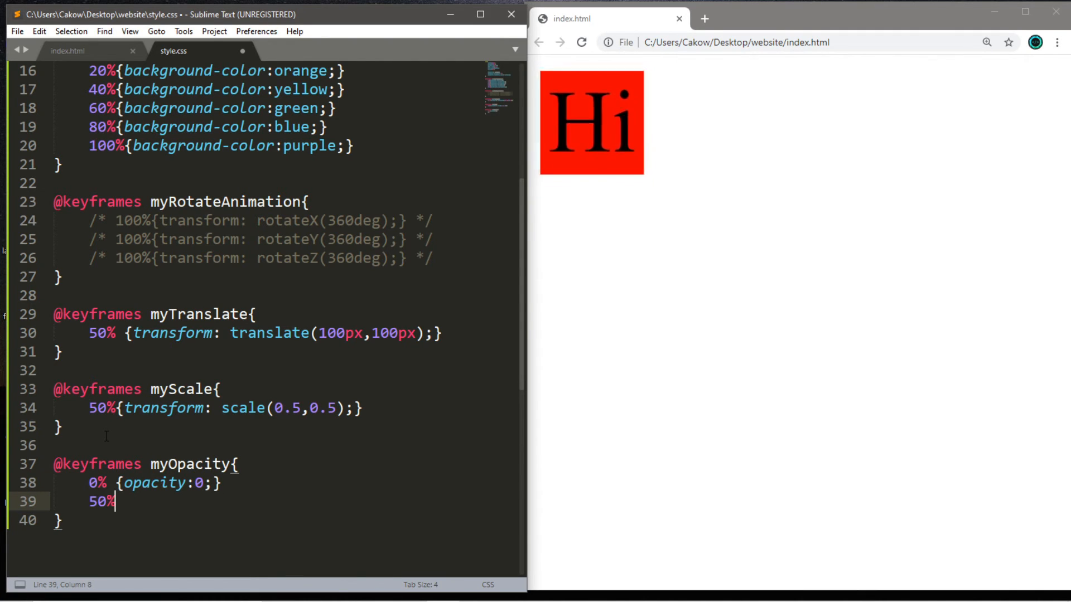
type("{opacity:1;")
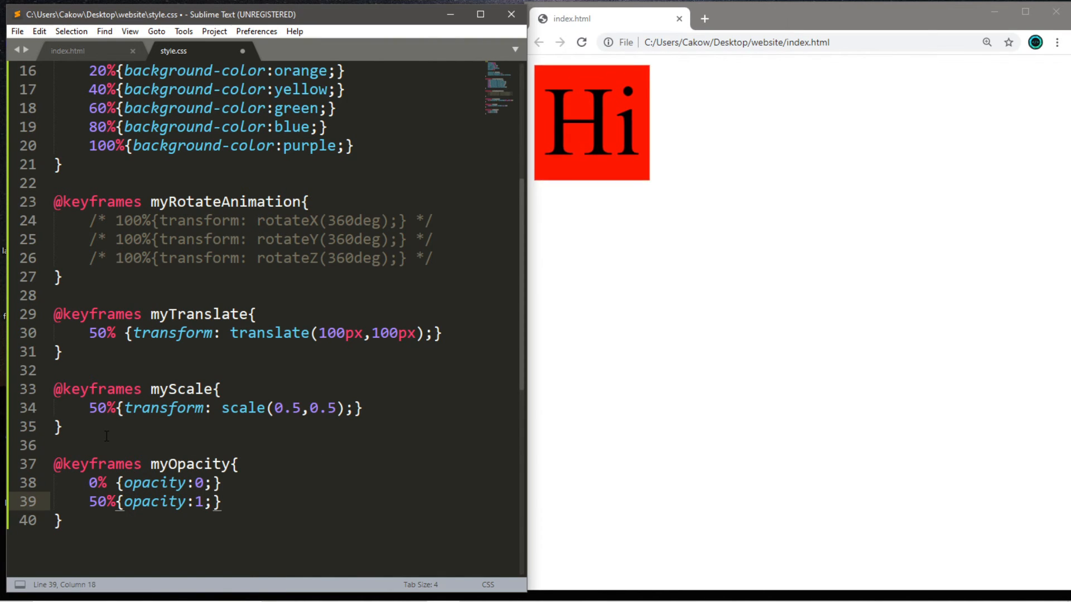
type("10")
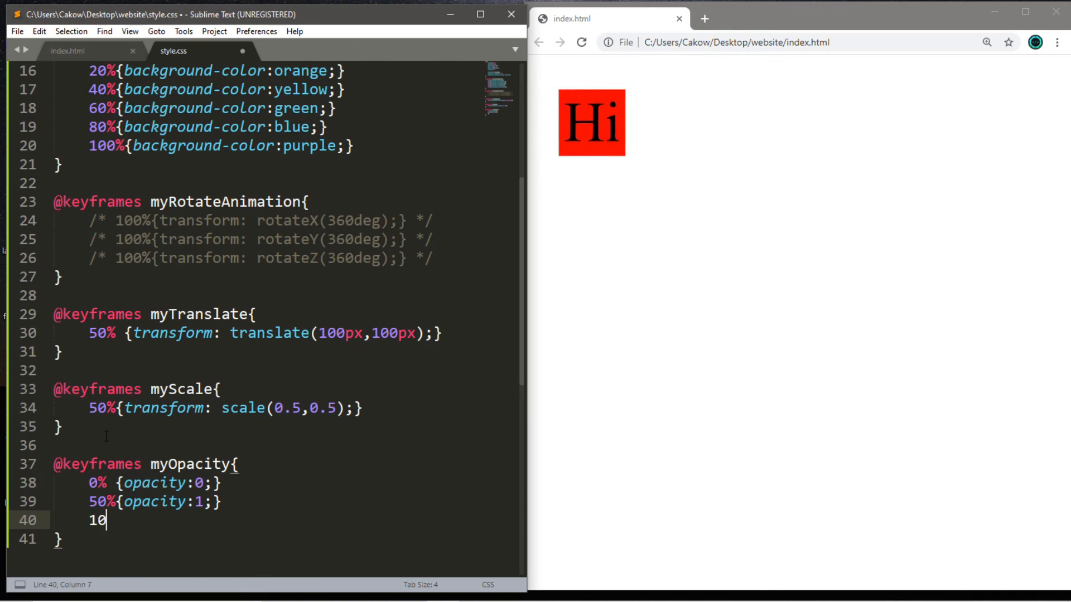
type("0%")
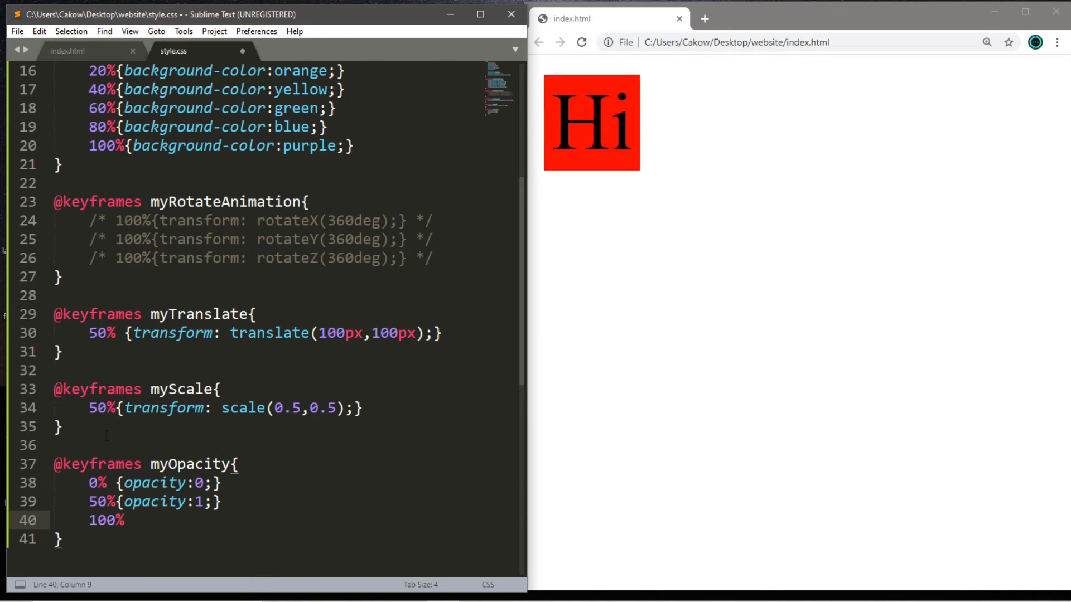
type("{opacity")
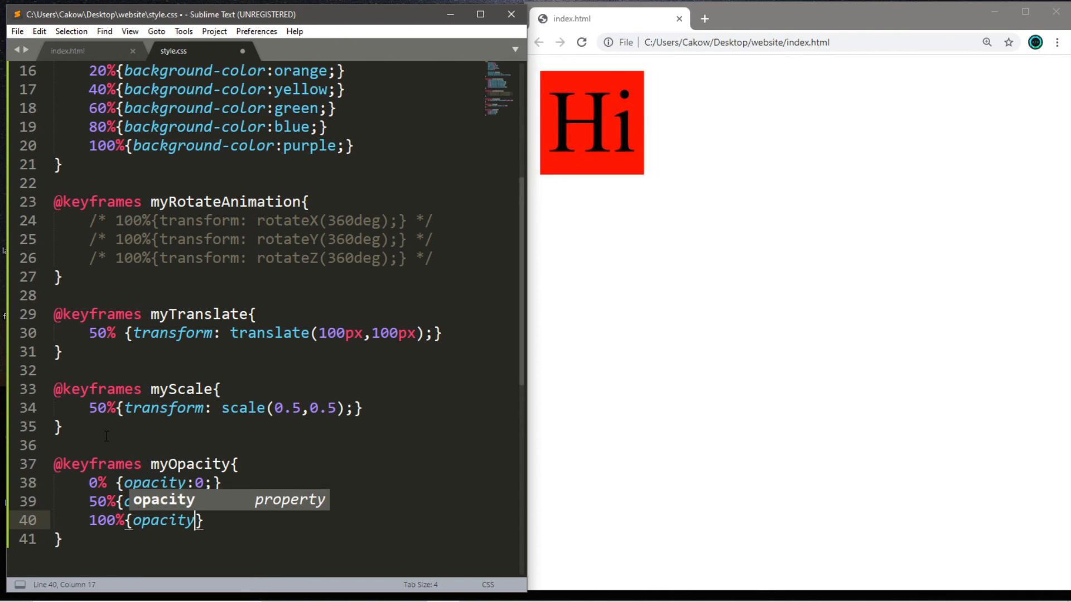
type(":0;}")
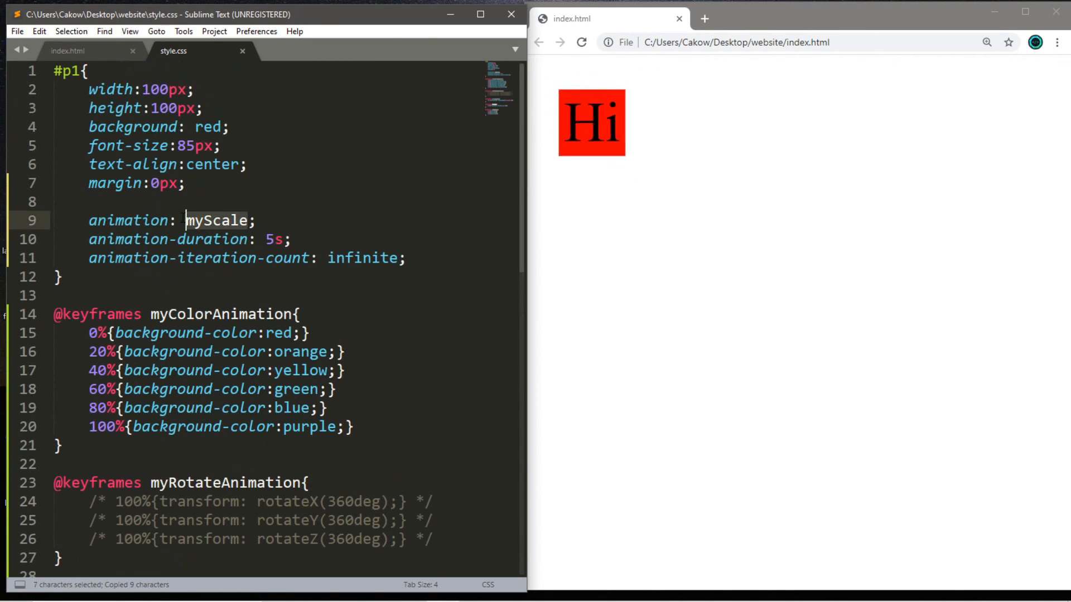
Reload the browser to see the fade, then make room for another keyframes block
left_click(581, 41)
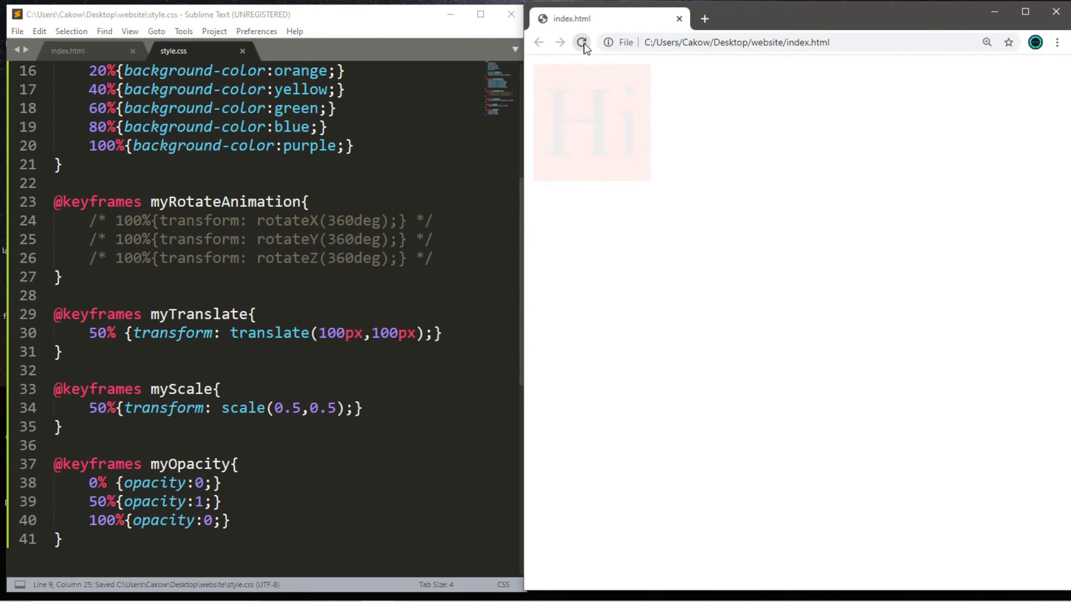
left_click(581, 42)
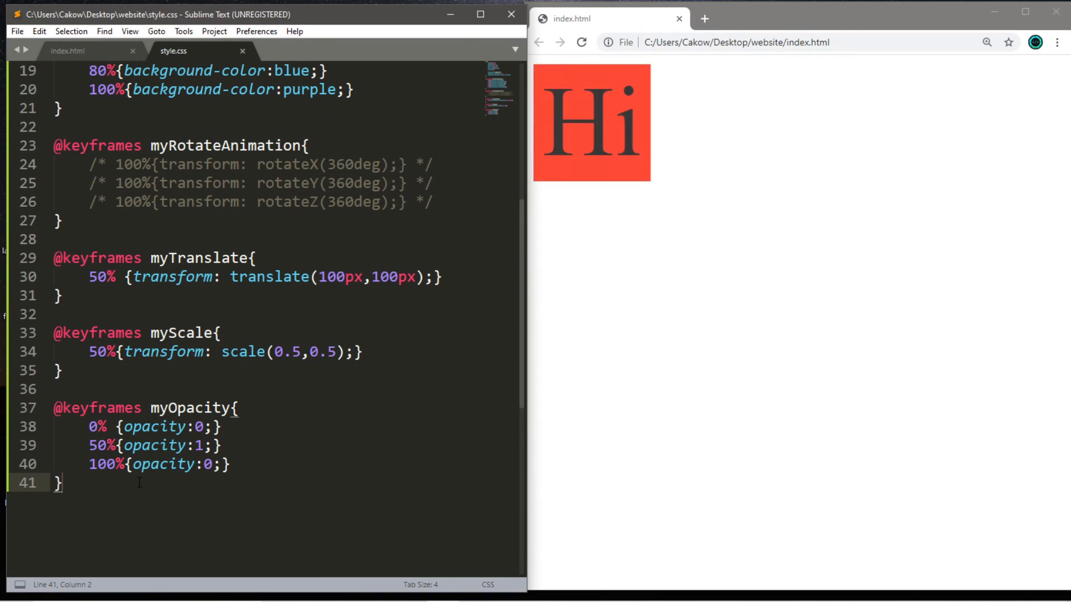
key("enter")
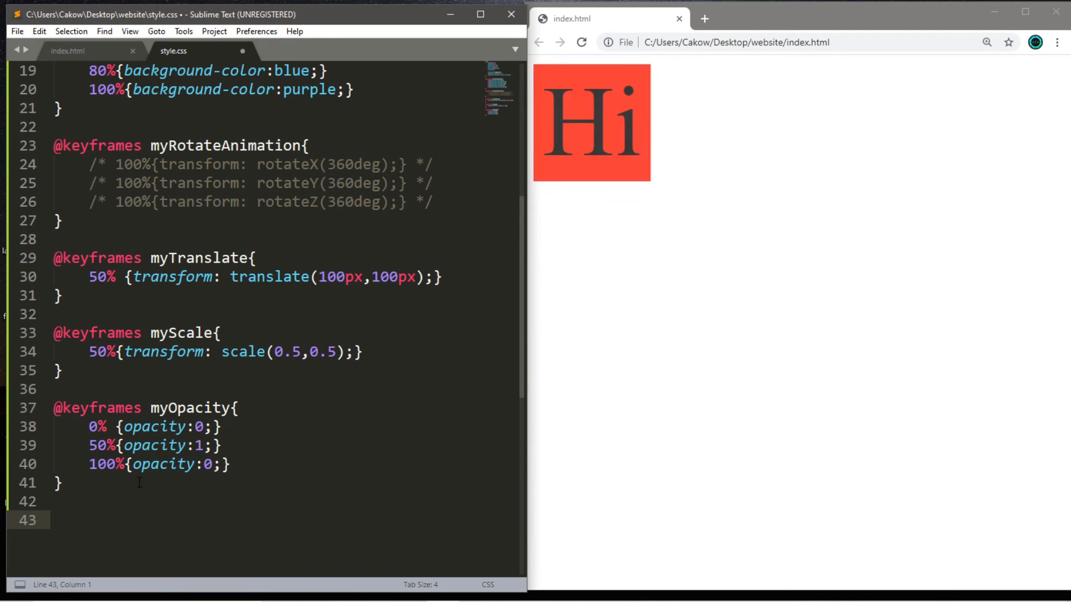
type("@")
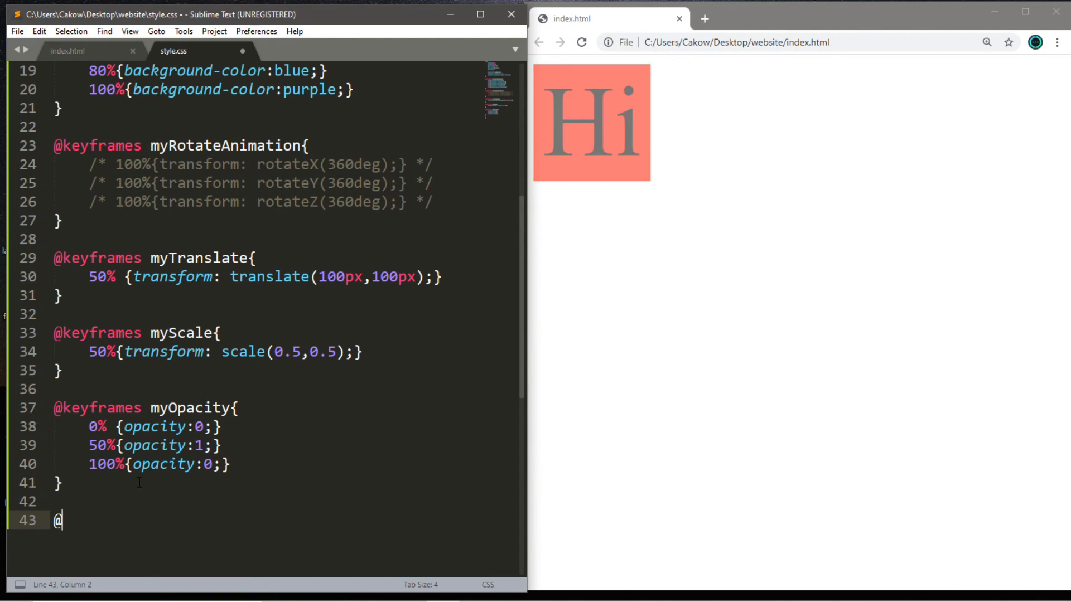
type("keyframes")
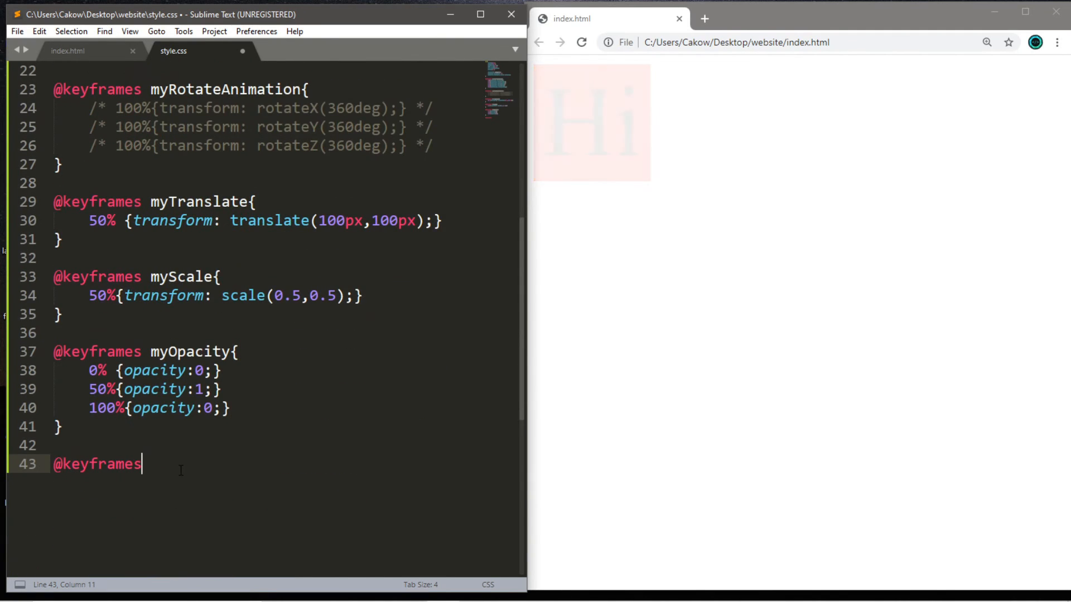
type("my")
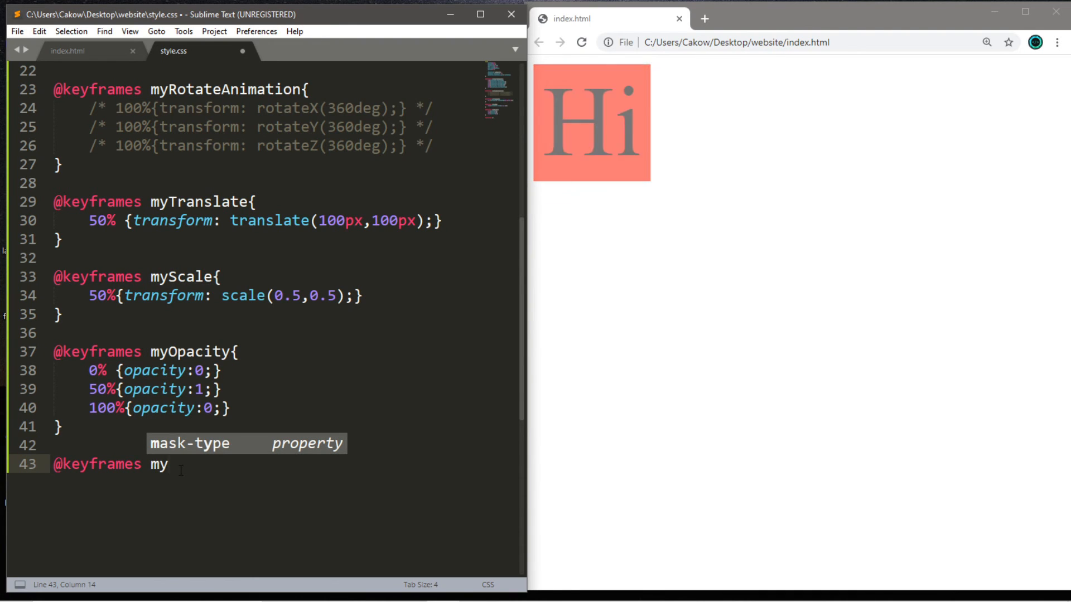
type("Font")
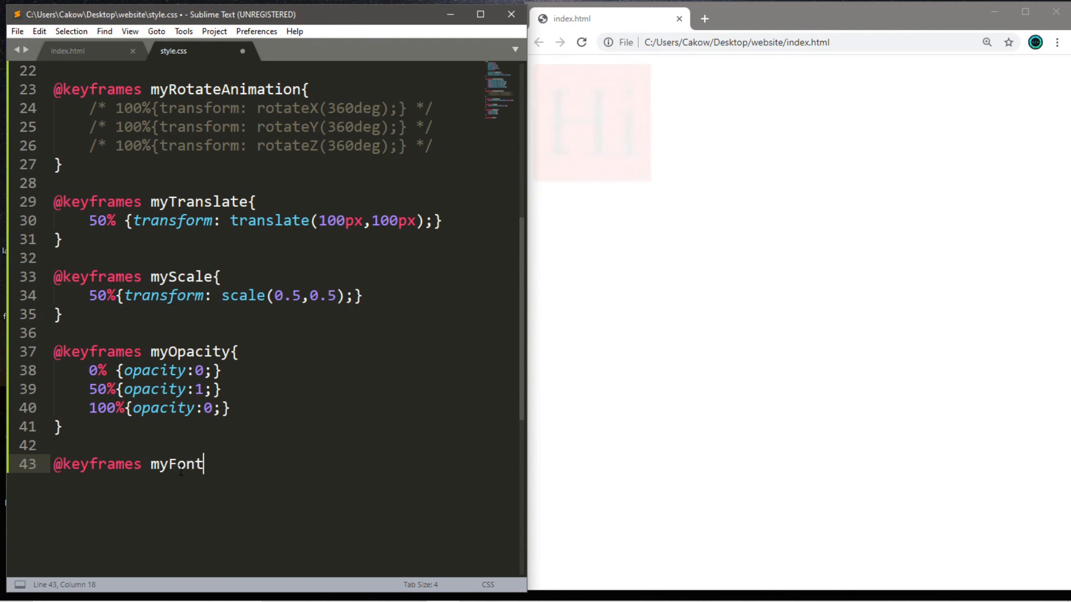
type("{")
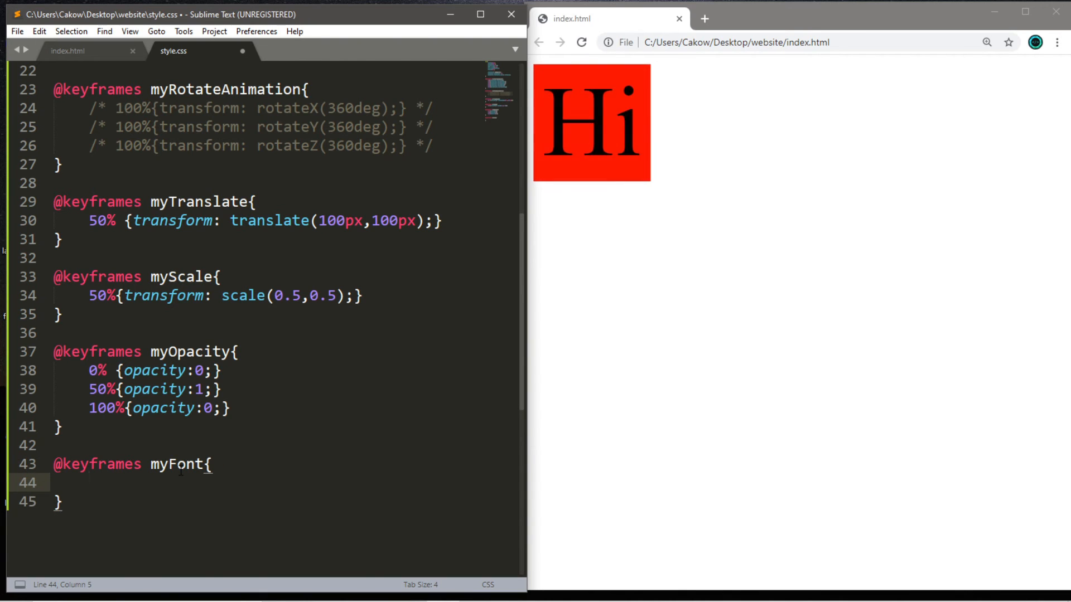
type("0%")
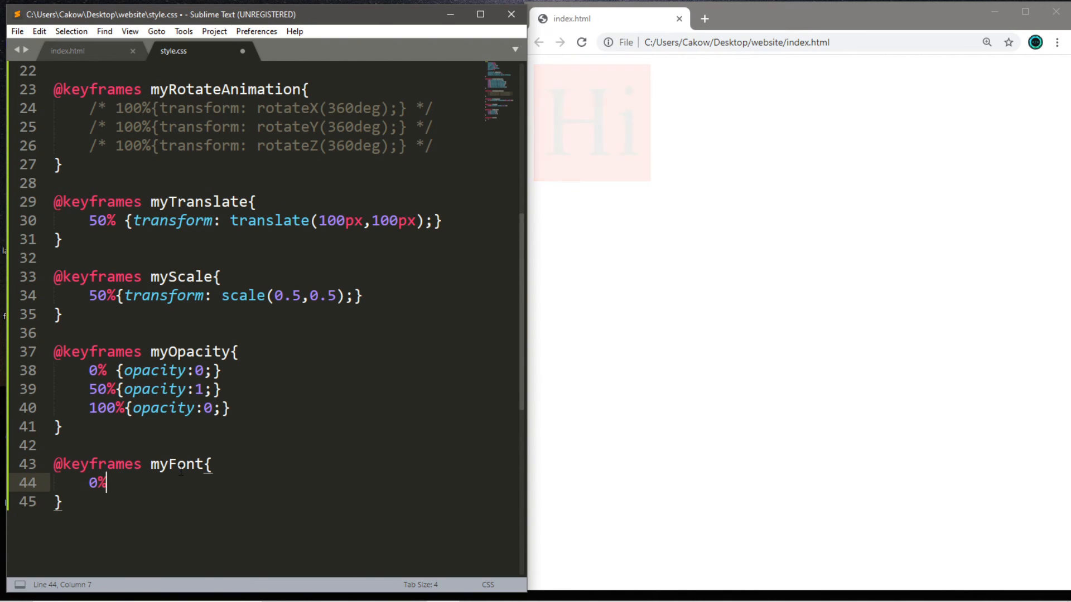
type("{font-size:85px;")
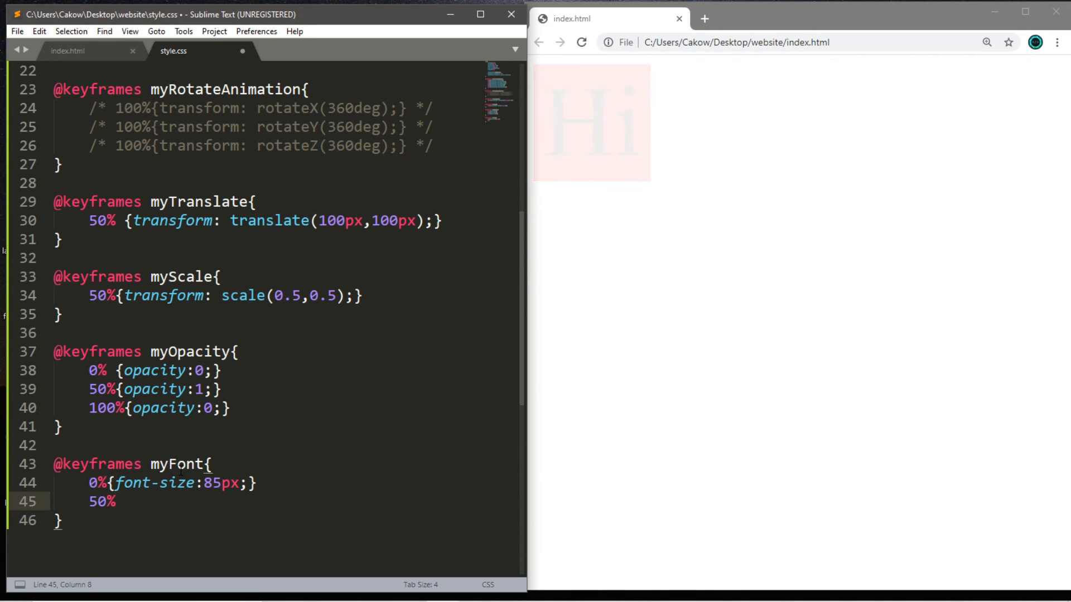
type("font-size:400px;")
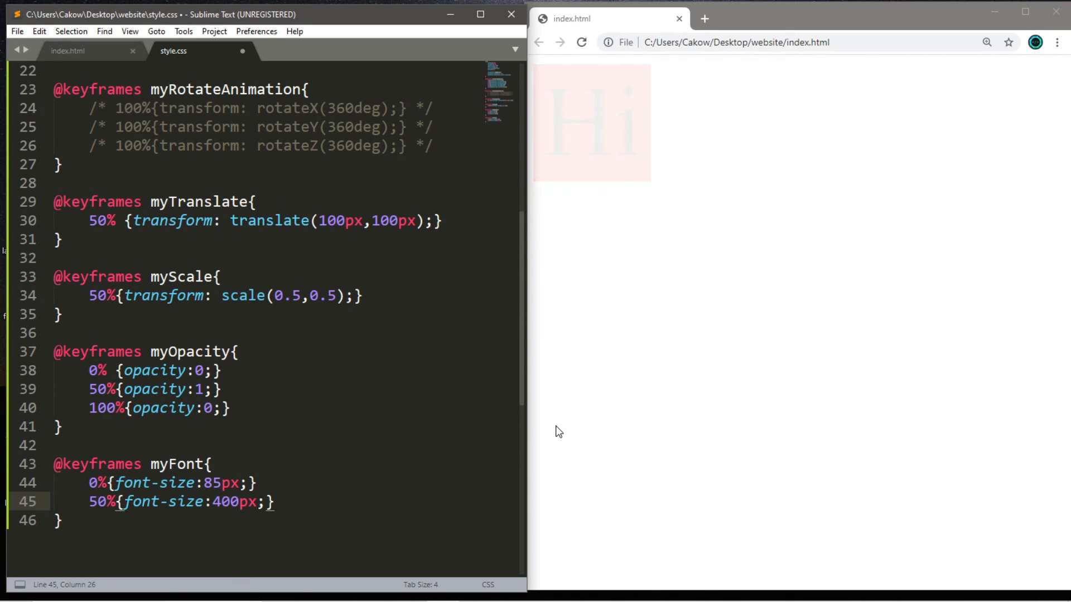
Add the 100% font-size step back to 85px and reload the browser to see Hi enlarge
type("100")
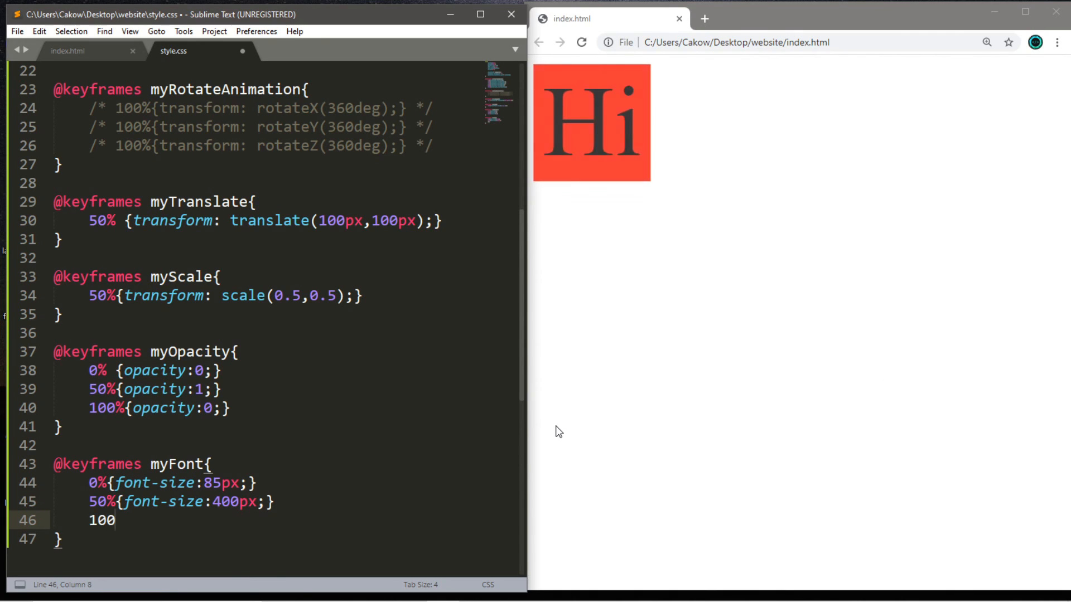
type("%{}")
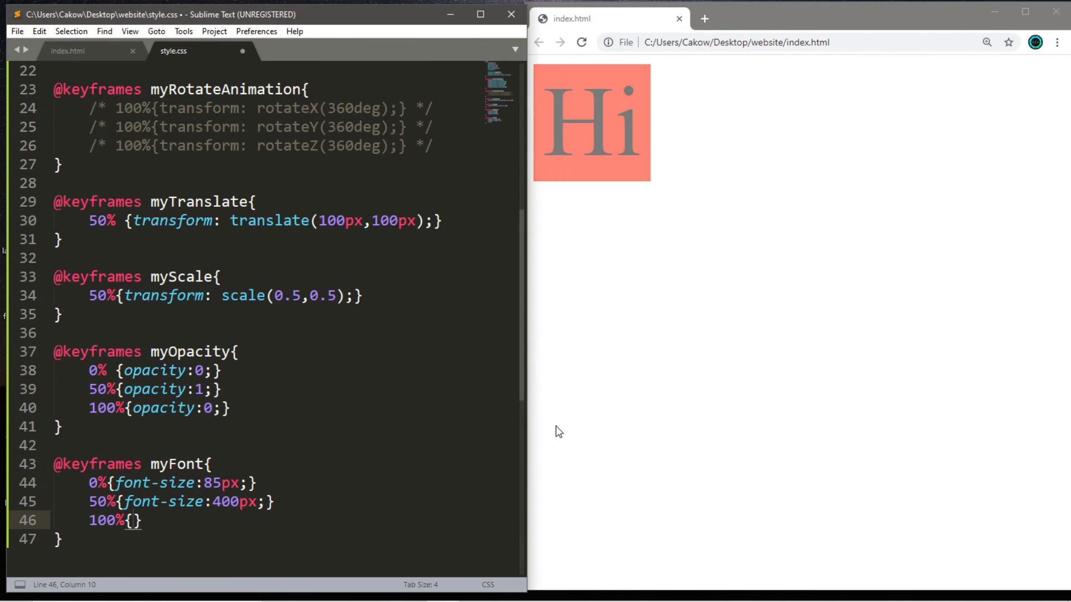
type("font-size")
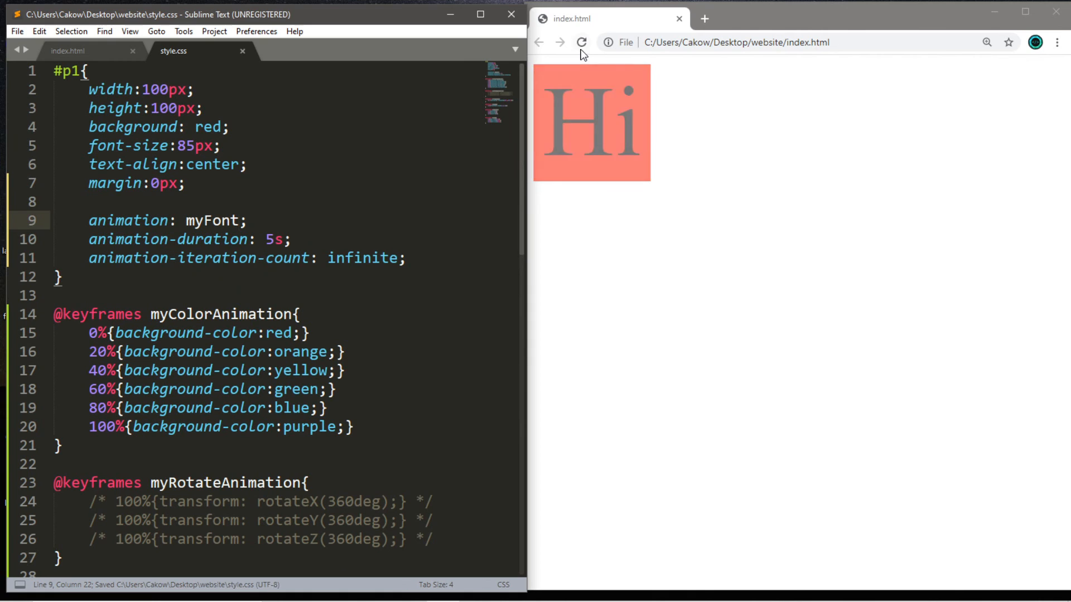
left_click(581, 42)
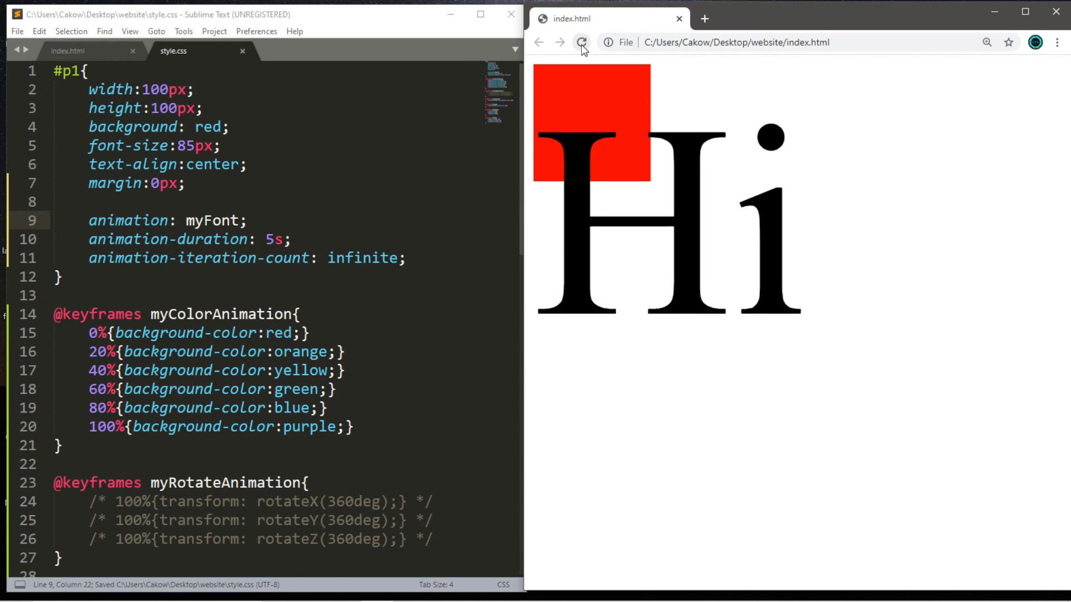
left_click(581, 42)
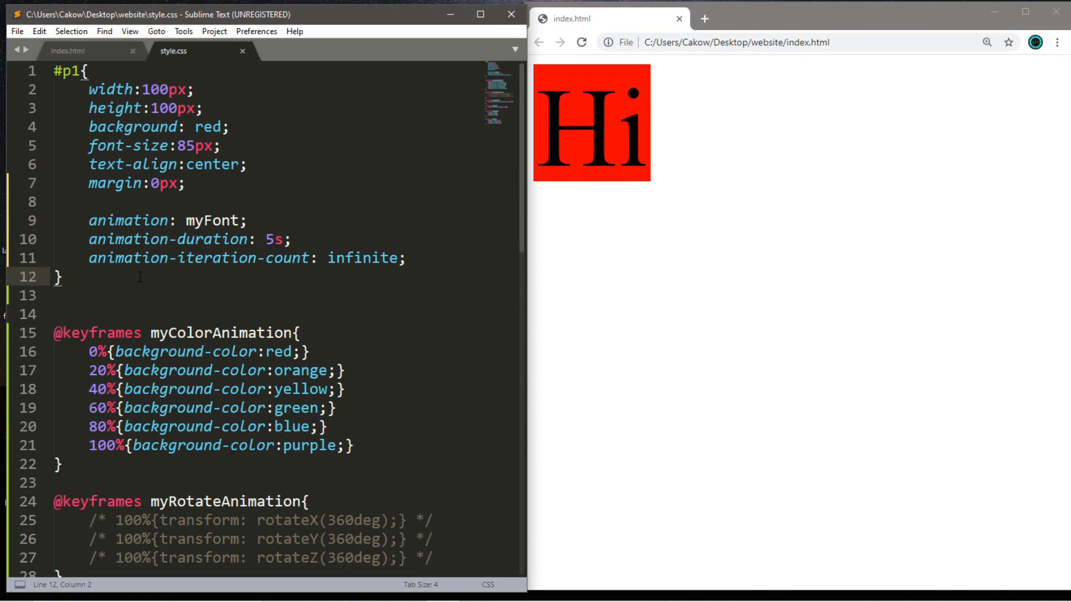
Add a #p1:hover rule holding the animation lines, save, and reload the browser
type("#")
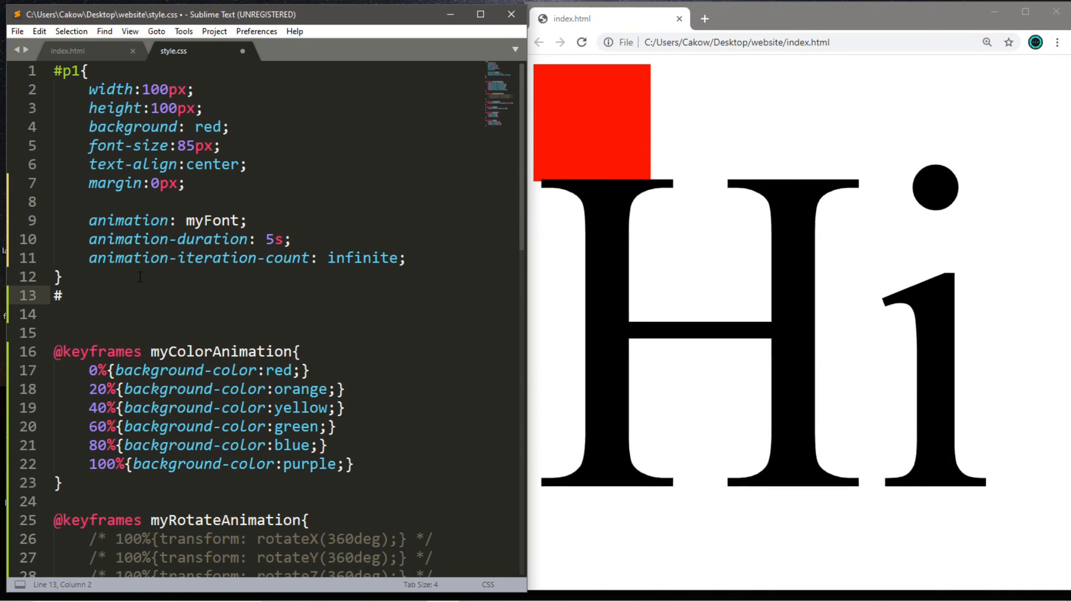
type("p1:ho")
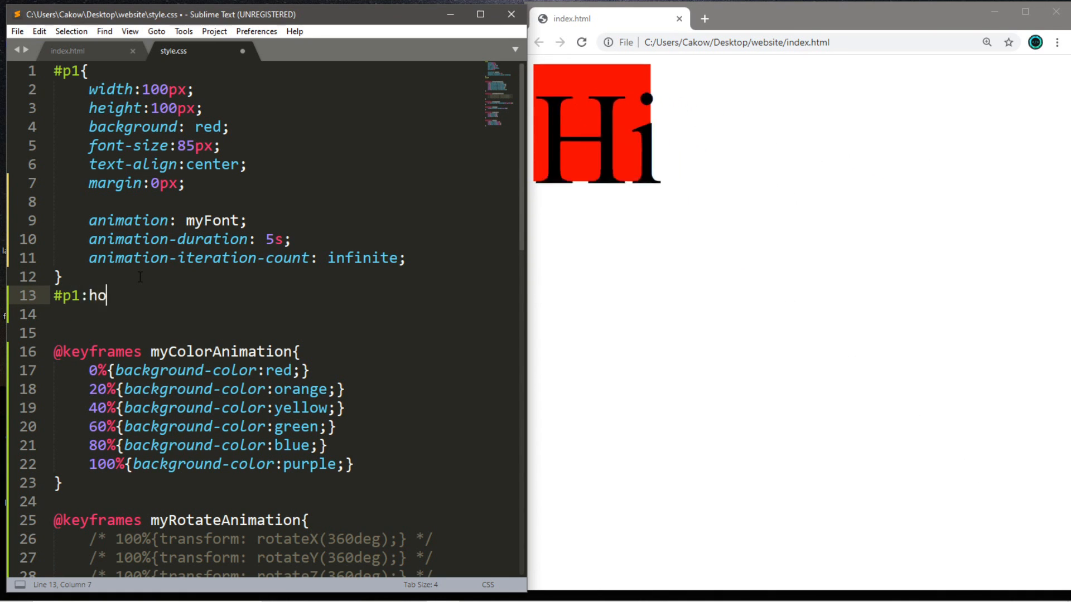
type("ver{")
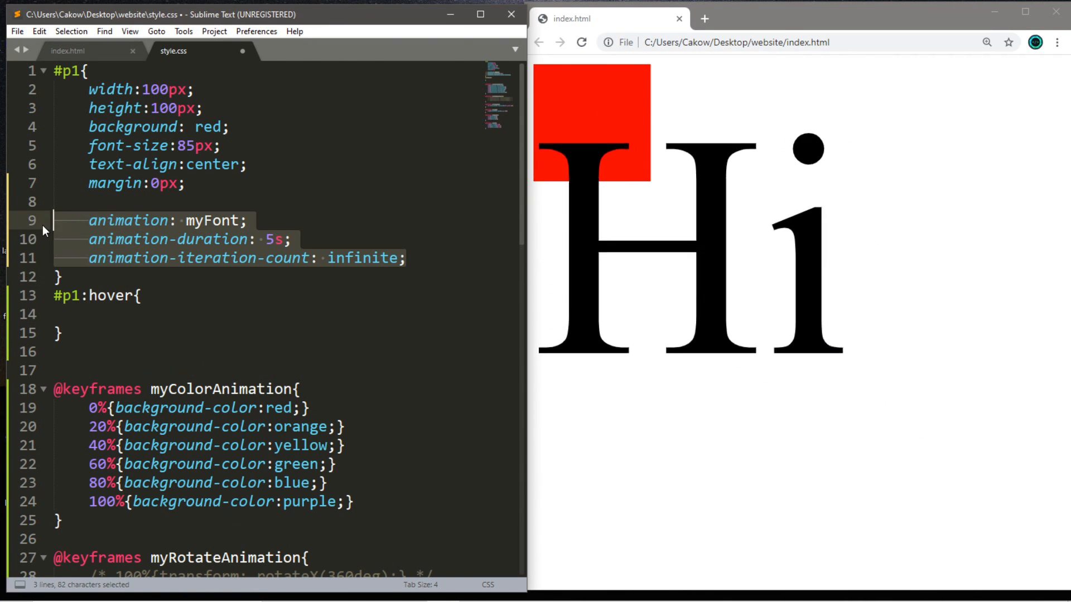
key("Delete")
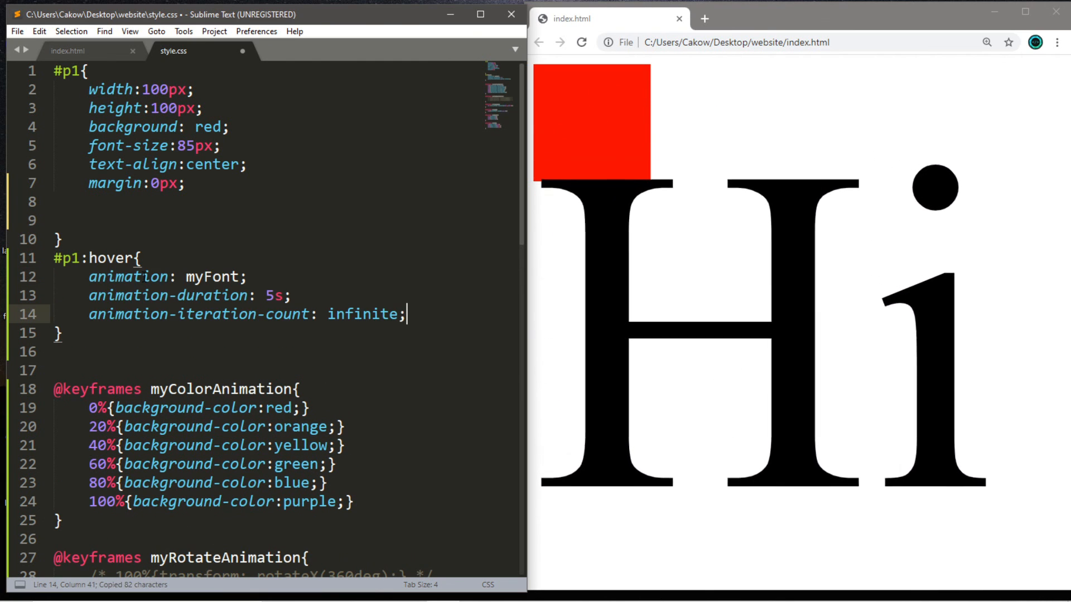
key("ctrl+s")
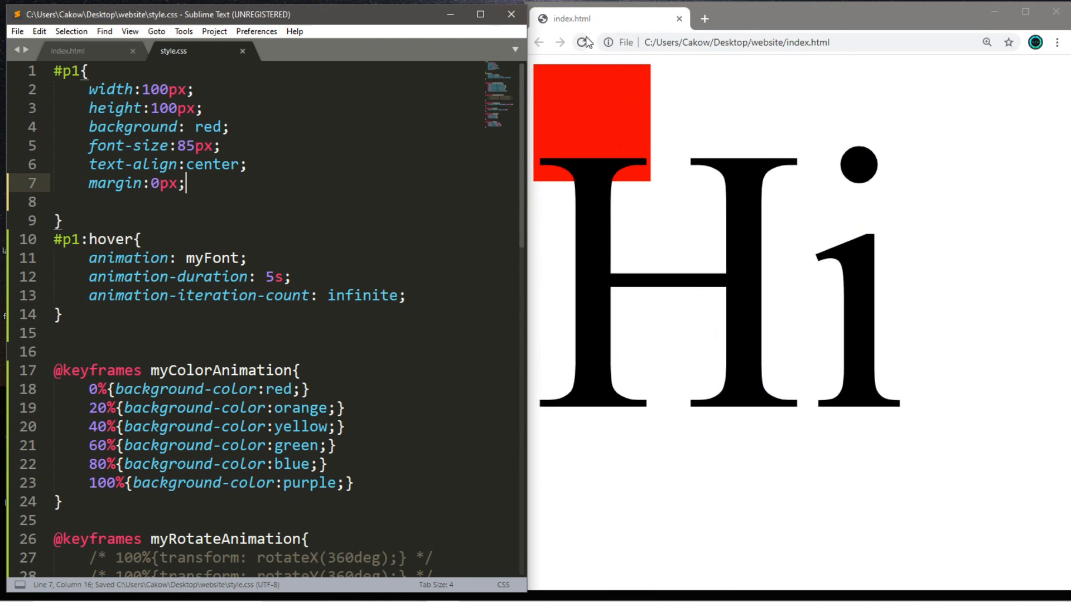
left_click(582, 41)
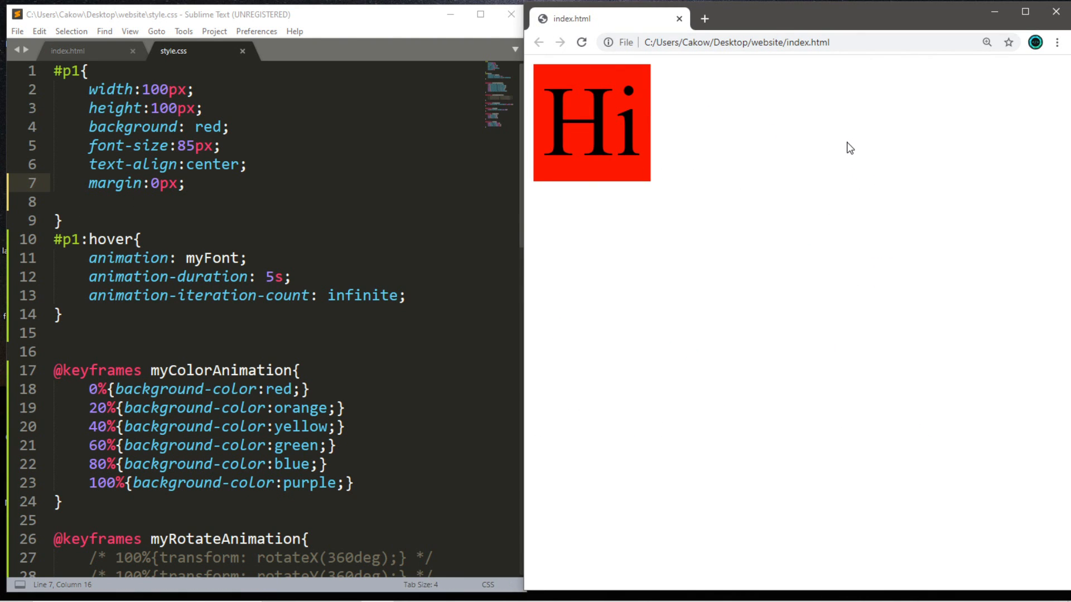
mouse_move(584, 121)
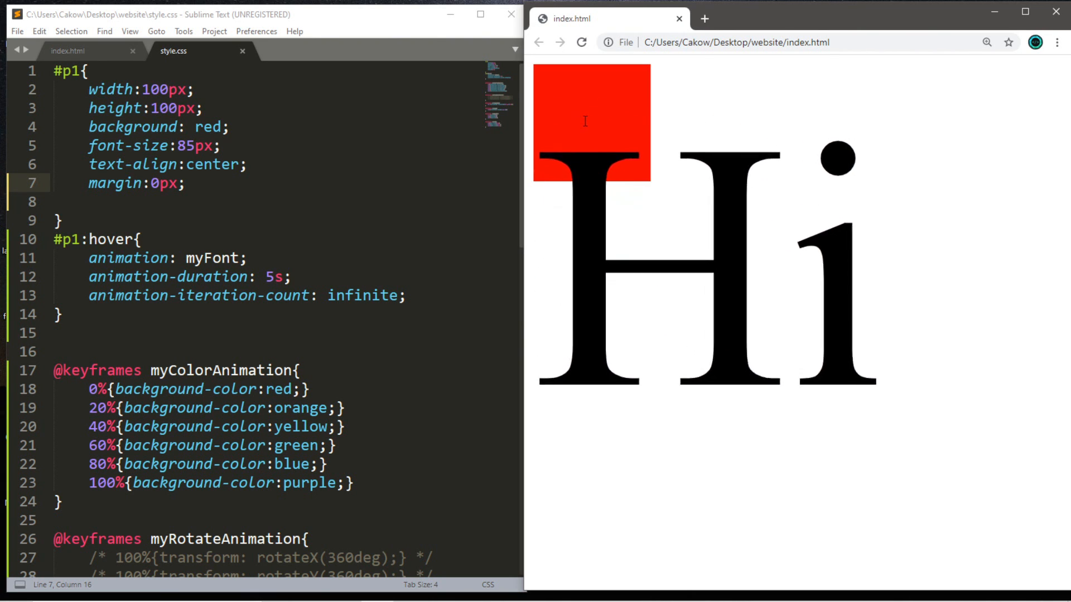